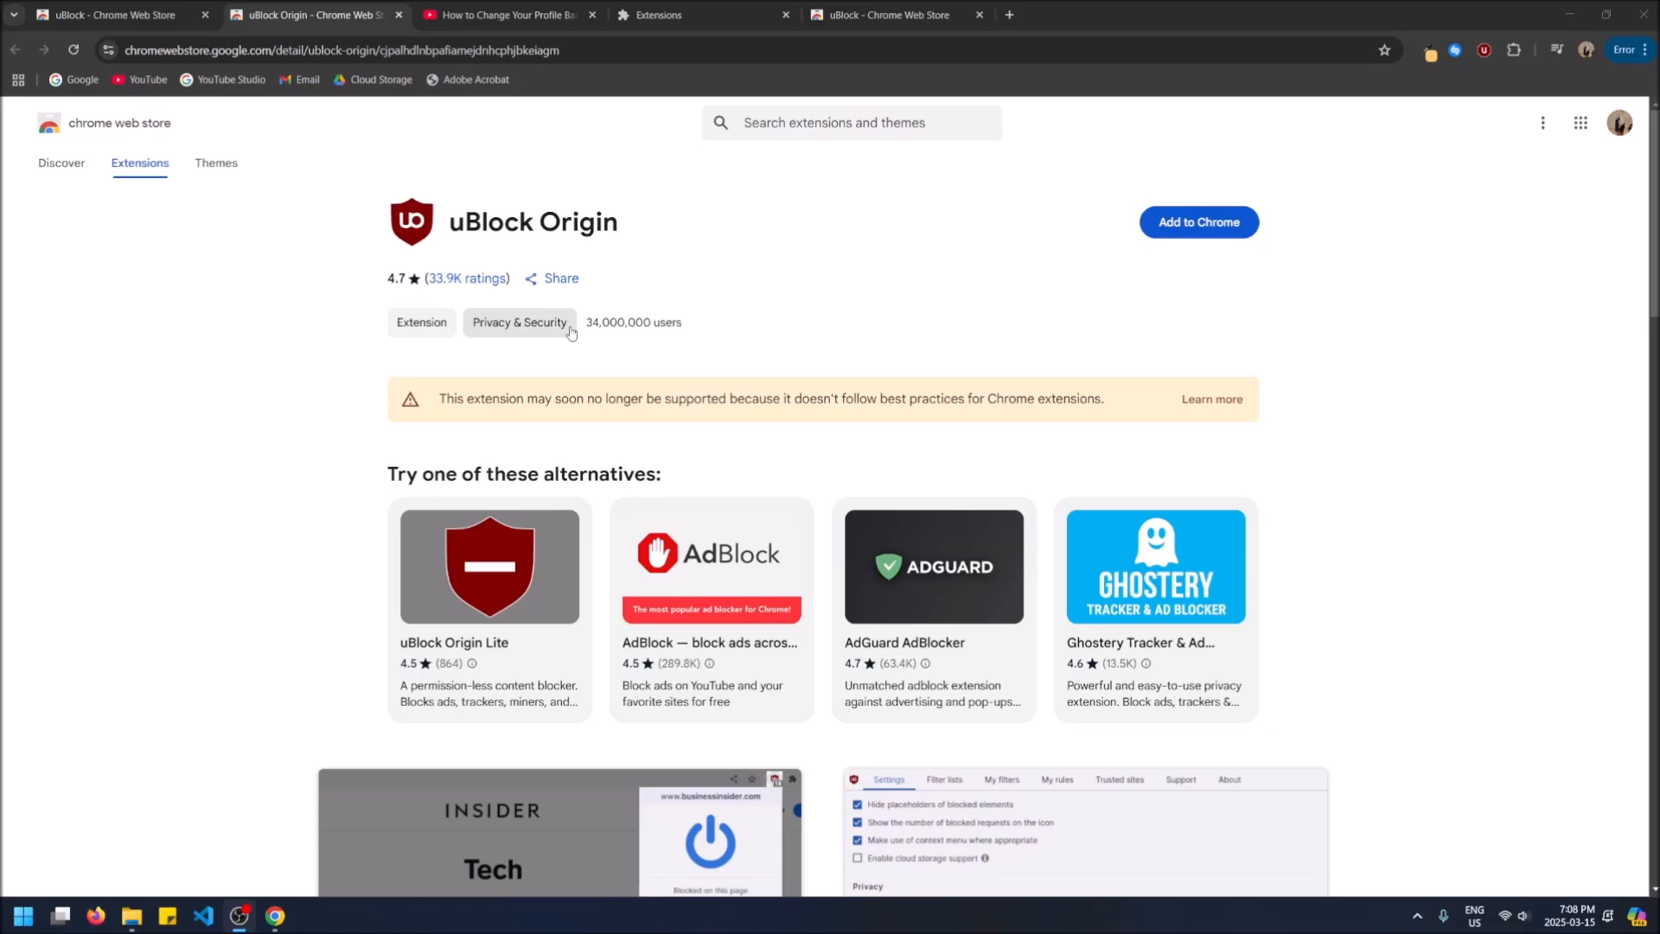
pyautogui.moveTo(441, 285)
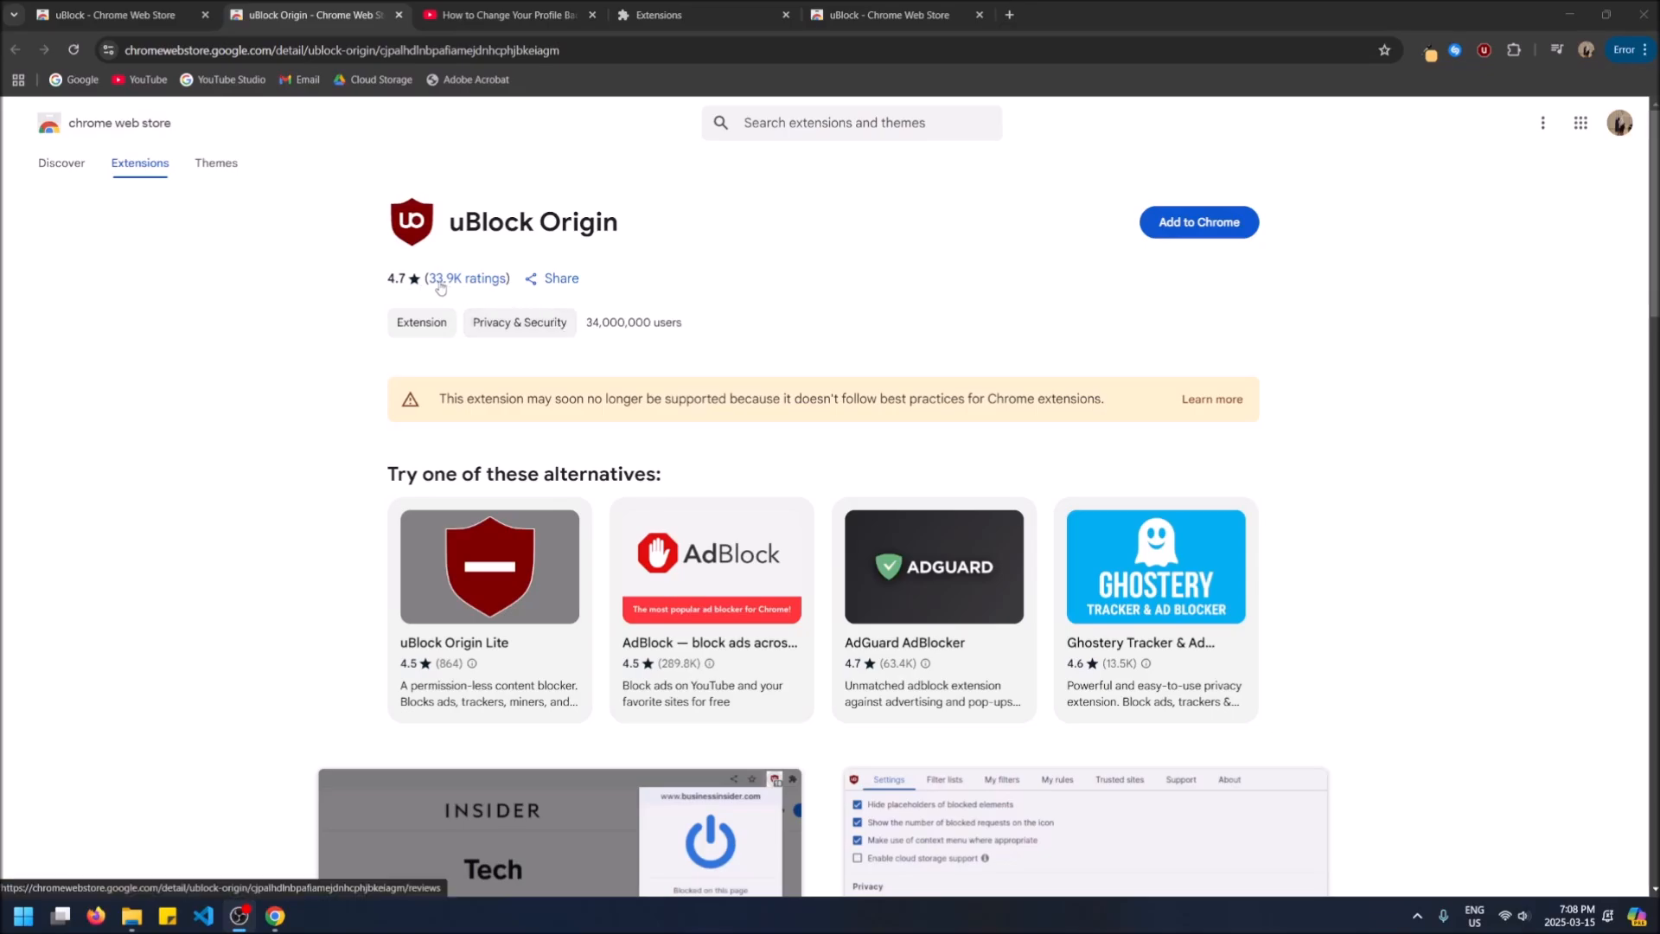
# Review the uBlock Origin listing details, then switch to the installed uBlock extension's page.
pyautogui.scroll(-3)
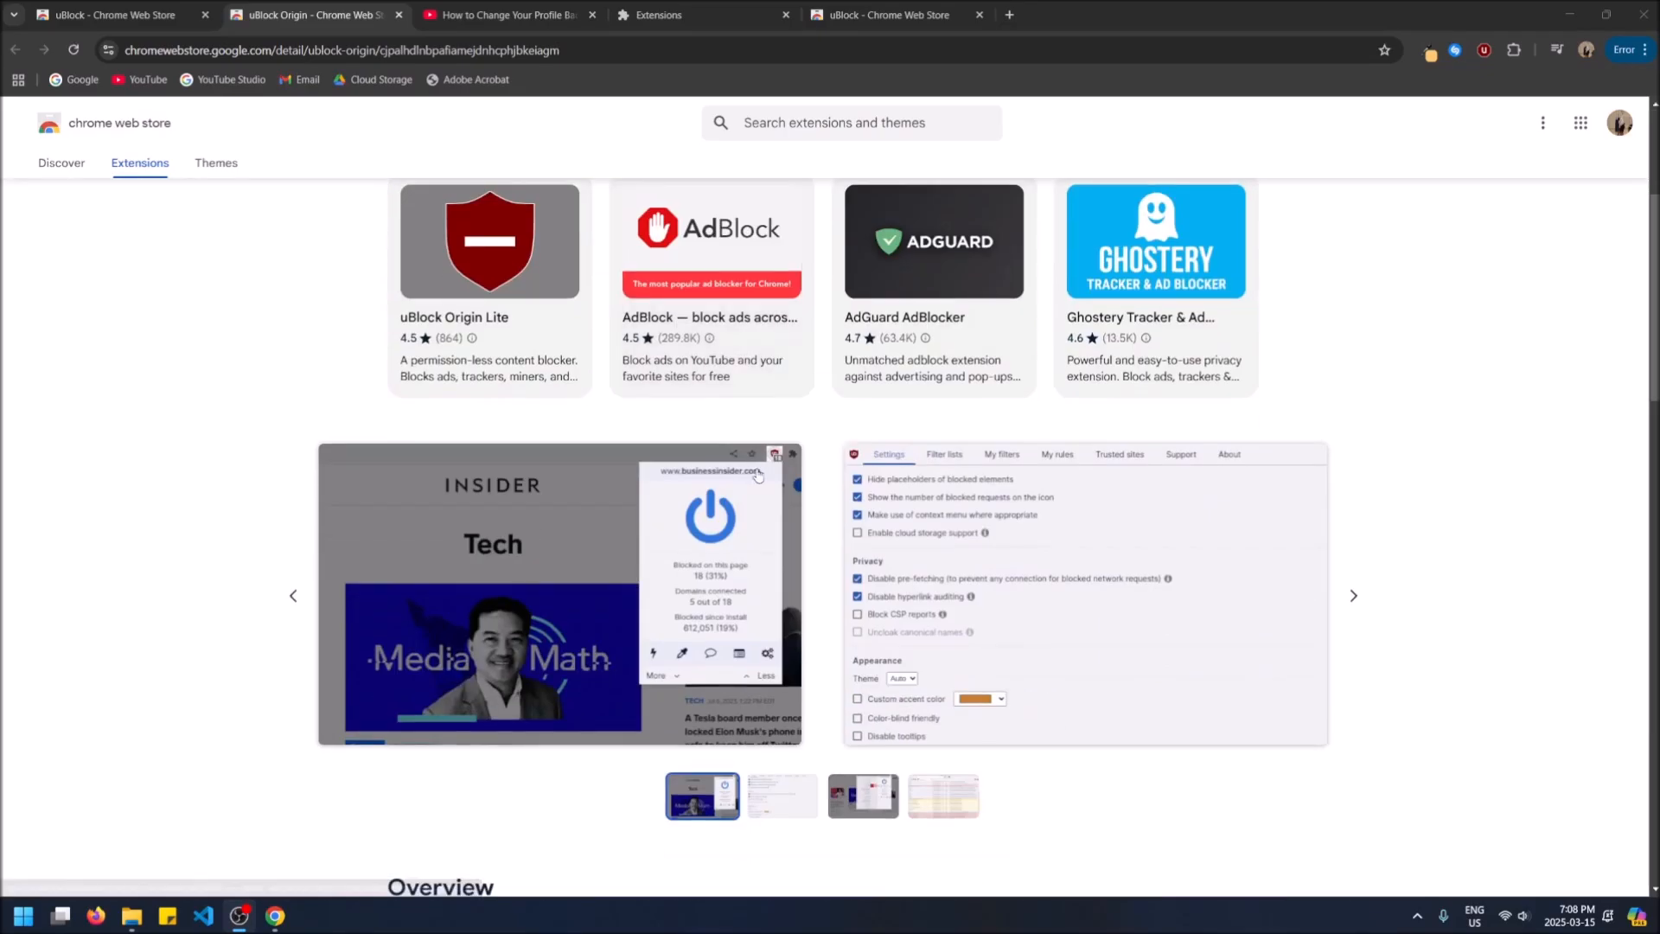
pyautogui.scroll(-3)
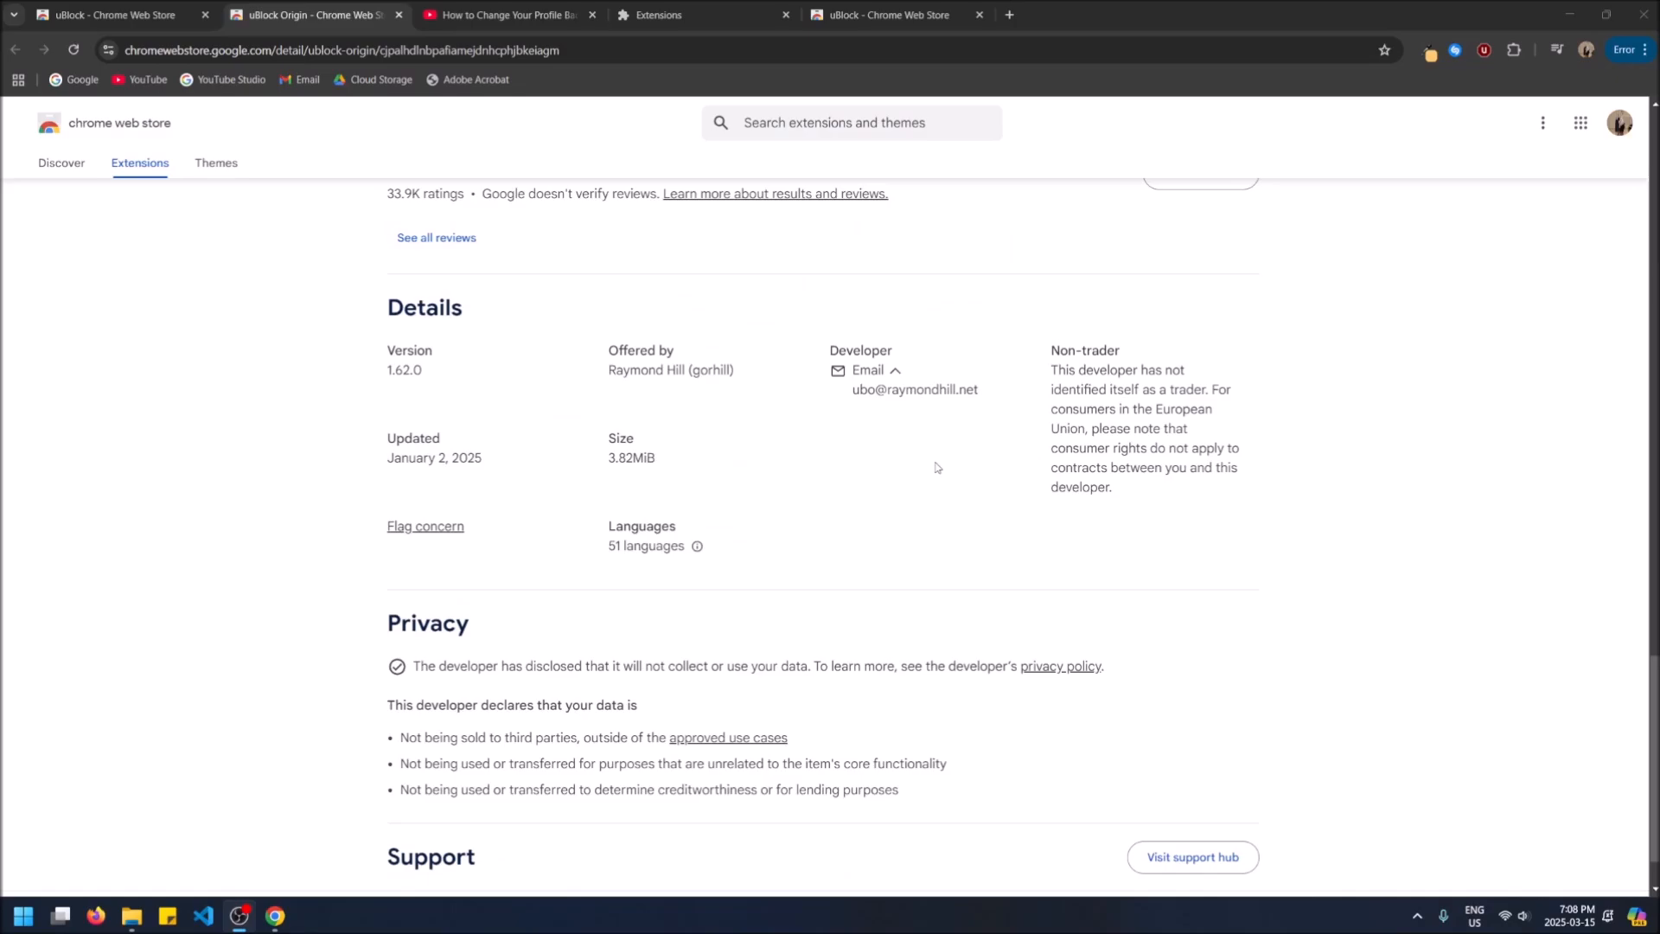
pyautogui.doubleClick(909, 389)
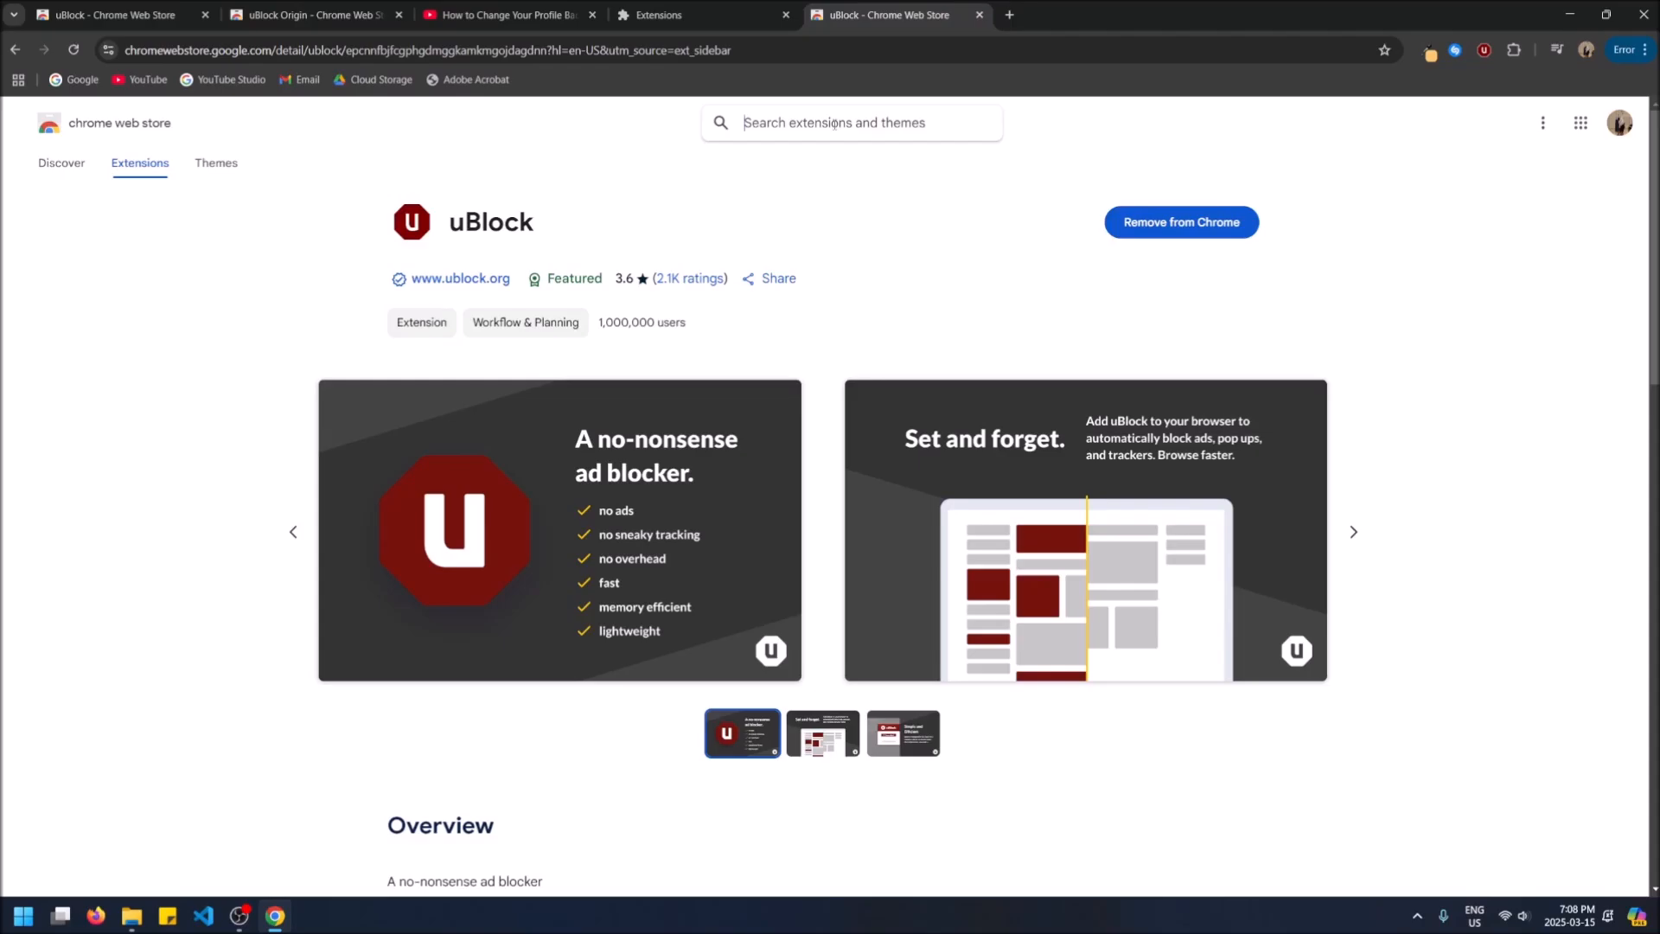
pyautogui.write('ublock')
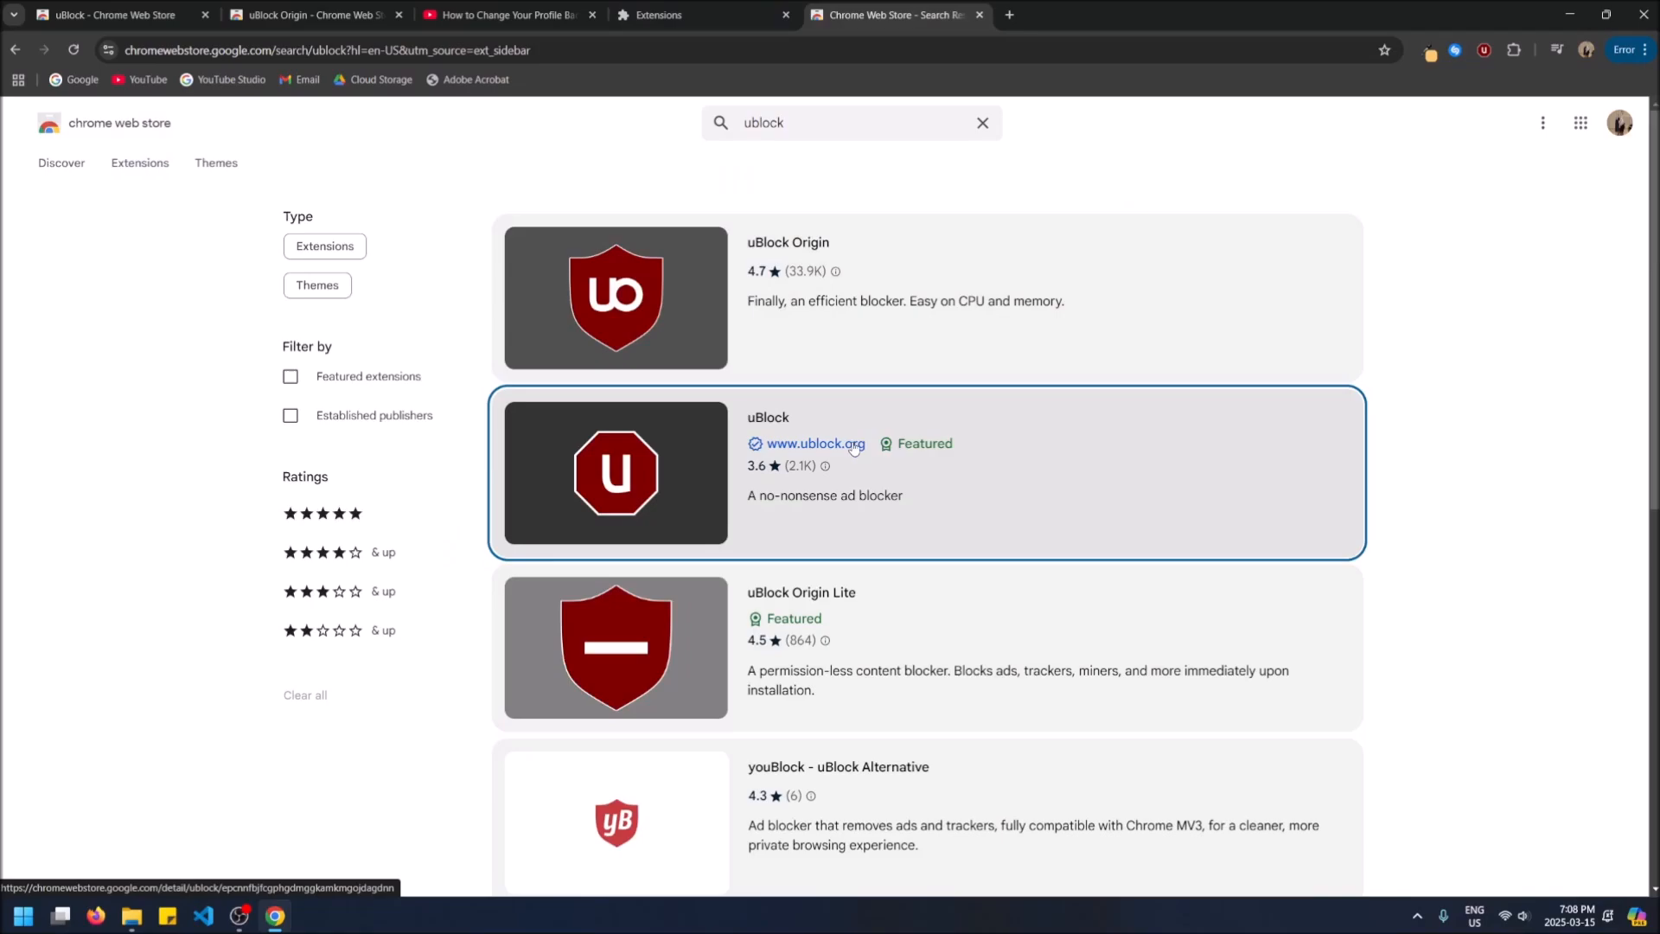
pyautogui.moveTo(941, 487)
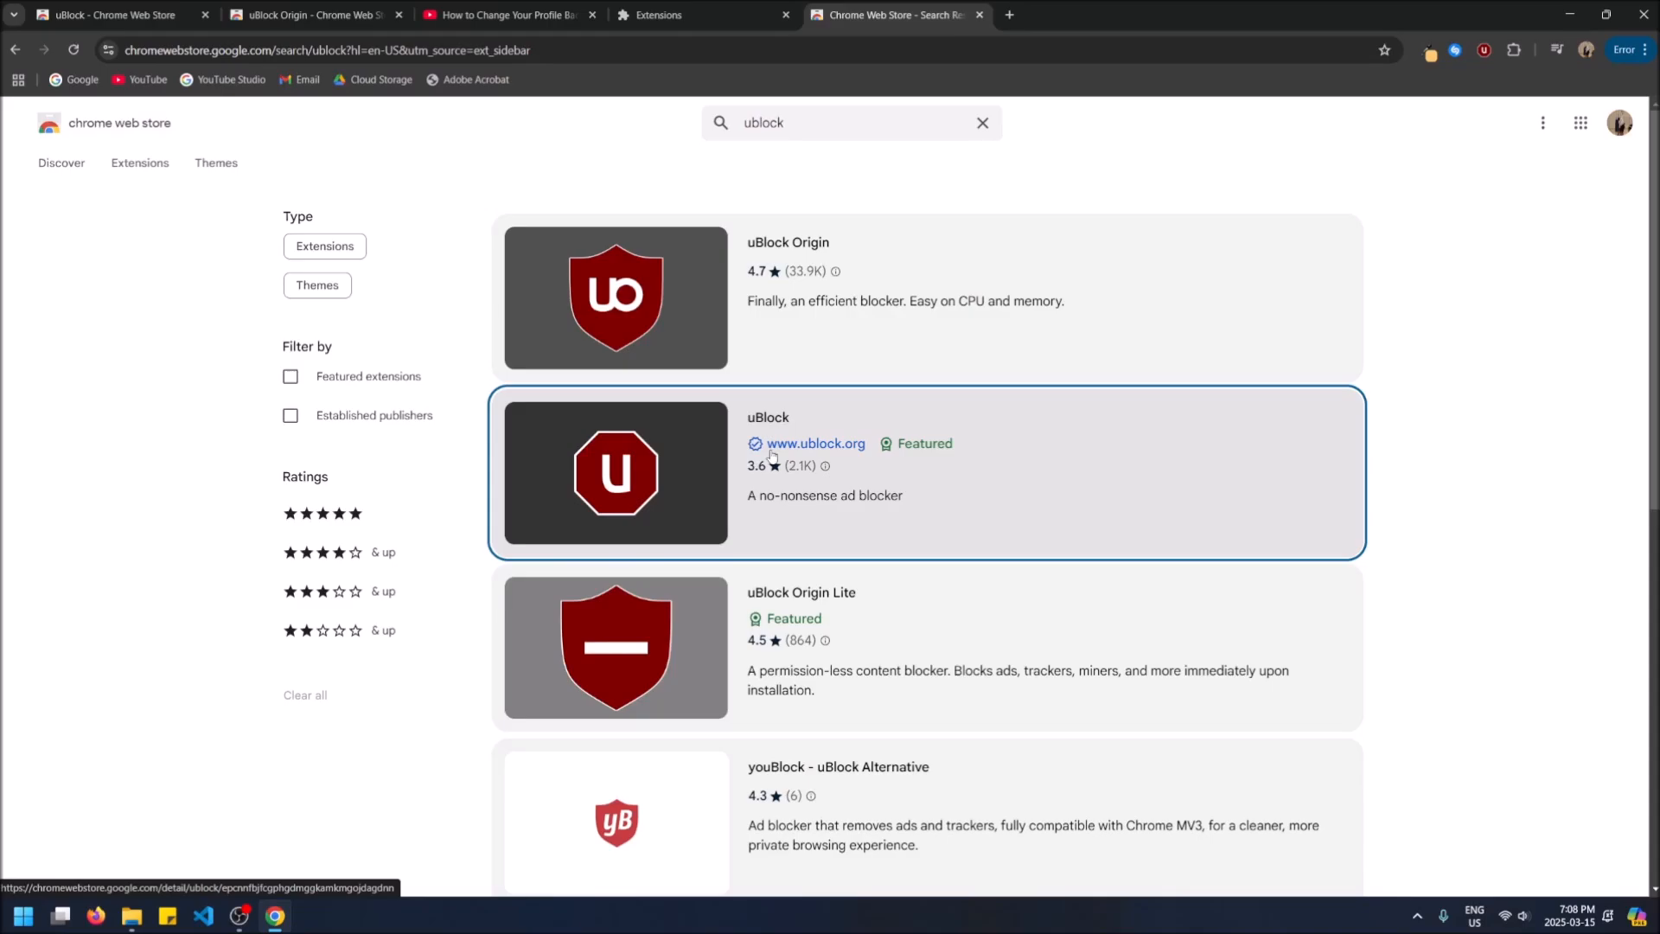
pyautogui.moveTo(775, 463)
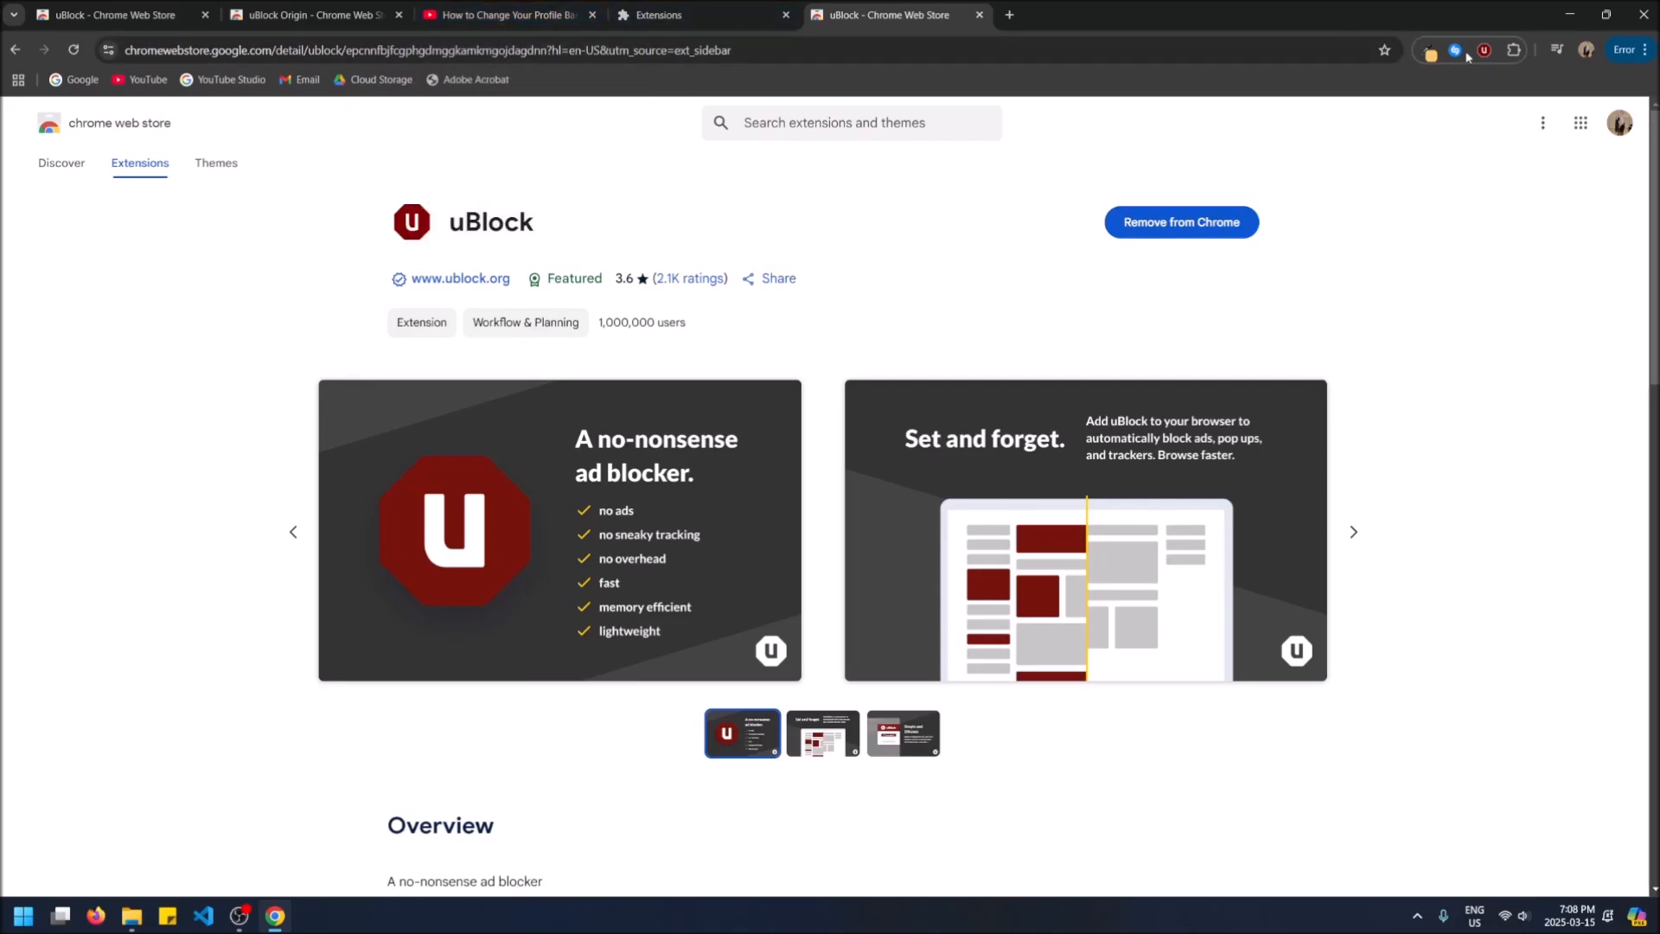
# Remove the uBlock extension from Chrome via its toolbar icon's Remove from Chrome option.
pyautogui.click(1487, 49)
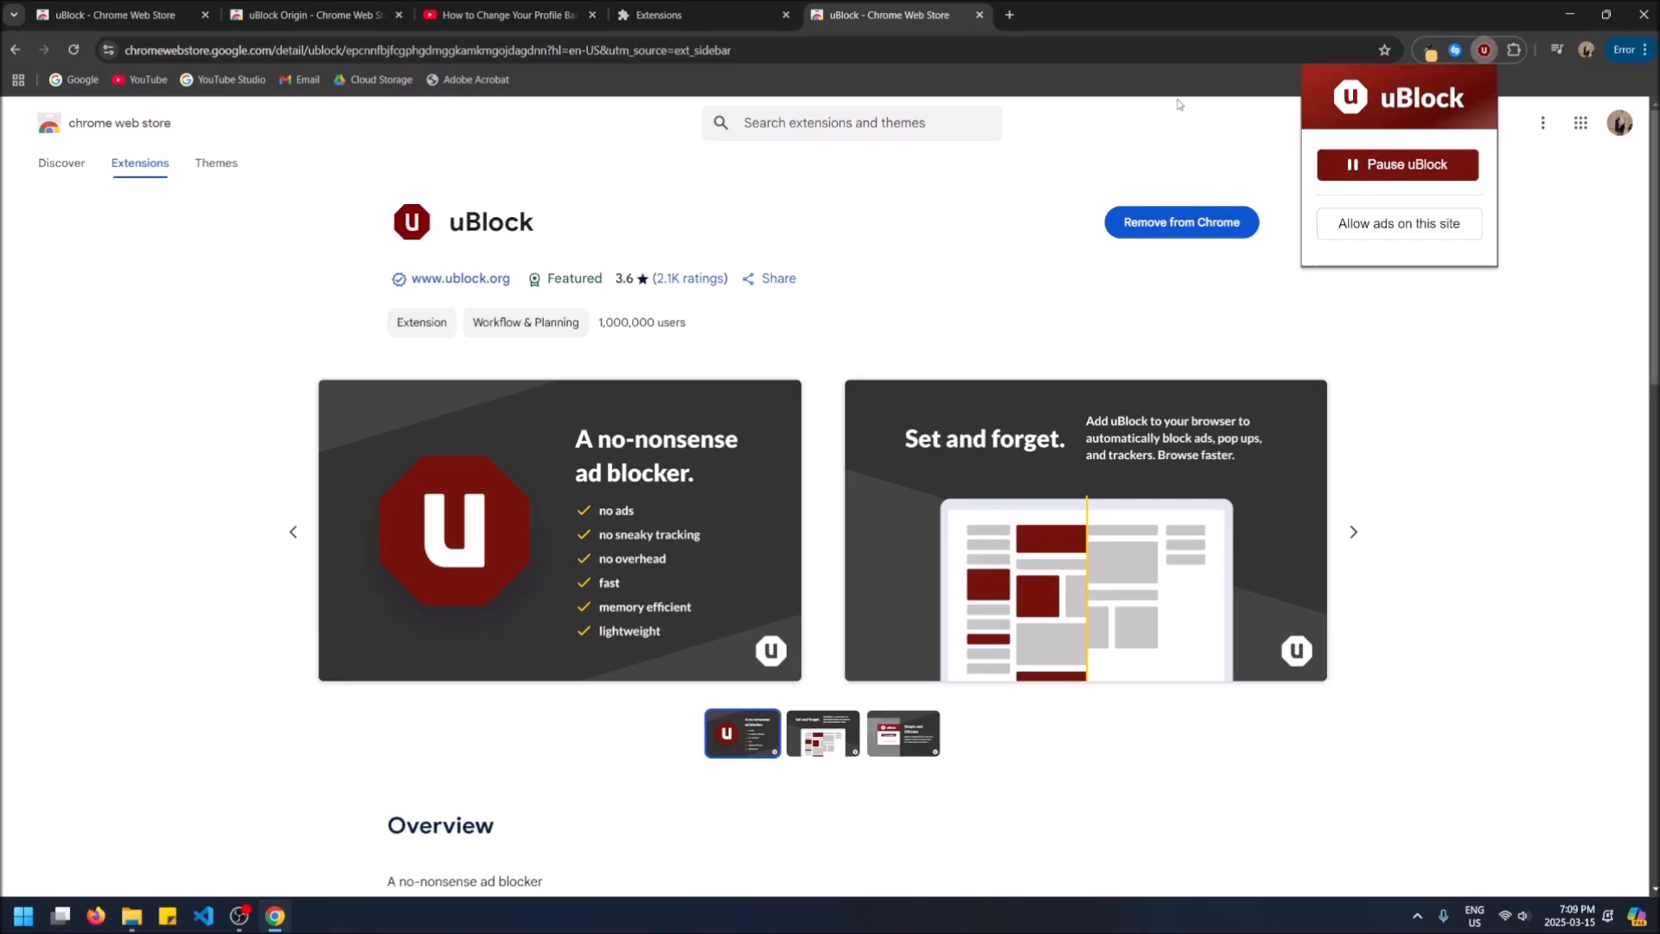
pyautogui.moveTo(1366, 225)
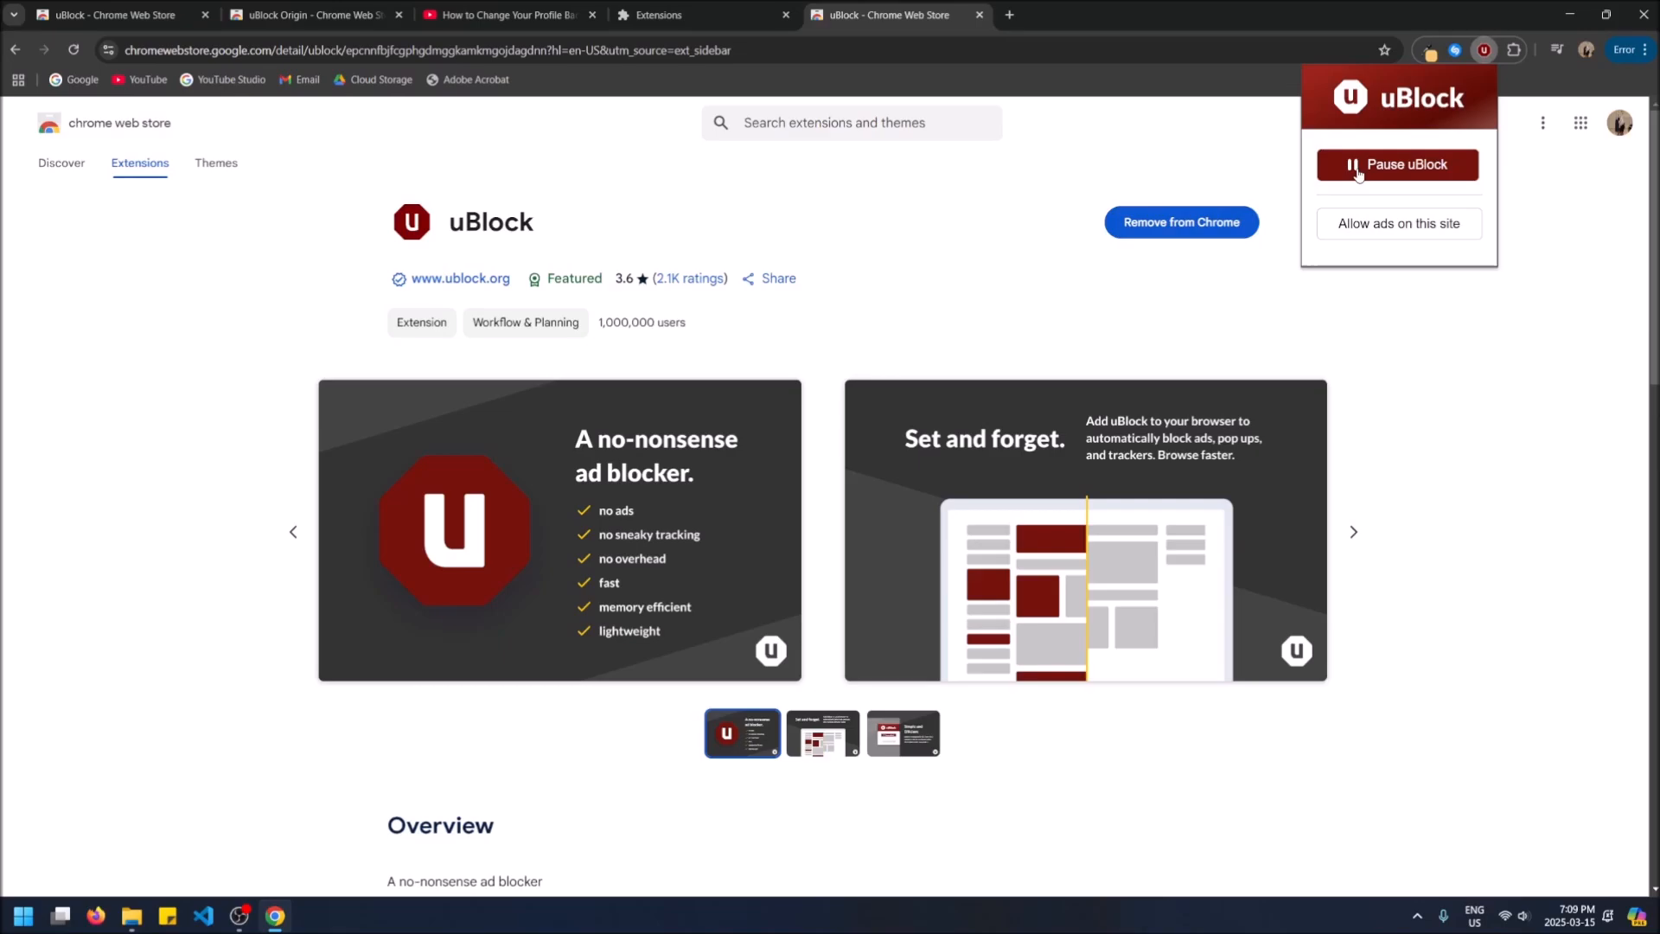
pyautogui.moveTo(1359, 180)
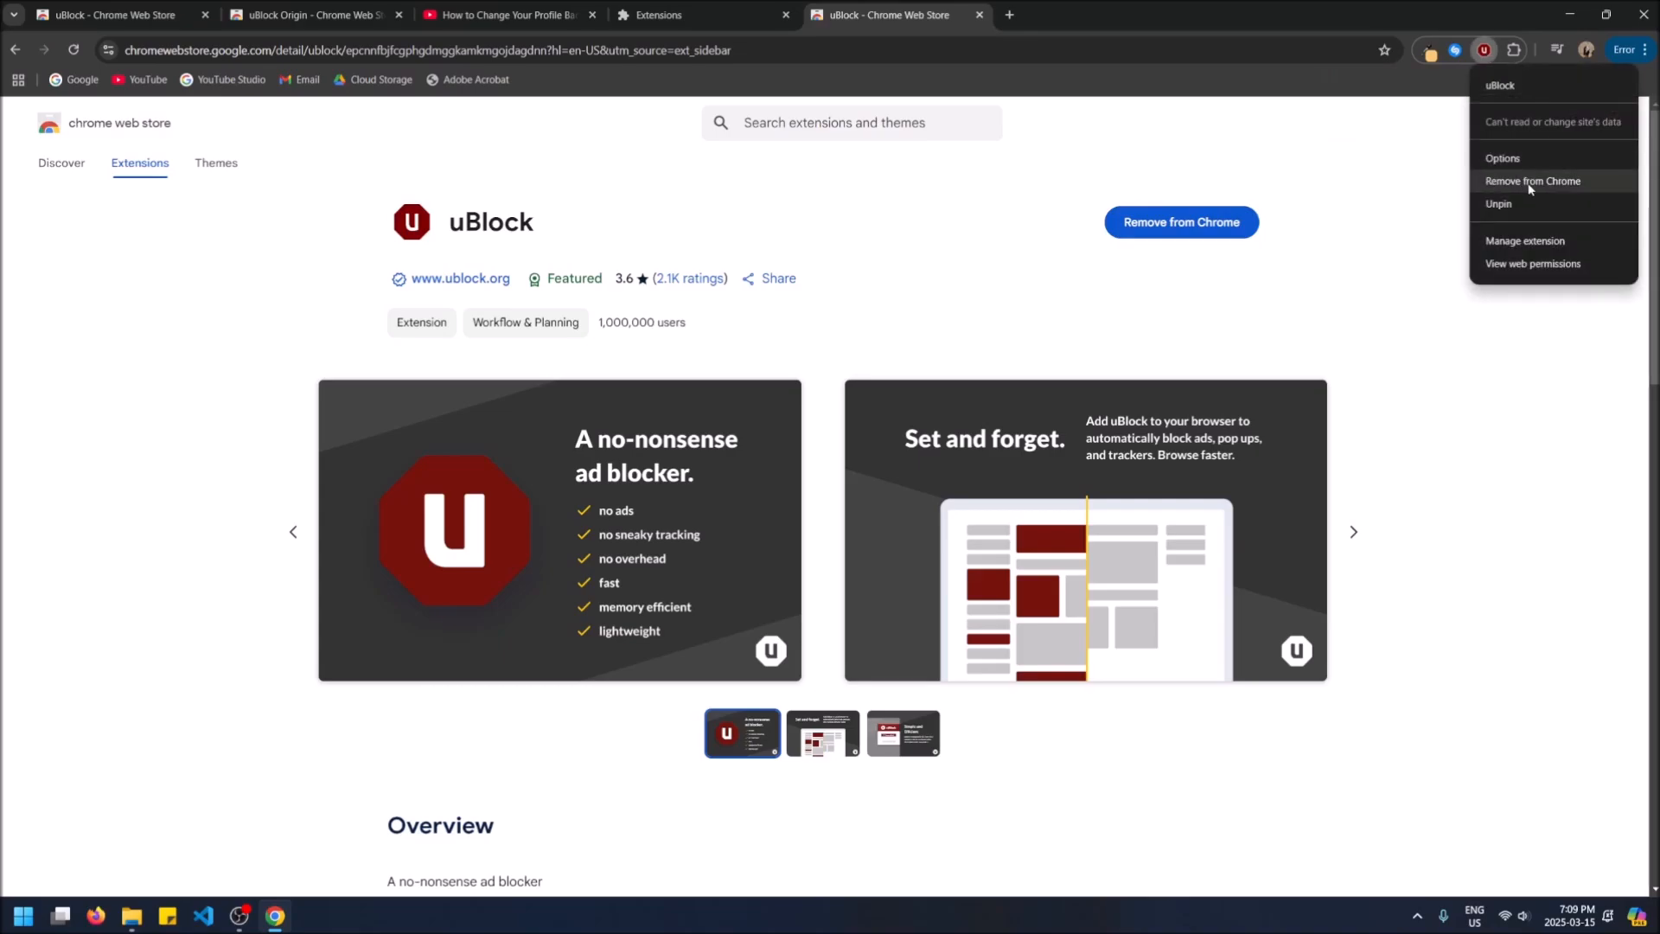
pyautogui.click(1532, 182)
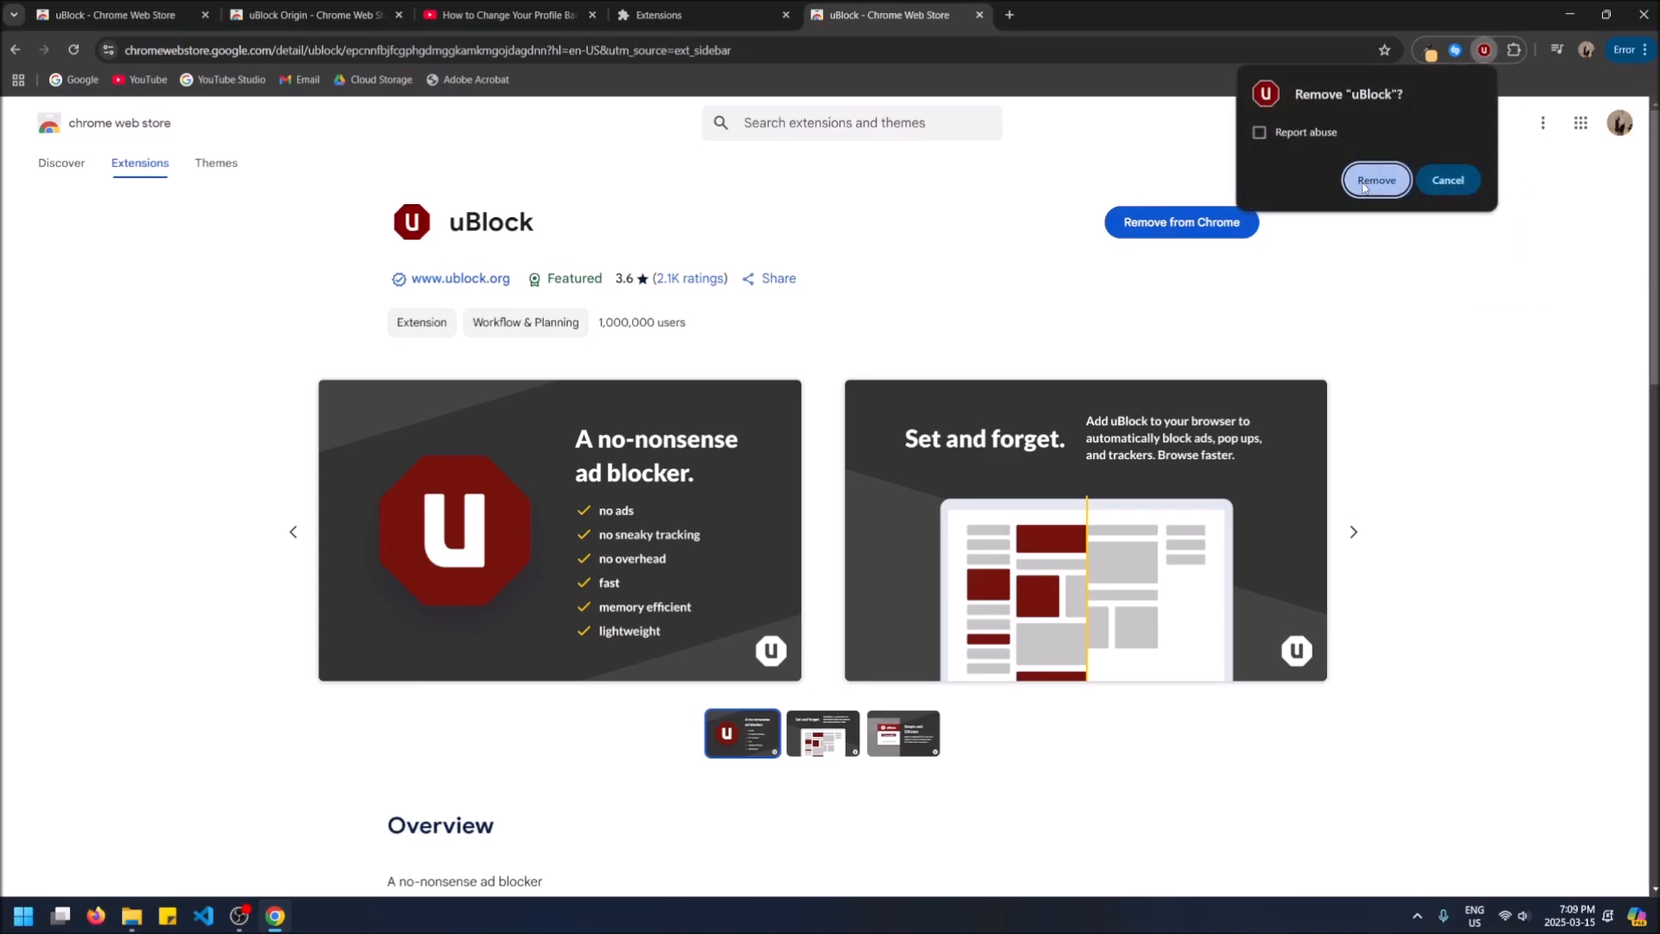
pyautogui.click(1376, 180)
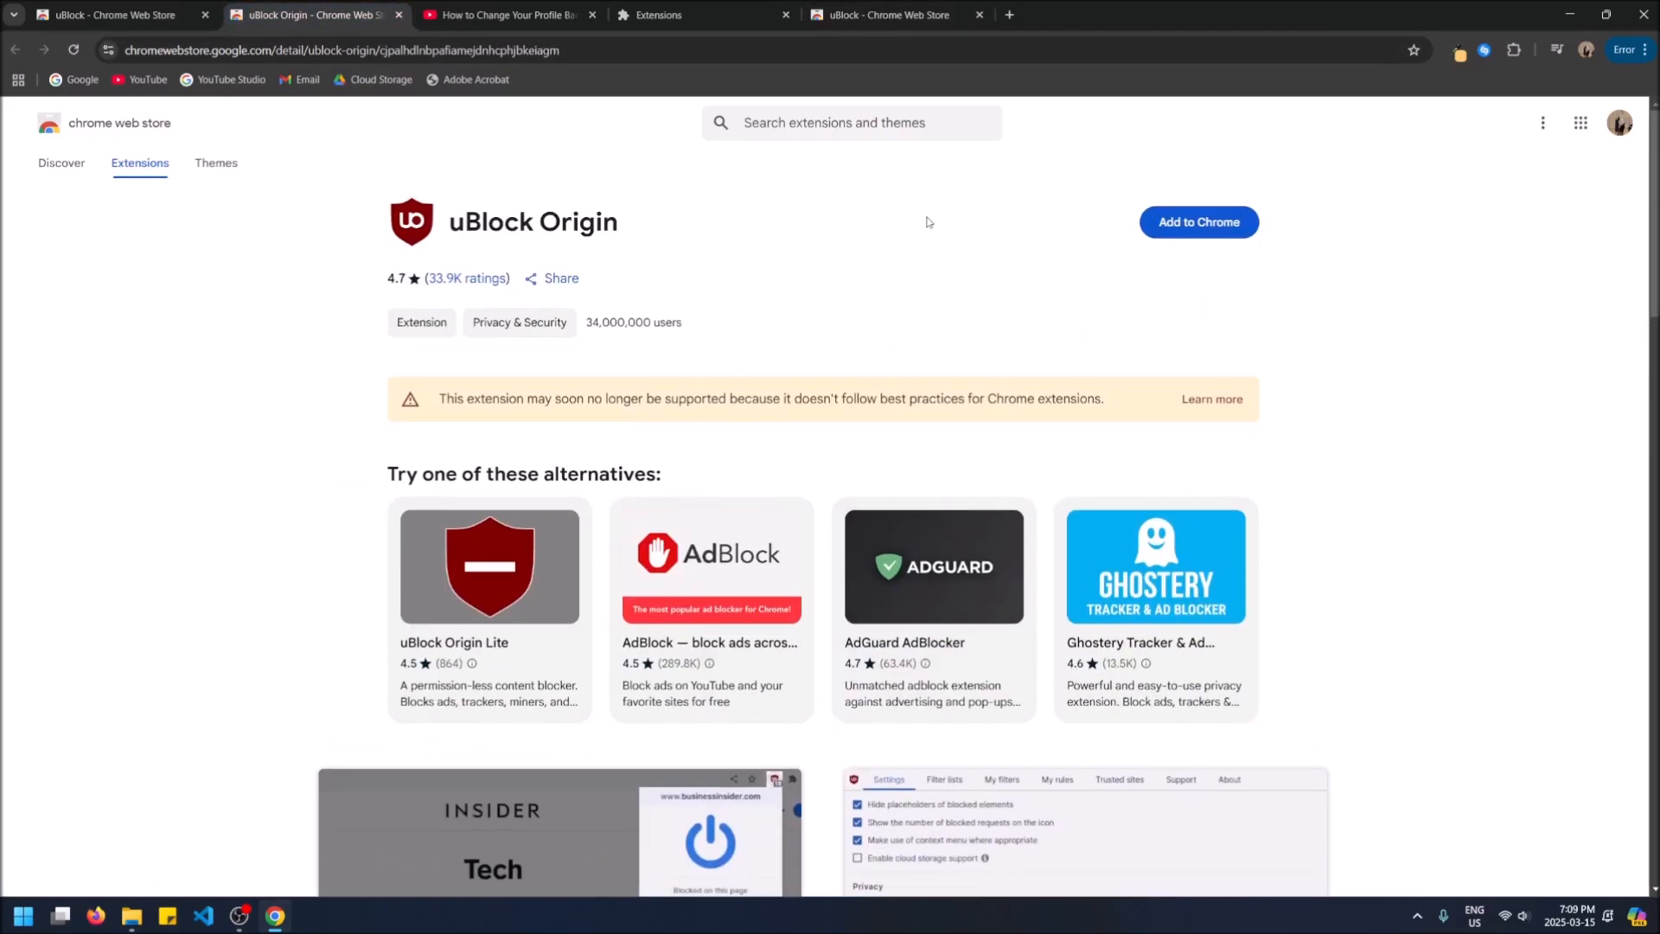
# Search the Chrome Web Store for 'adblock' to list matching extensions.
pyautogui.click(851, 123)
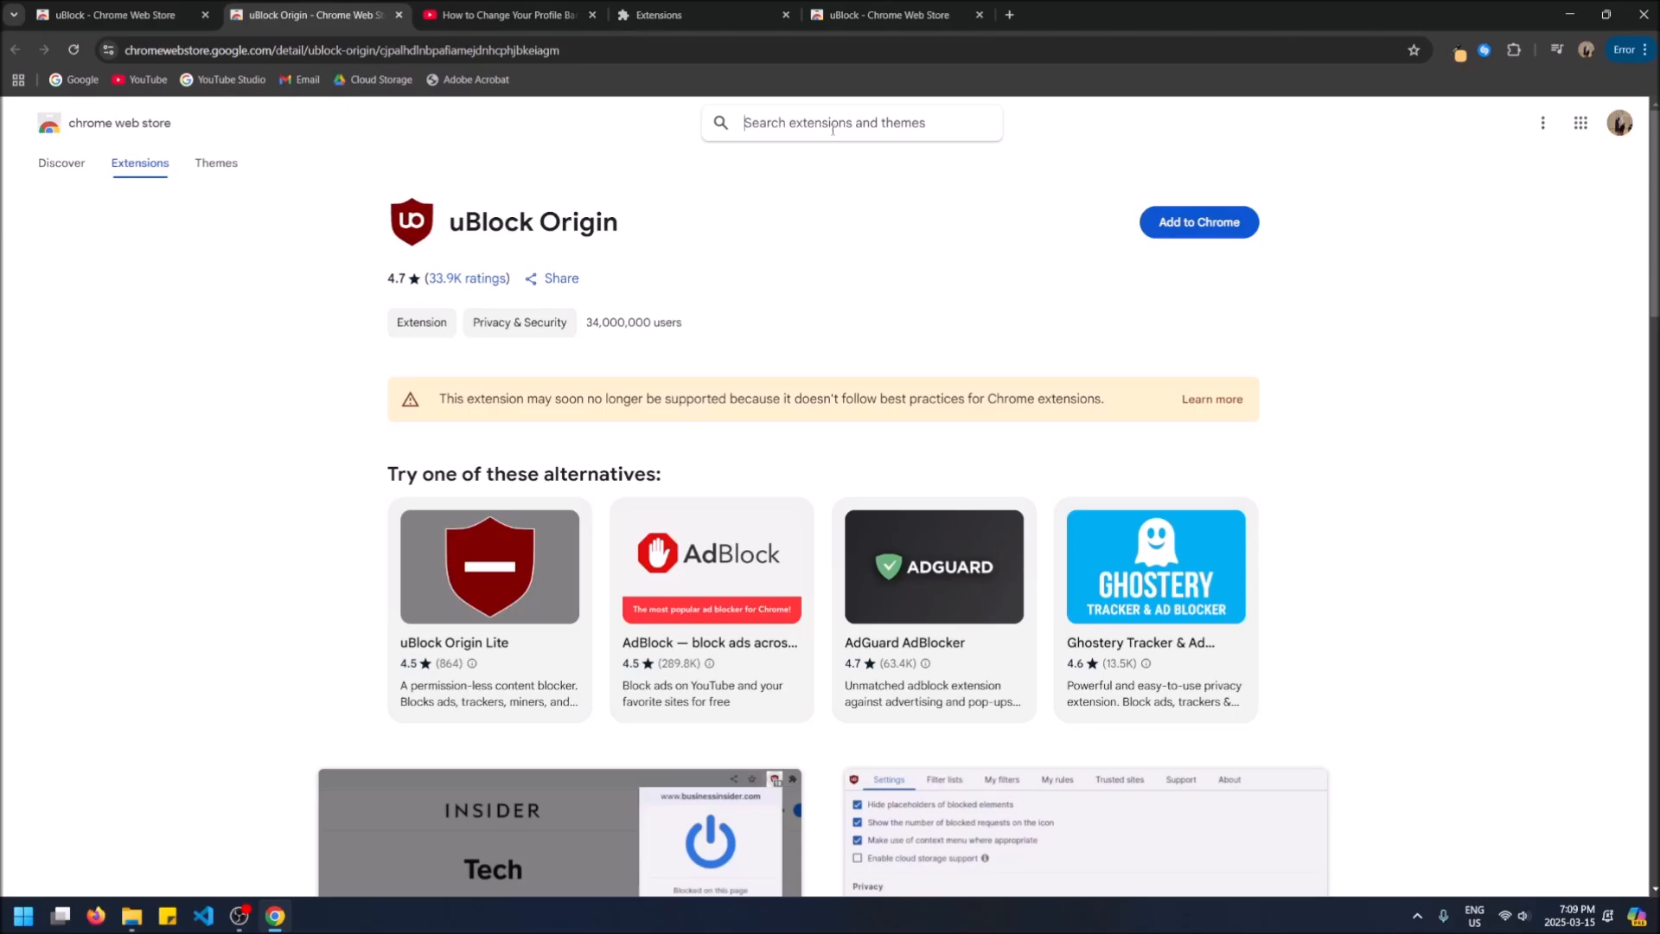
pyautogui.write('adblo')
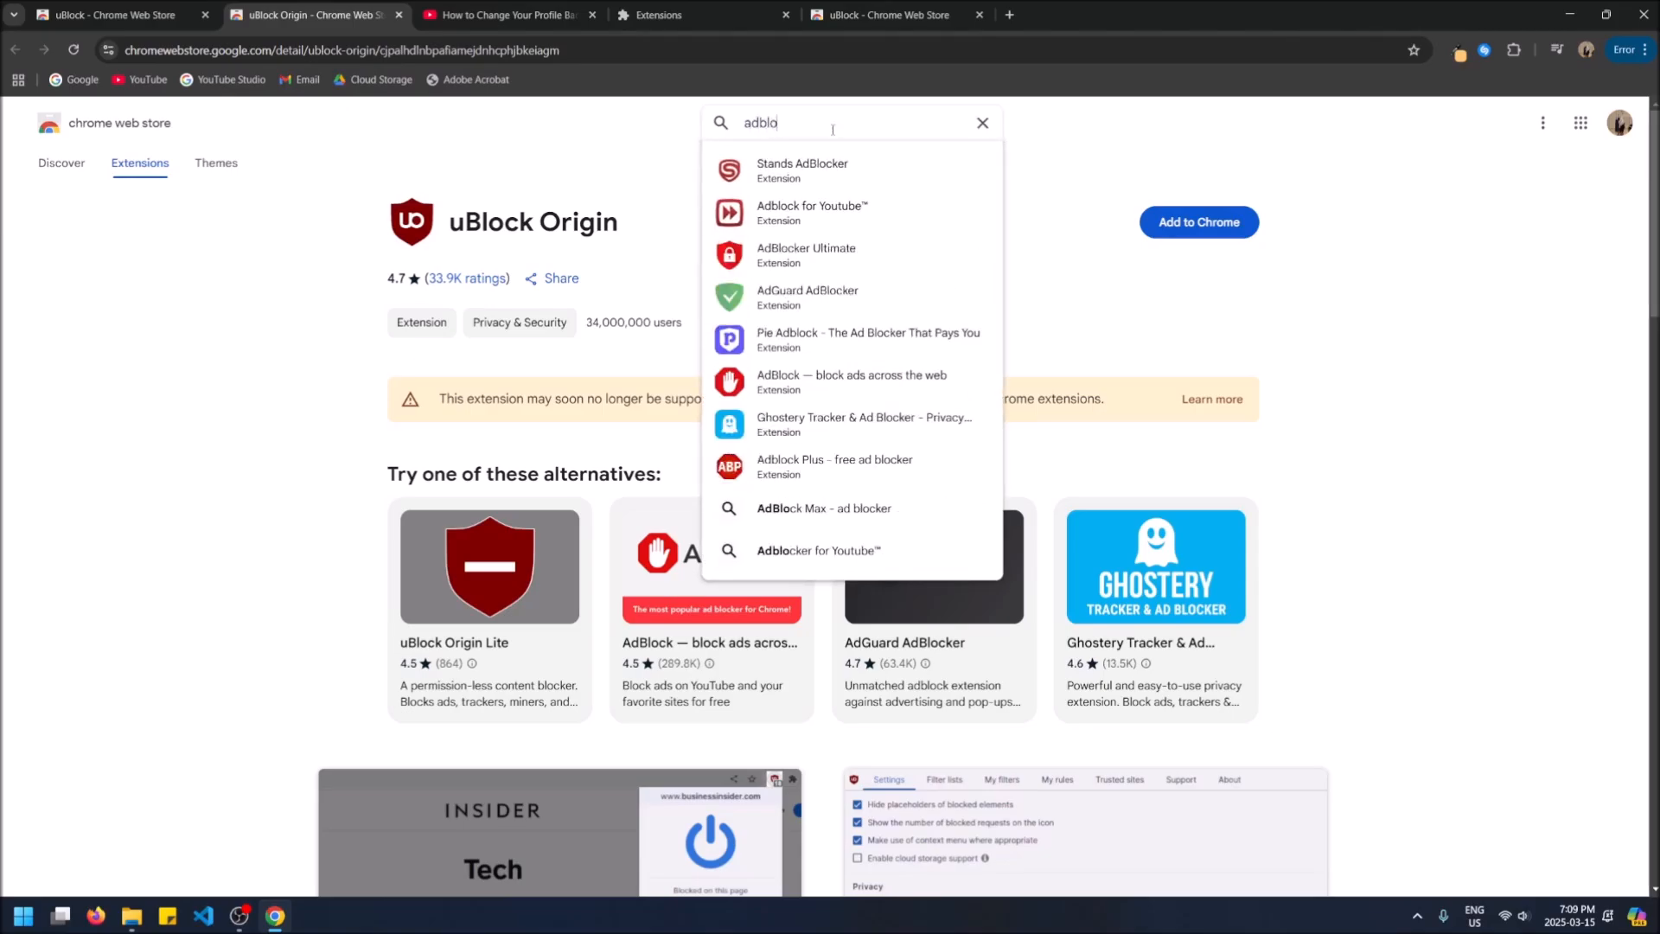
pyautogui.press('Enter')
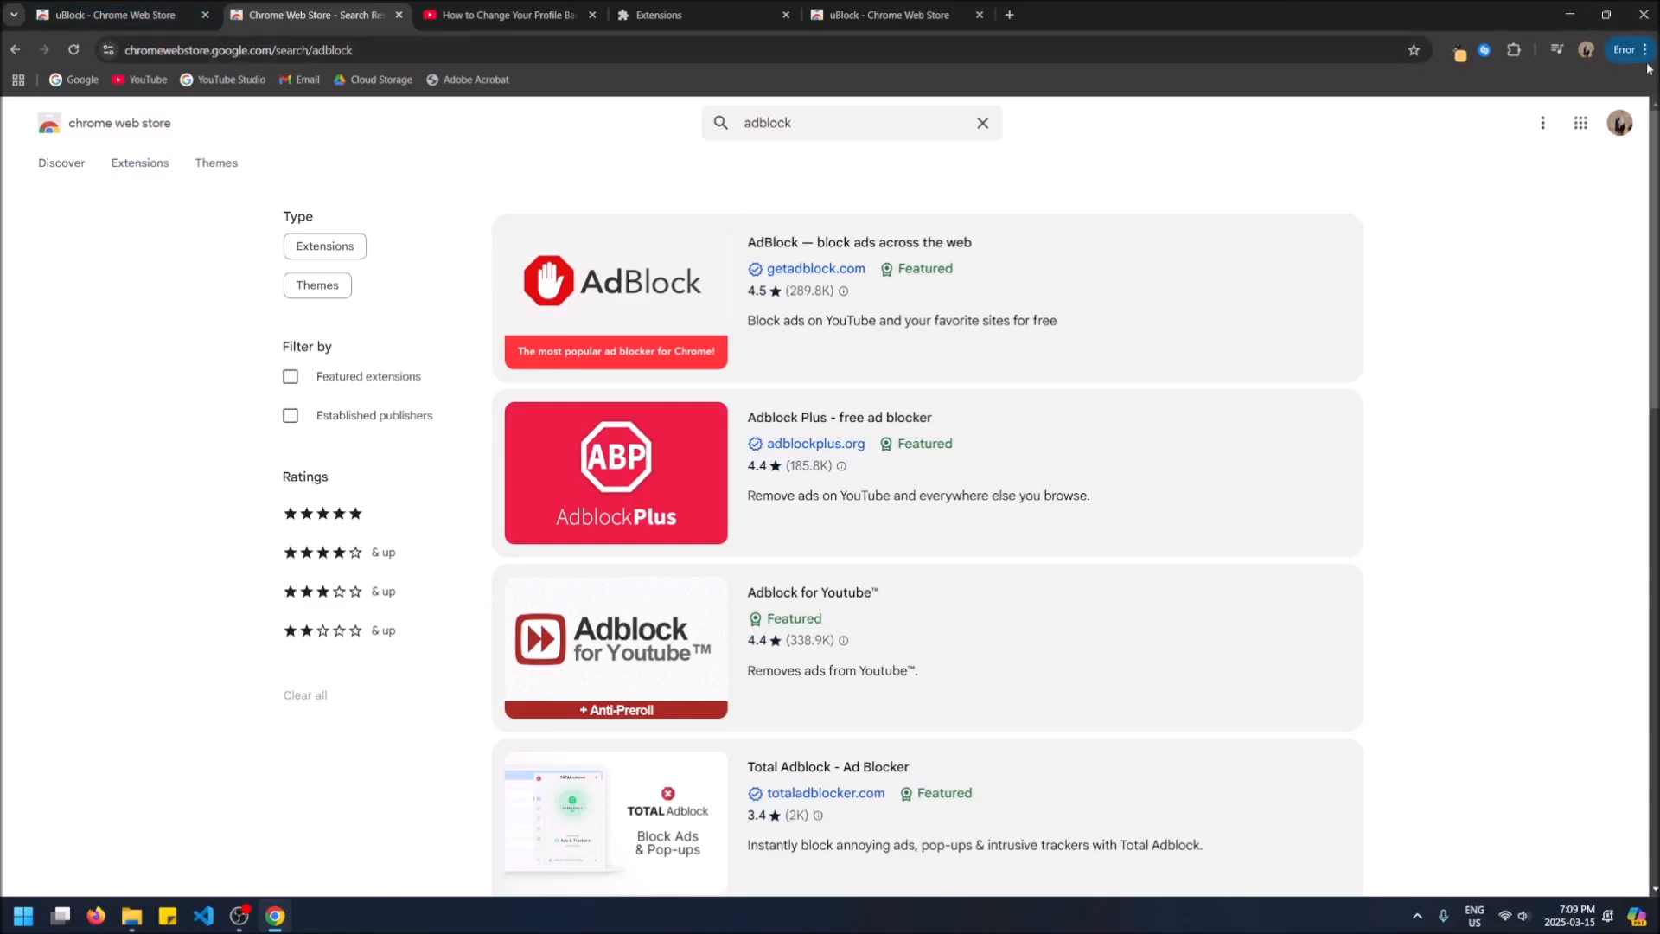
# Go to Chrome's Manage Extensions page, then the Chrome Web Store extensions catalogue.
pyautogui.click(1646, 49)
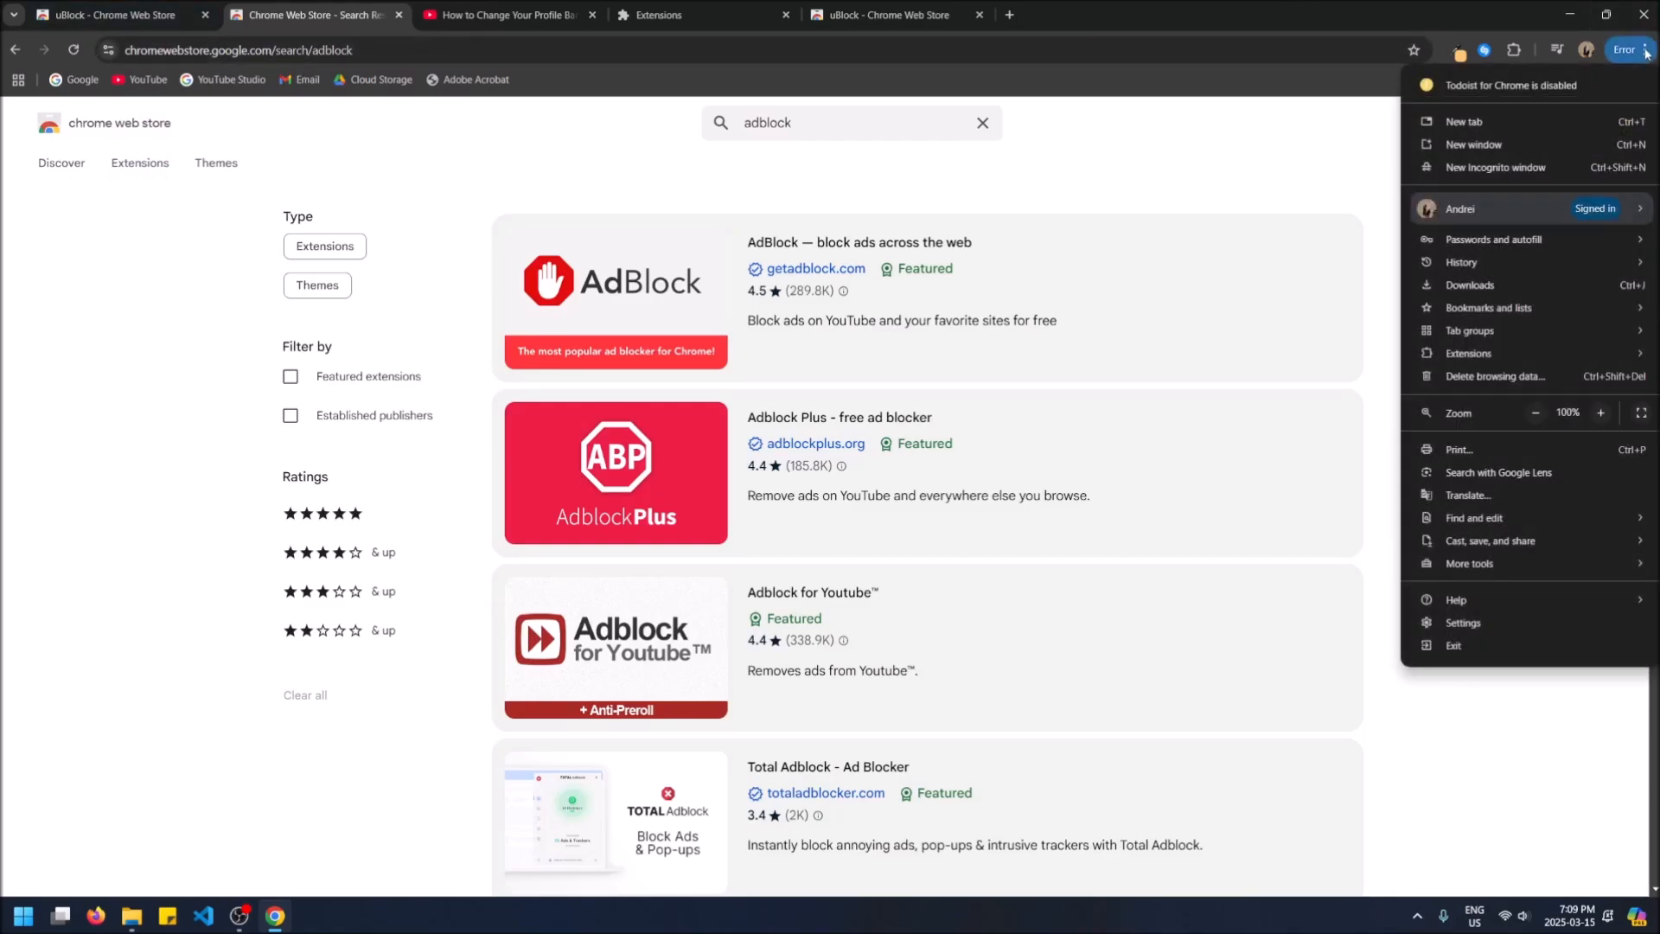
pyautogui.moveTo(1468, 353)
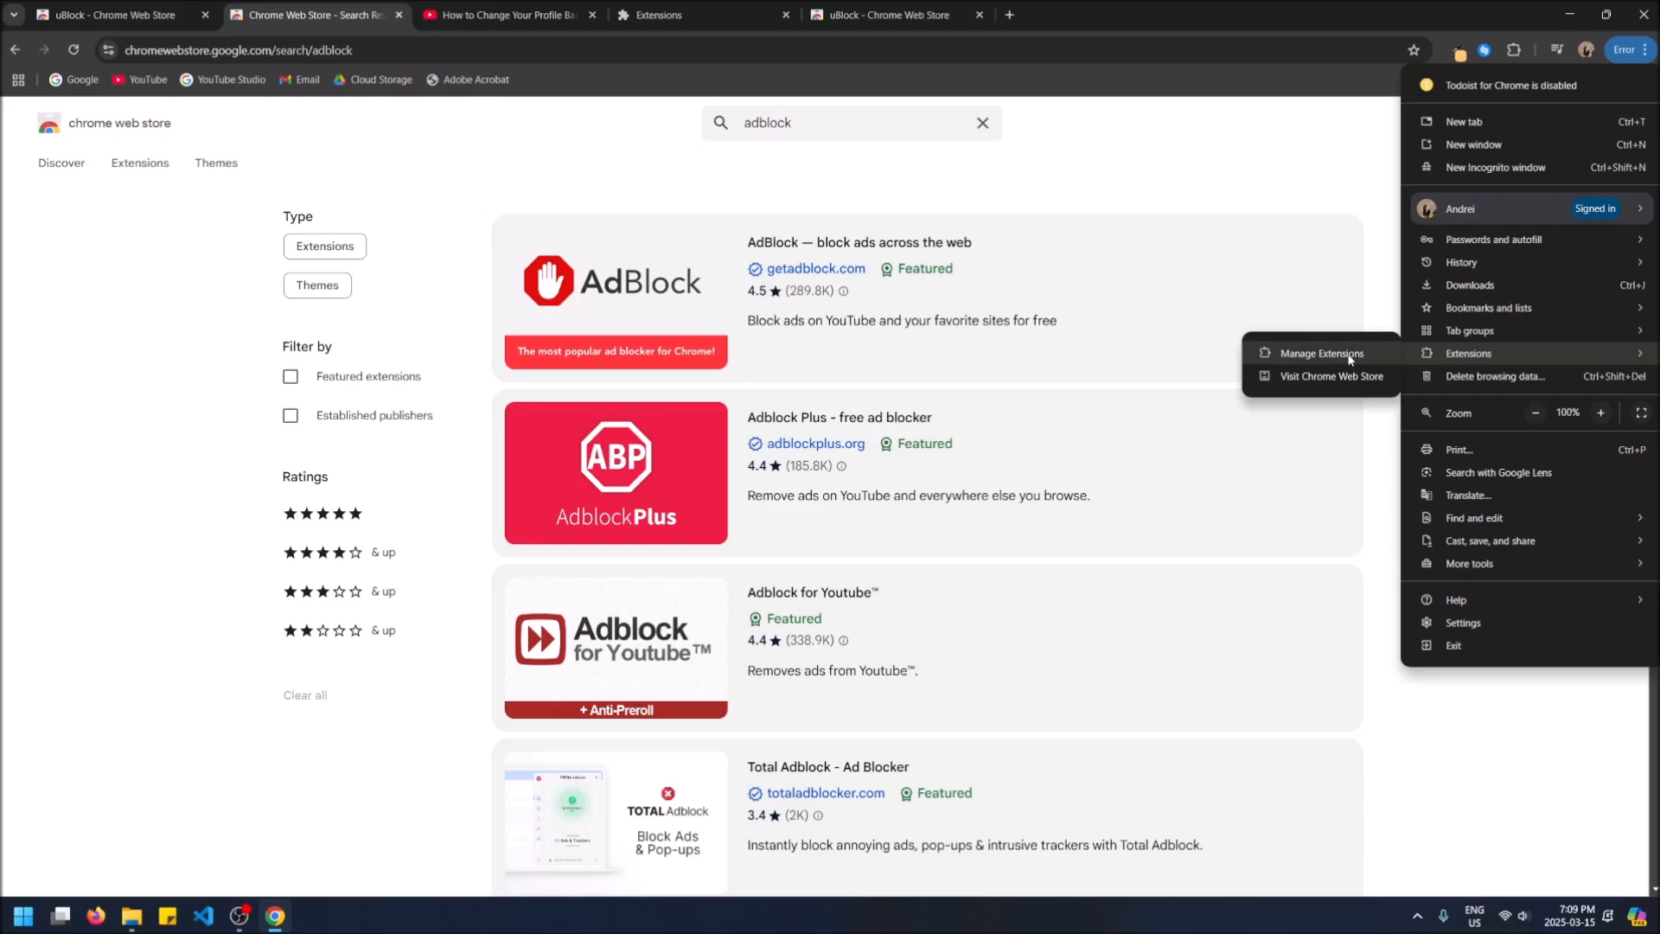
pyautogui.click(1321, 353)
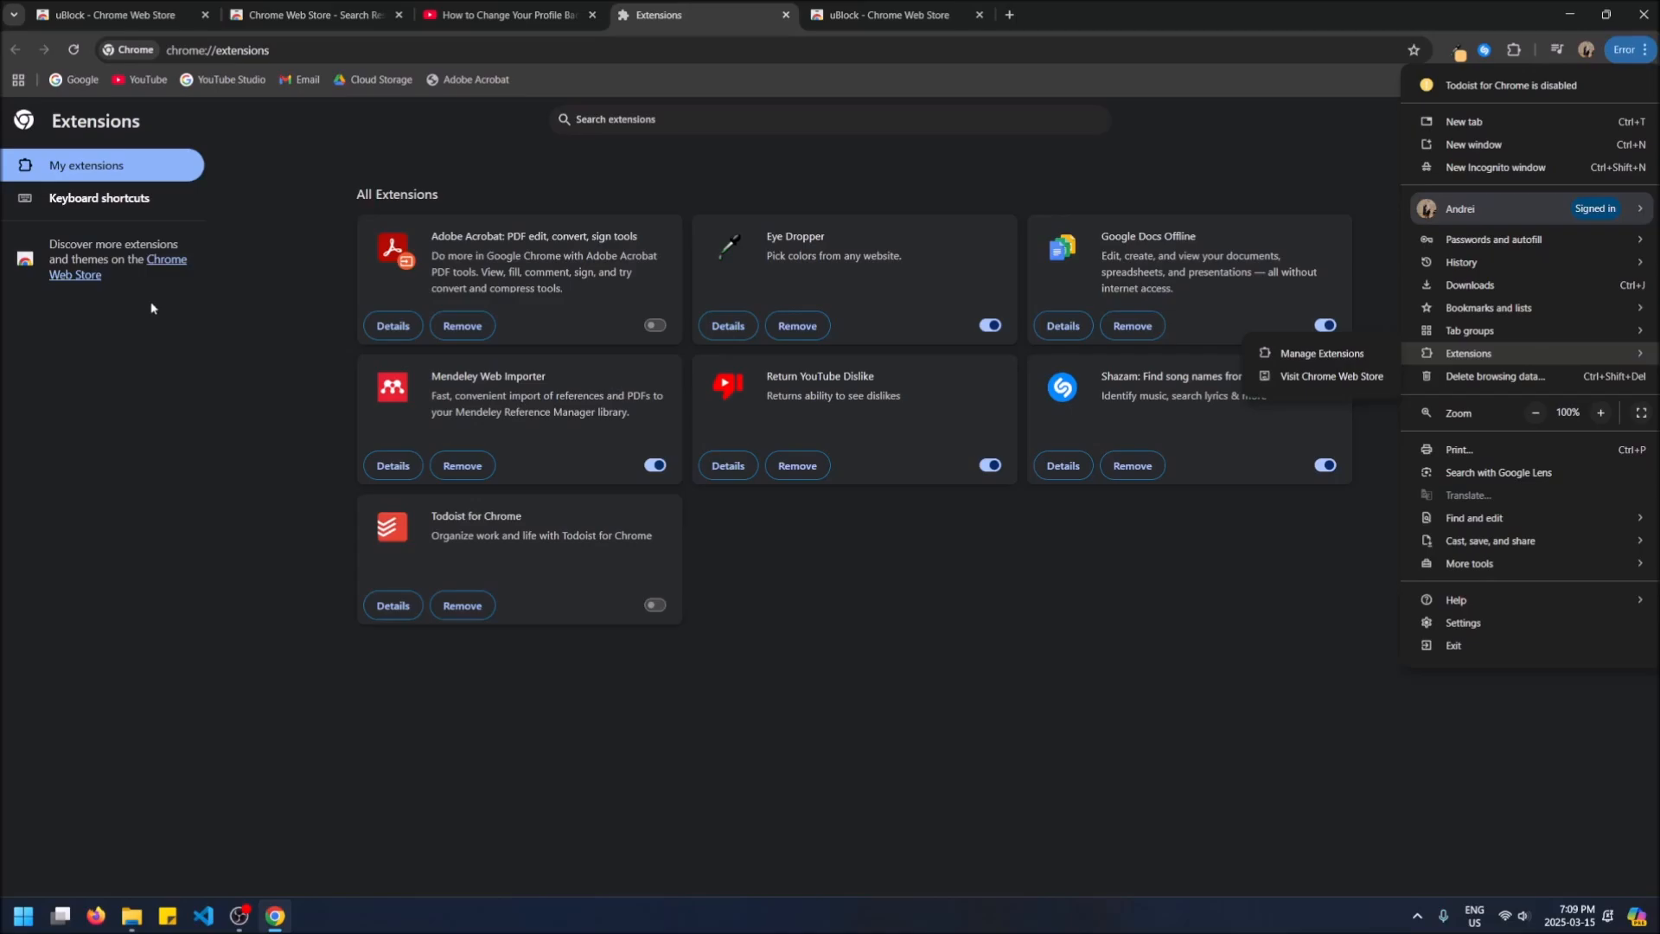
pyautogui.click(1332, 377)
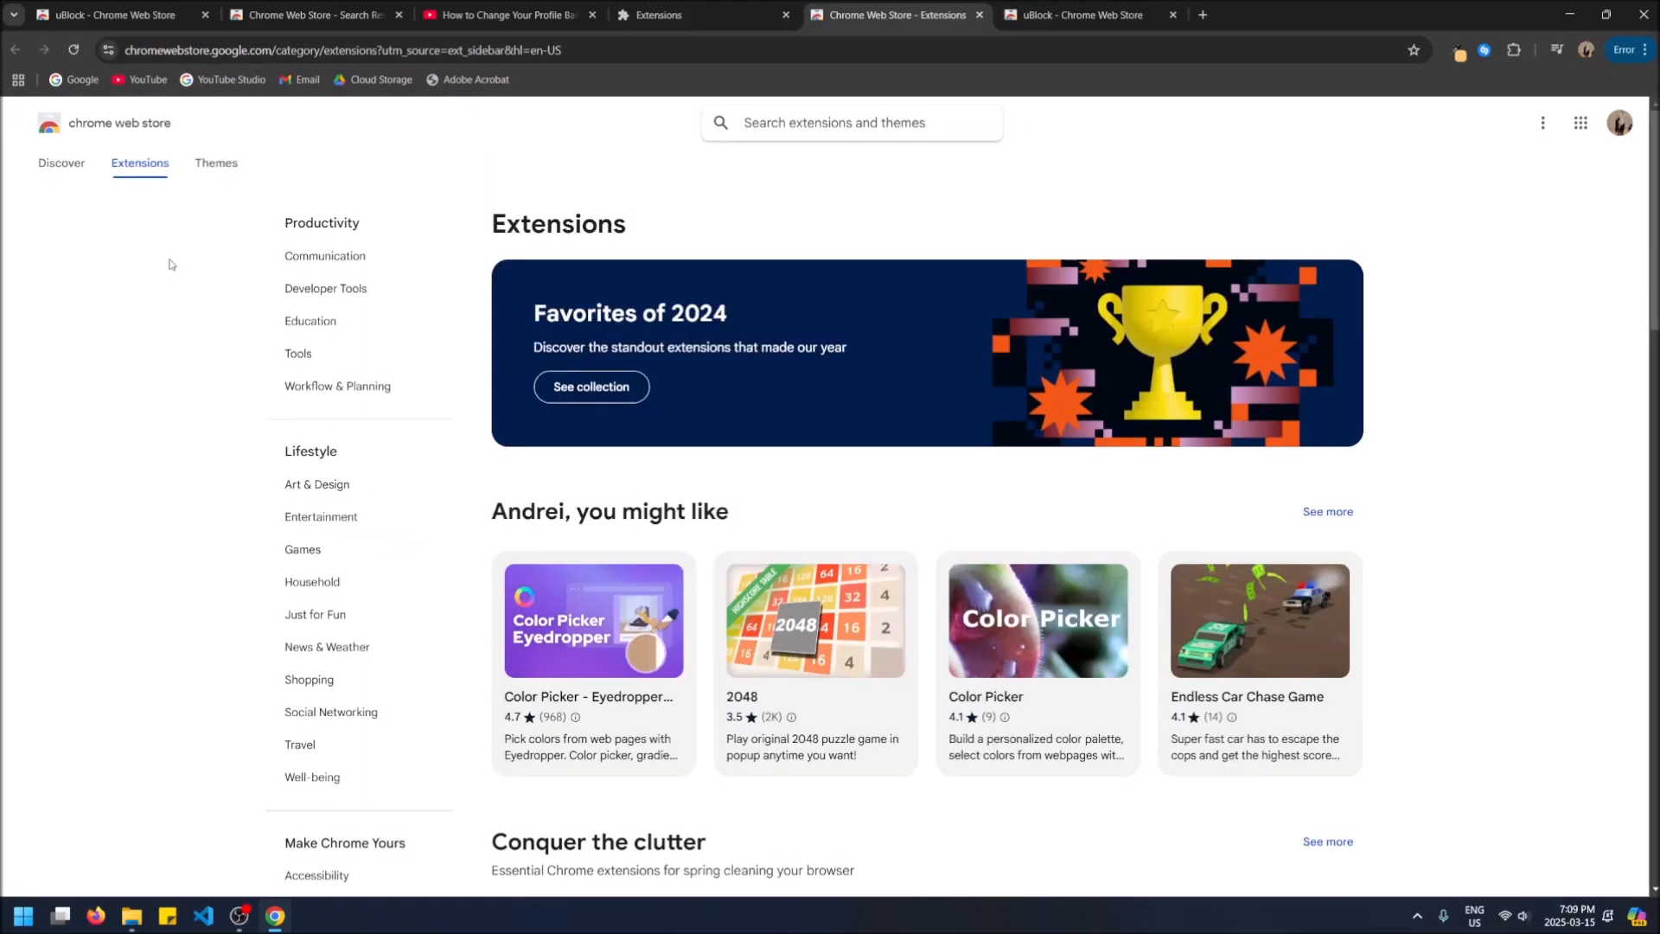
# Search the store for adblock plus and open the Adblock Plus extension page.
pyautogui.click(851, 123)
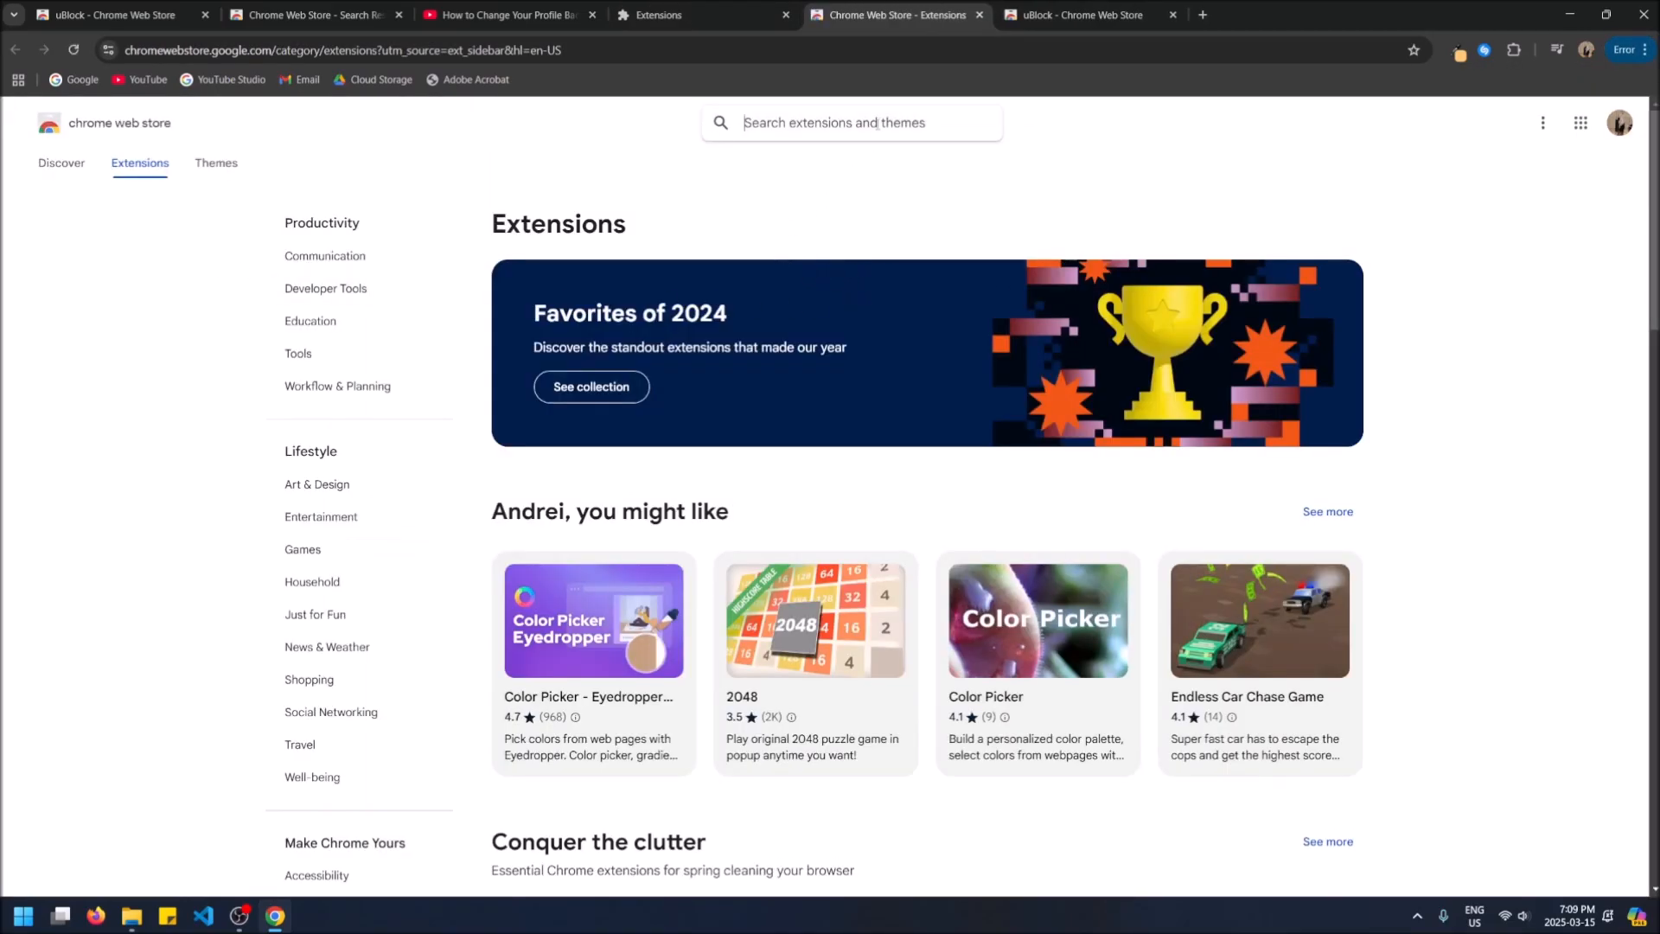
pyautogui.write('adblocv')
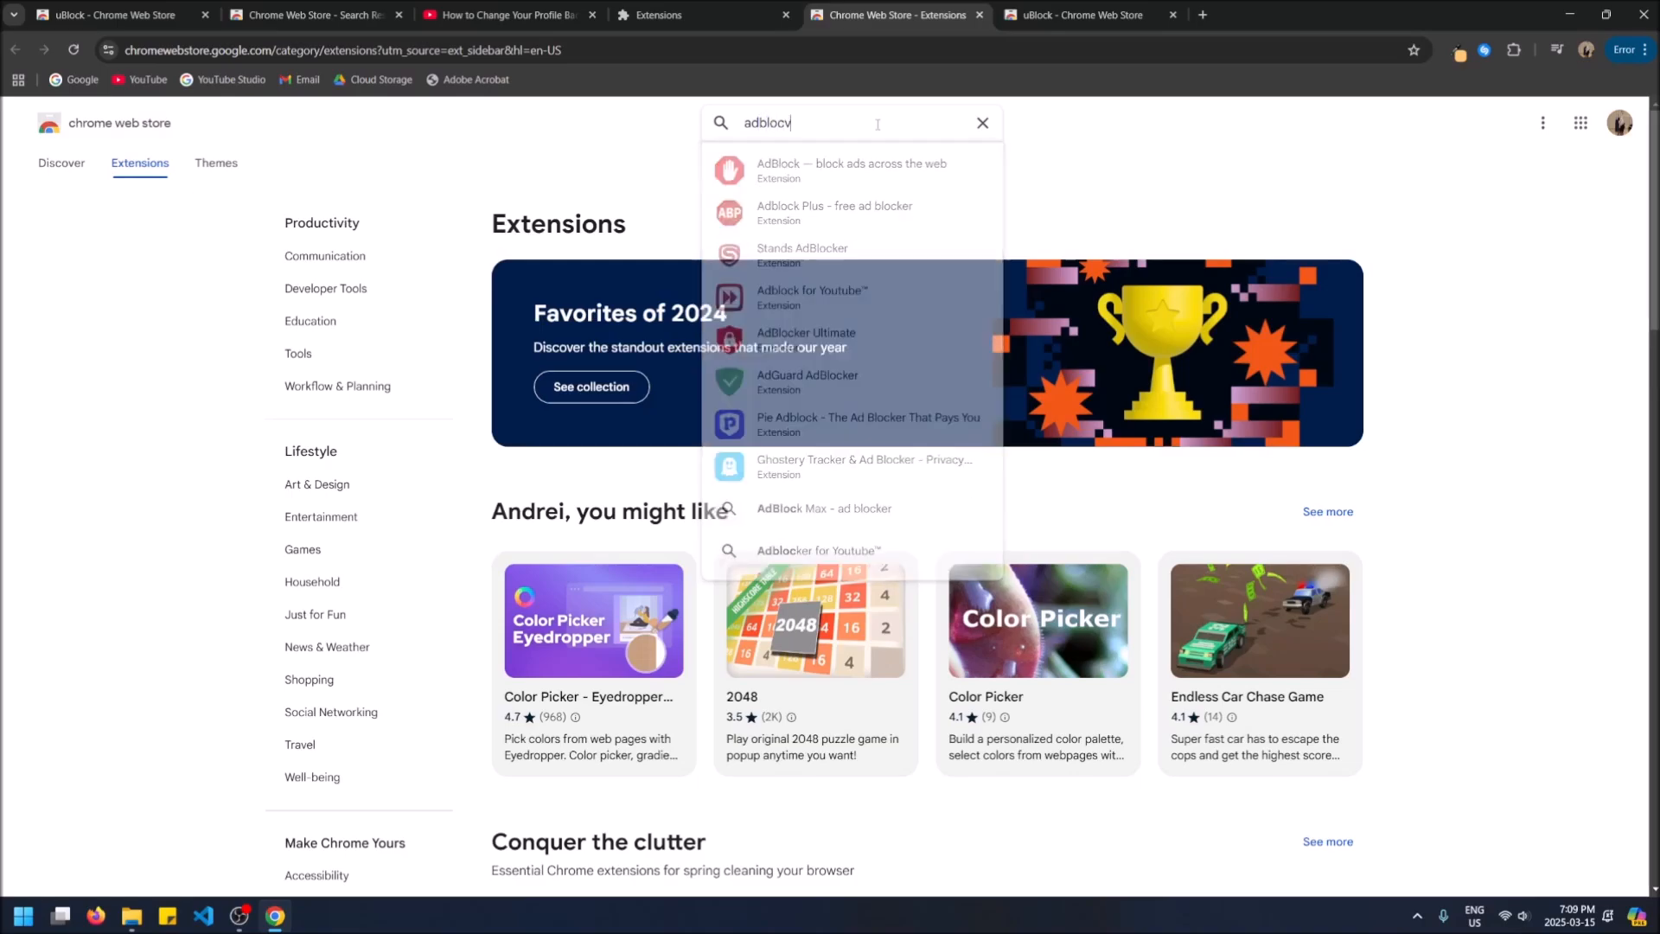
pyautogui.click(835, 213)
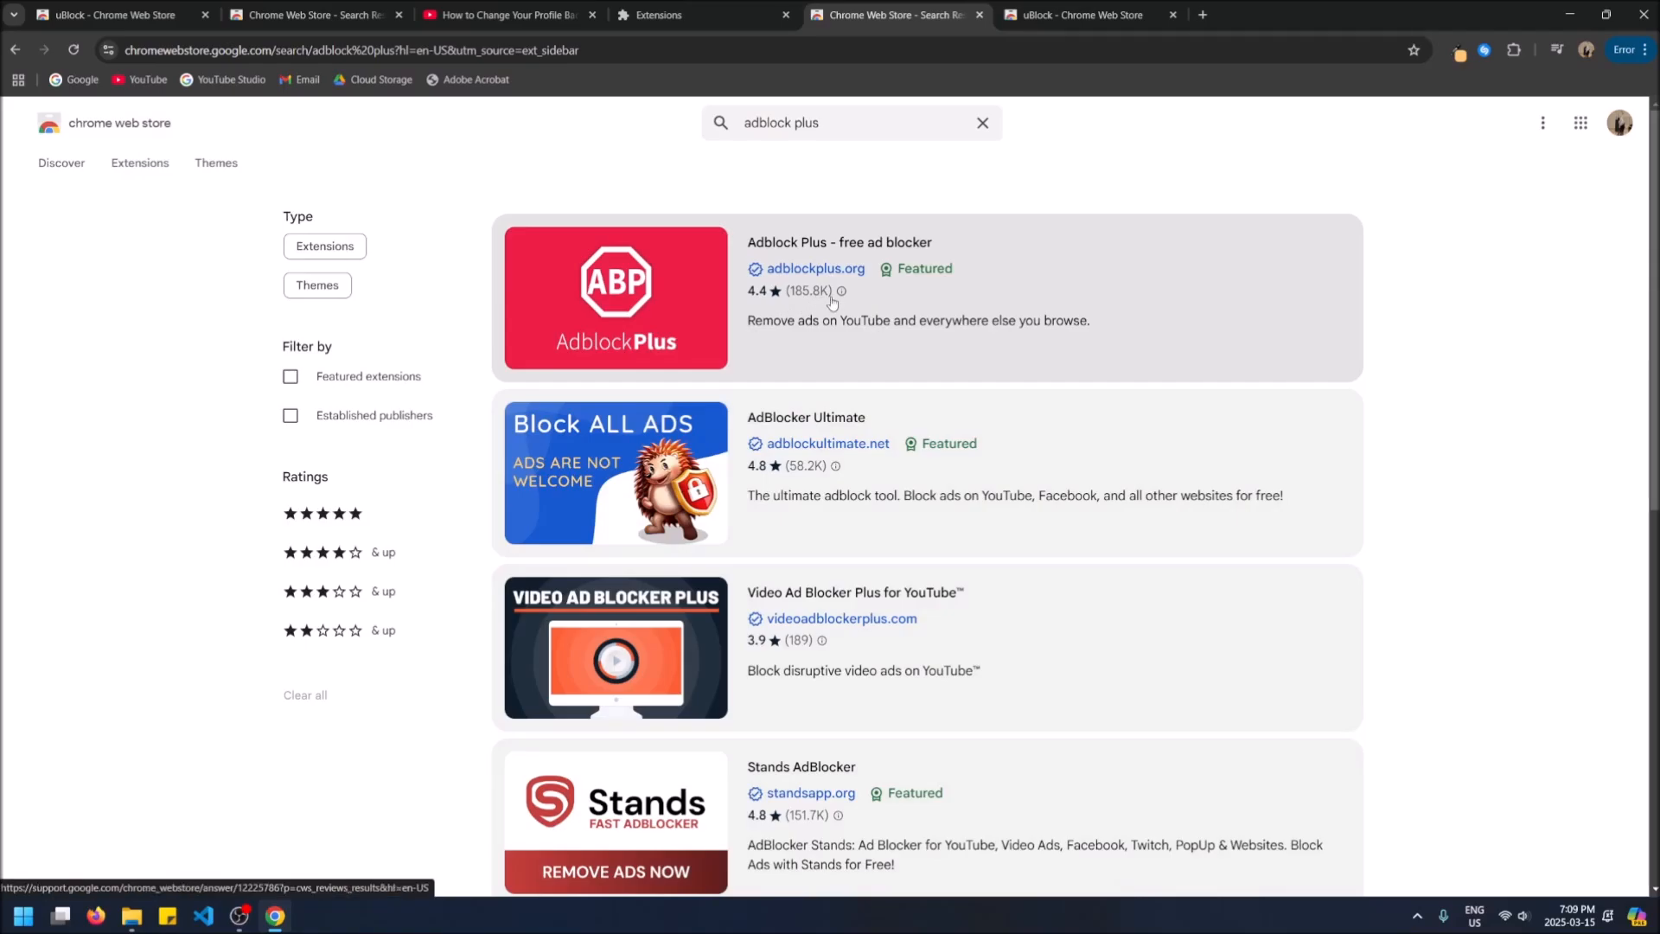
pyautogui.moveTo(819, 235)
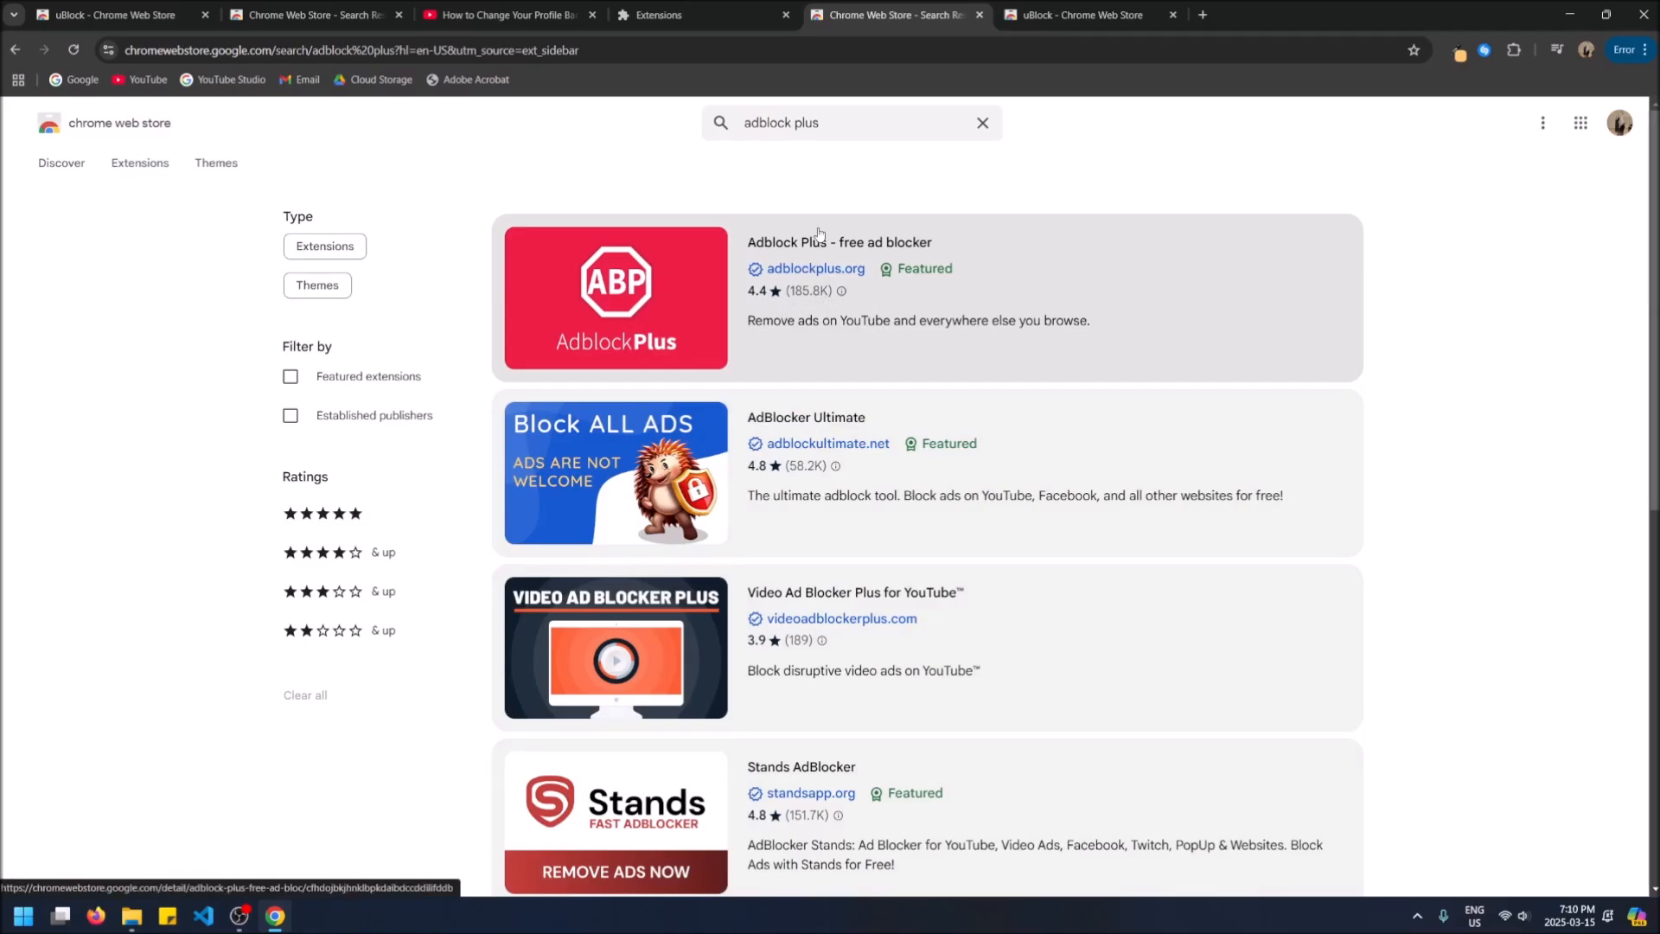
pyautogui.click(839, 242)
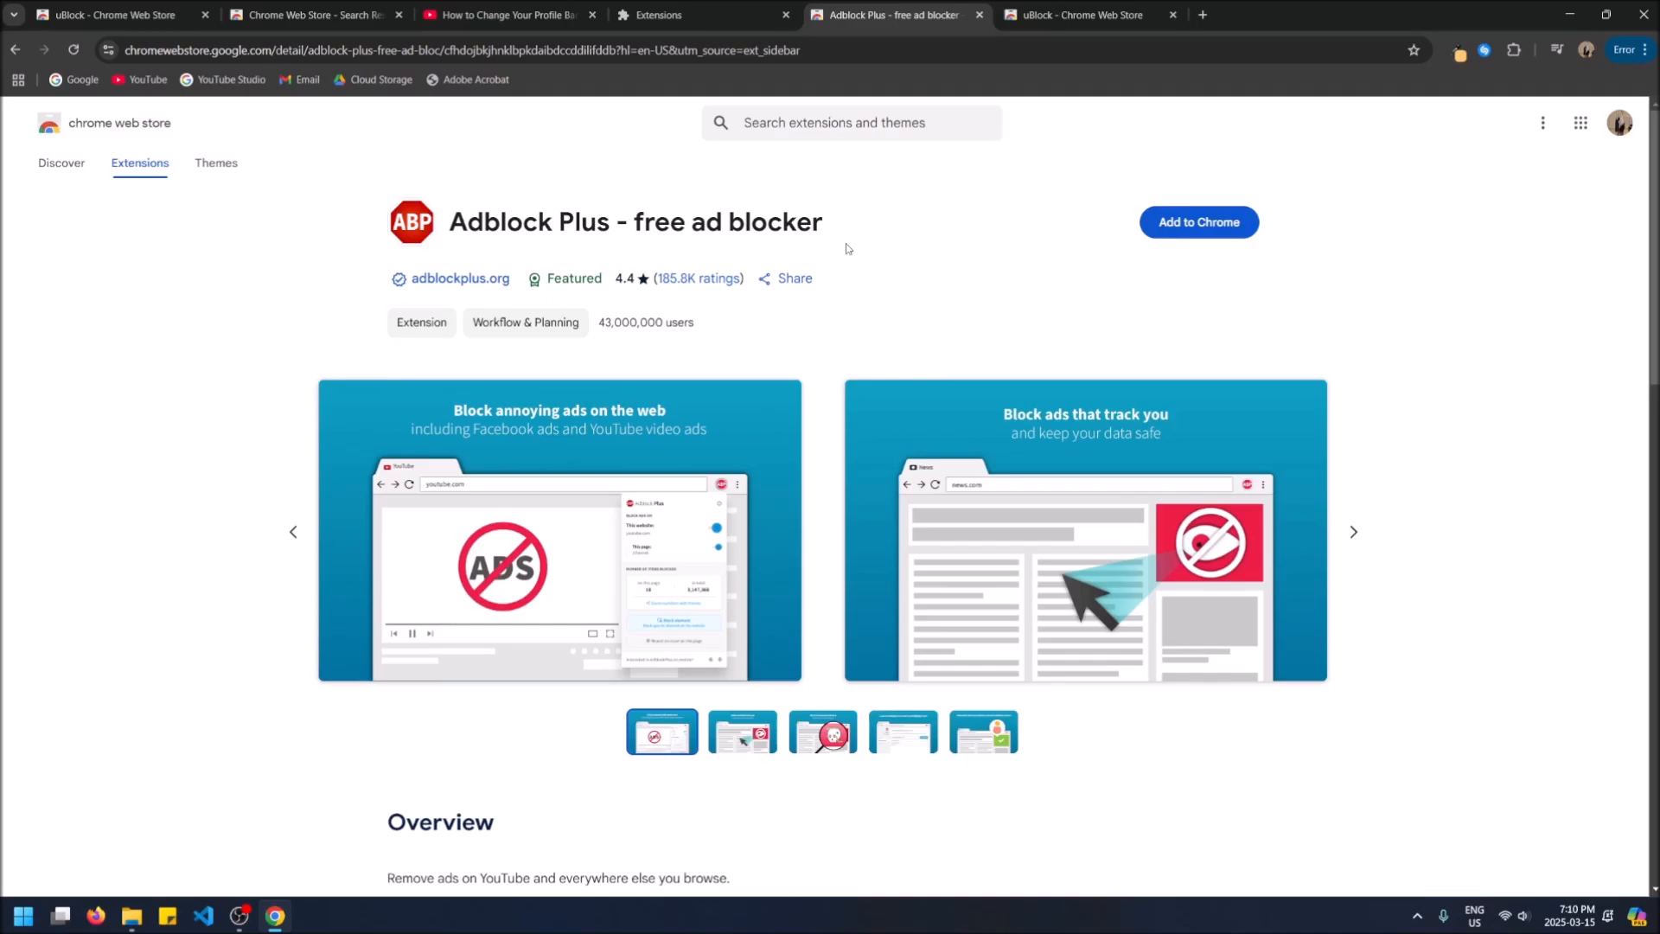
# Add Adblock Plus to Chrome and confirm, landing on its thank-you page.
pyautogui.click(1200, 222)
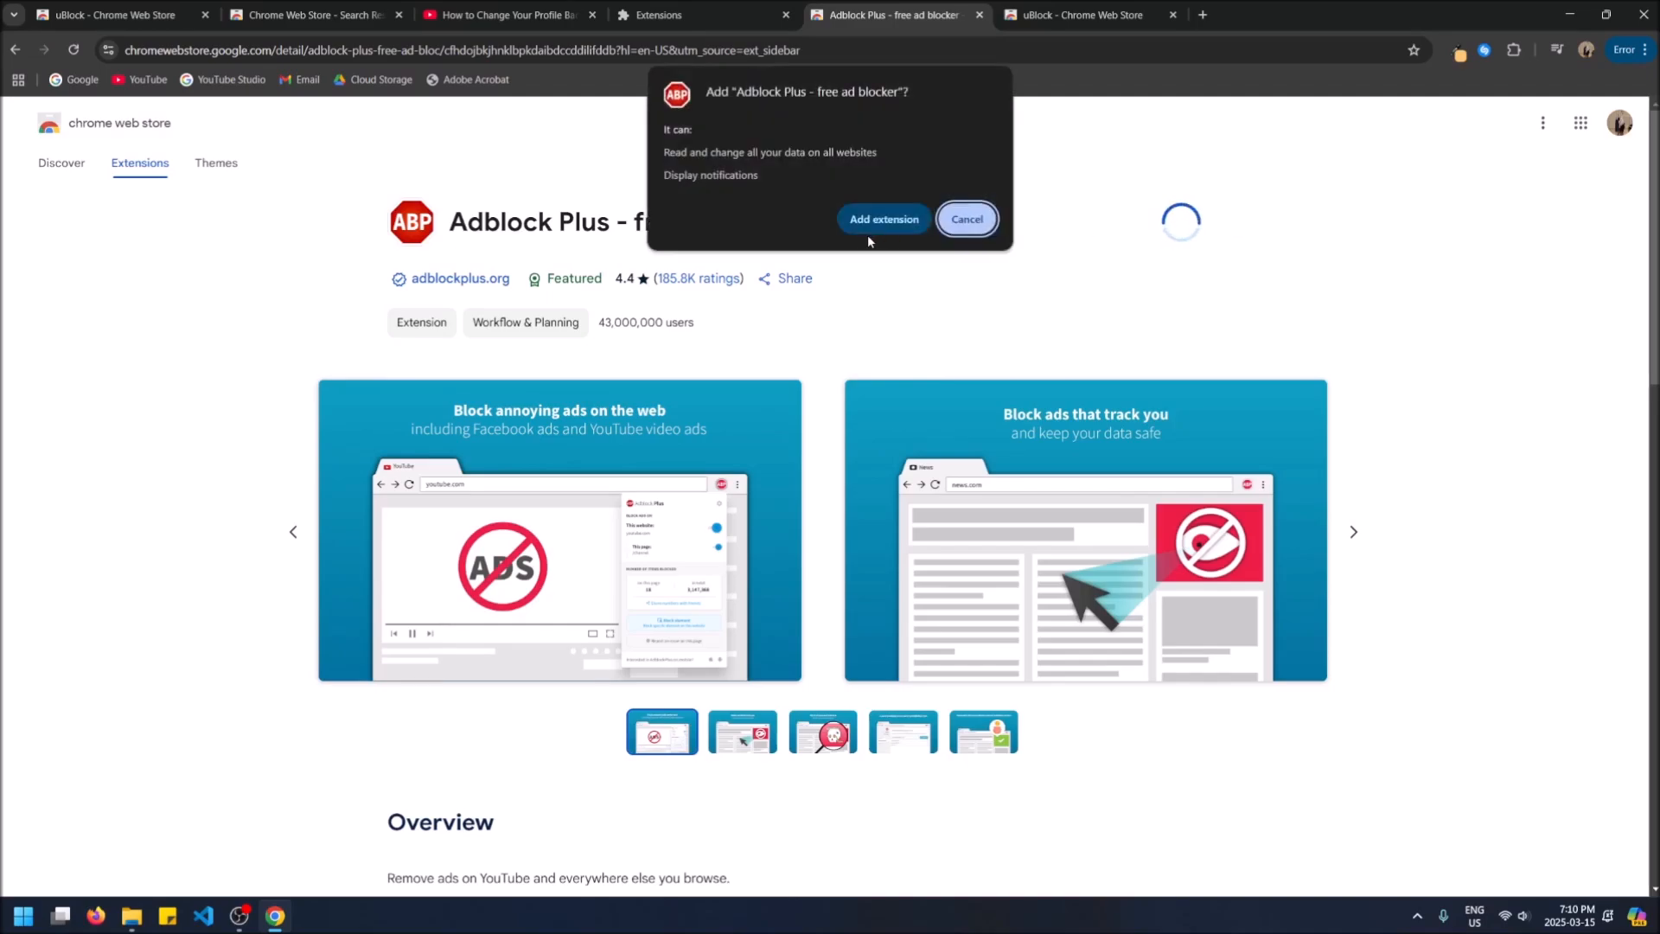
pyautogui.click(884, 218)
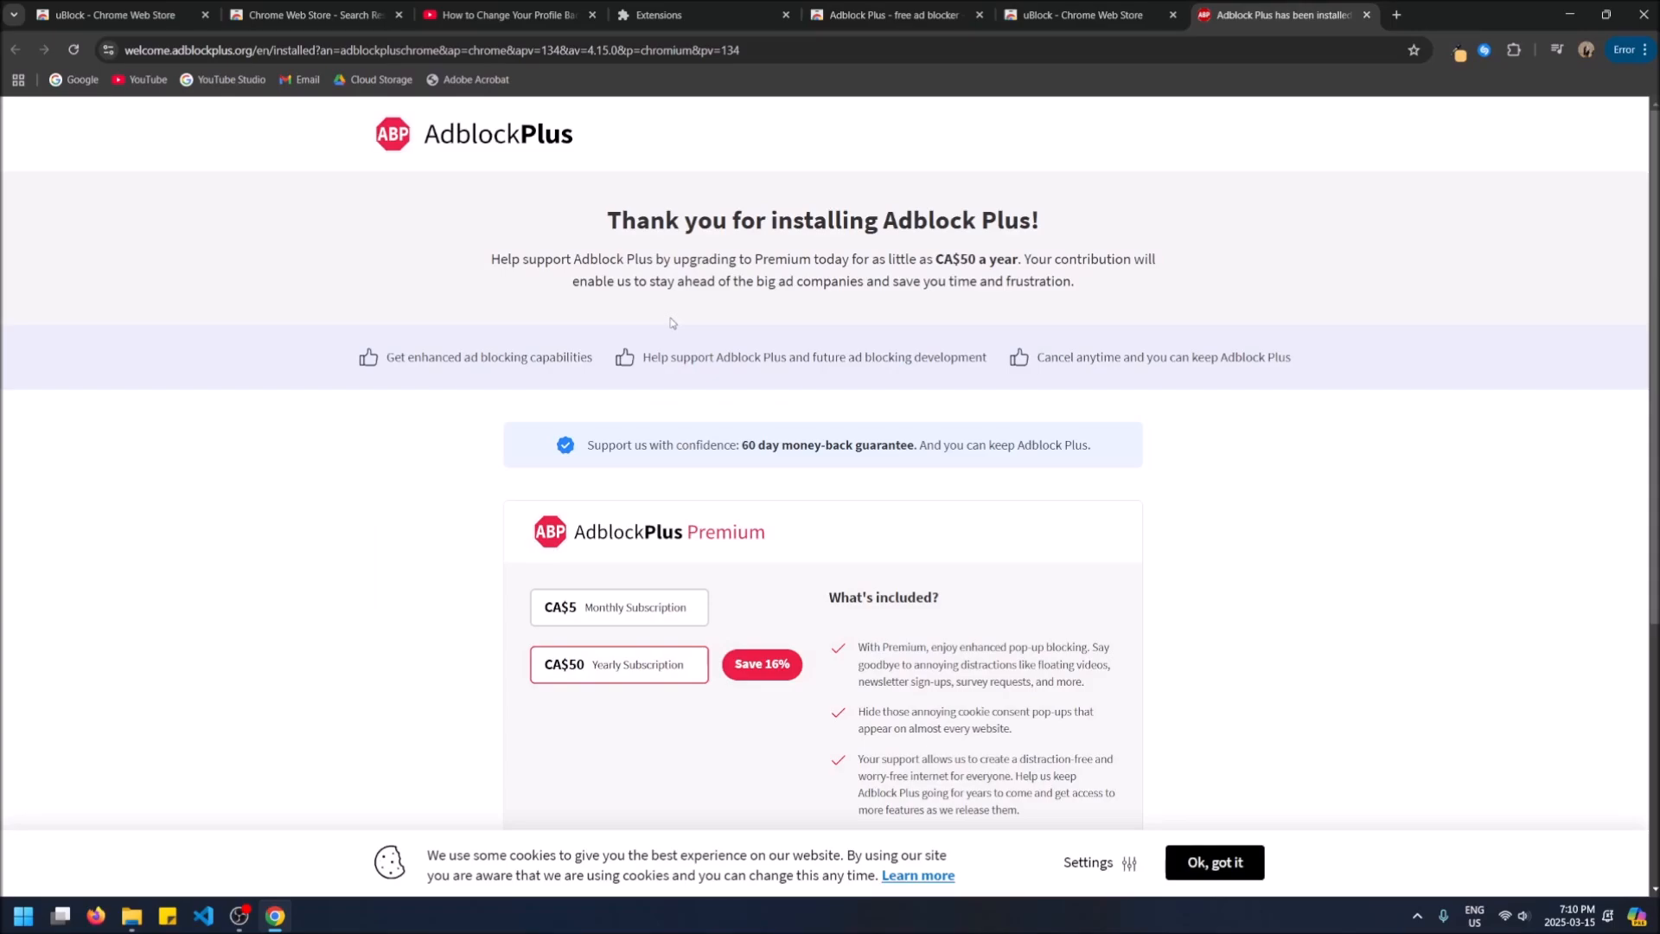
pyautogui.moveTo(859, 559)
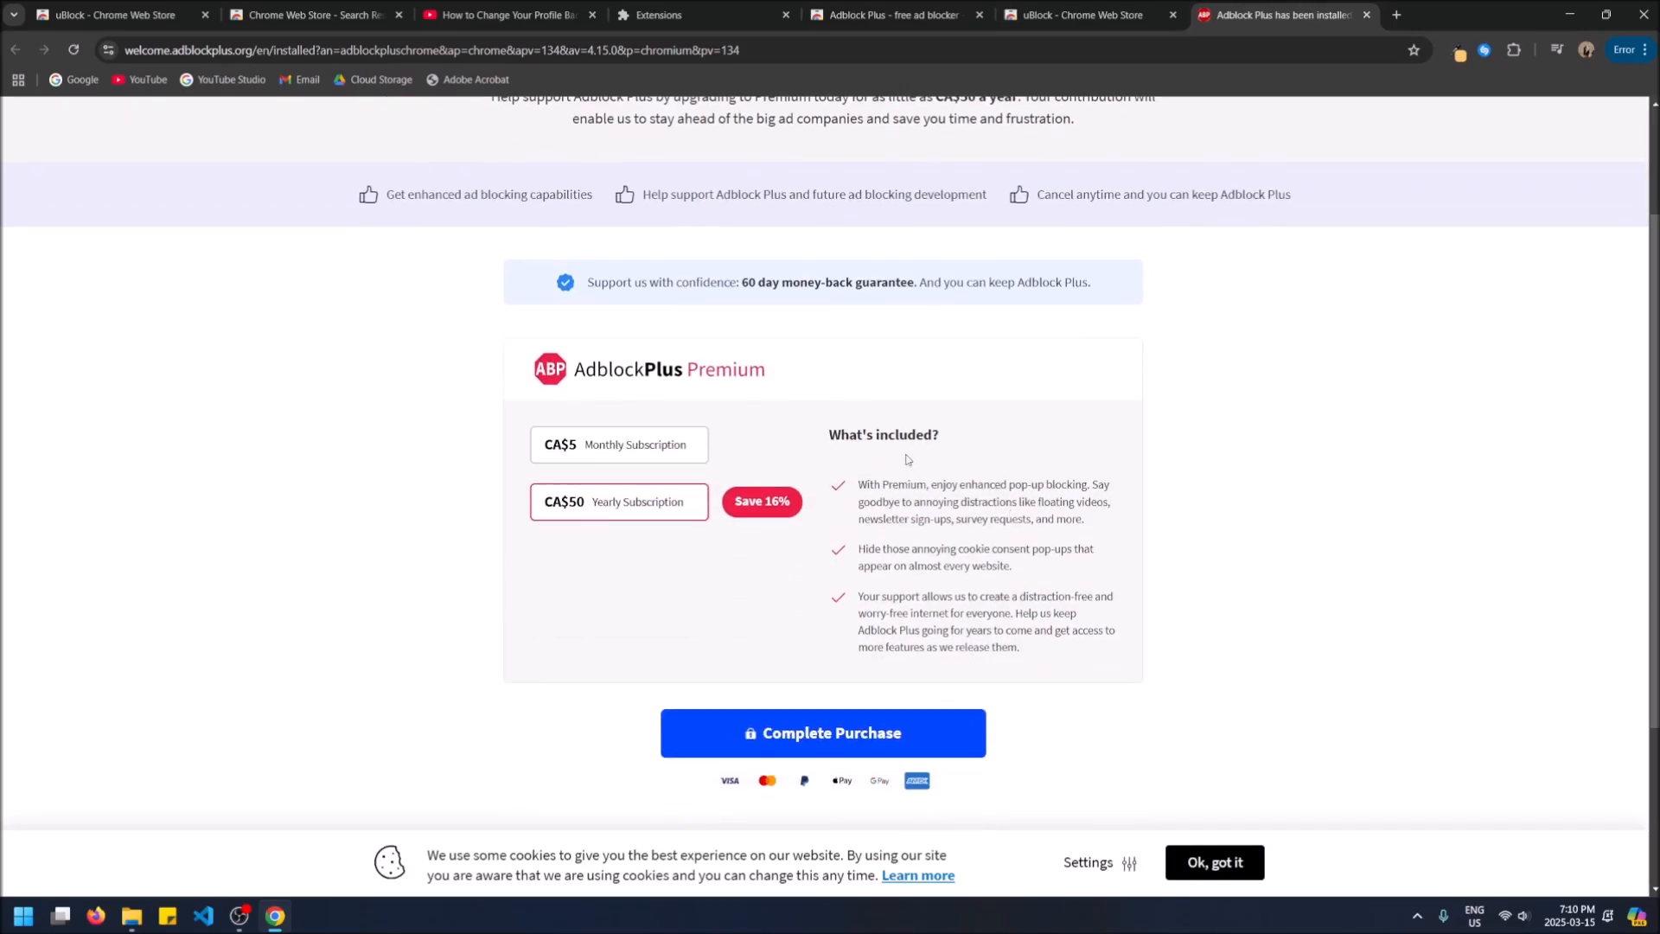
pyautogui.moveTo(671, 484)
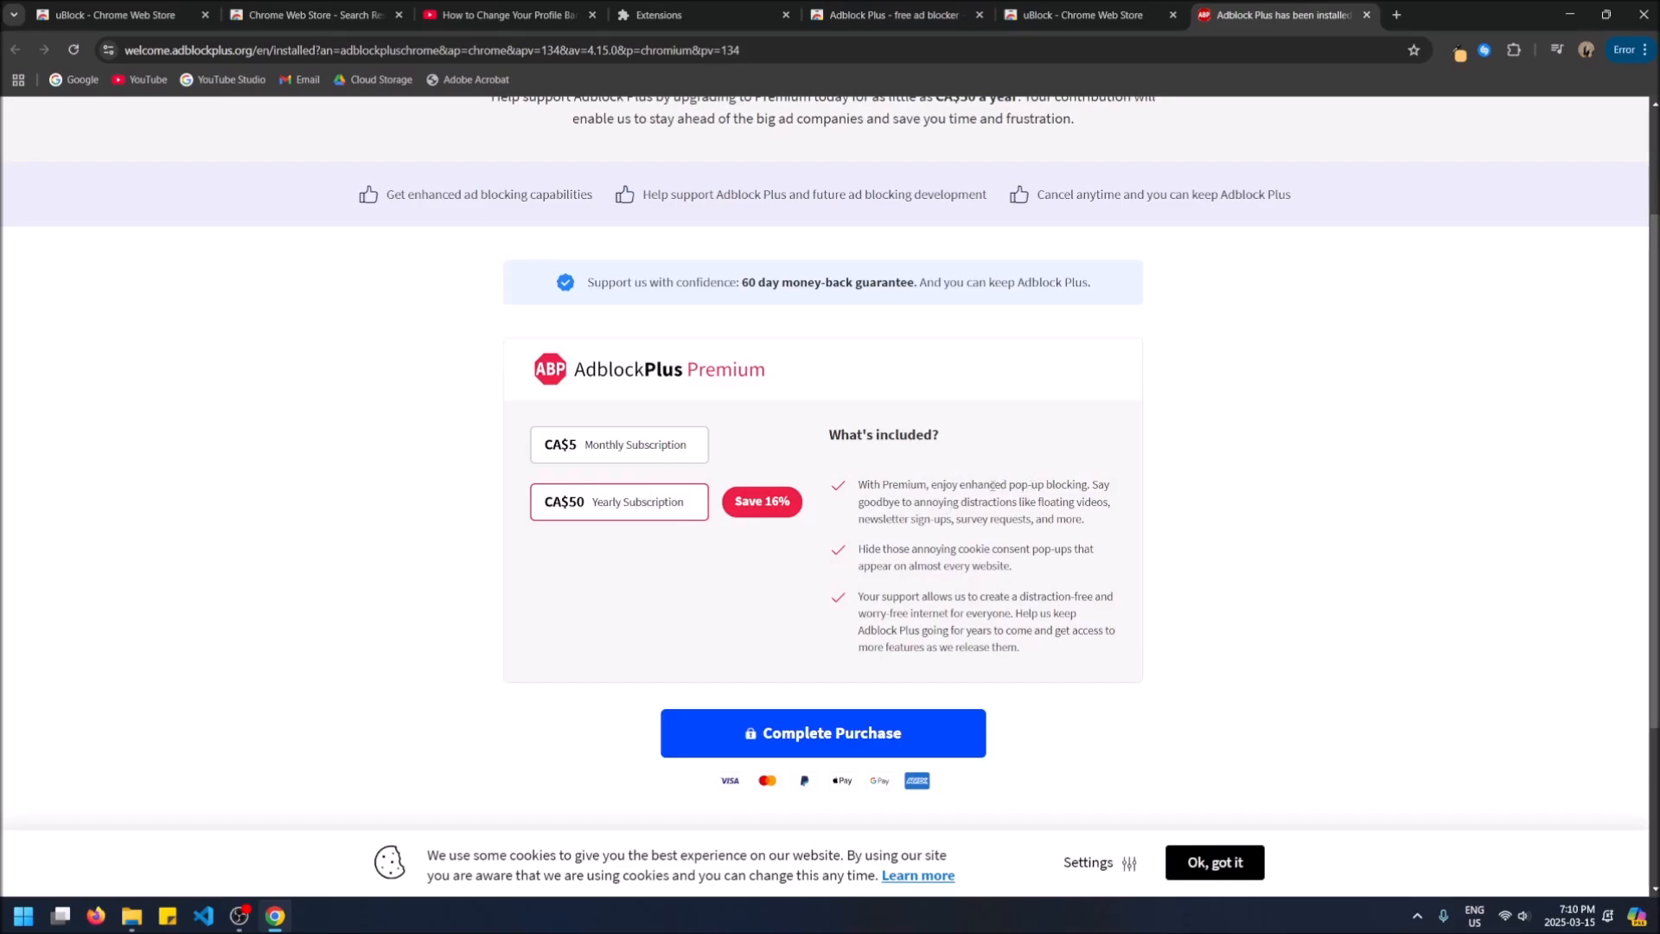
pyautogui.scroll(3)
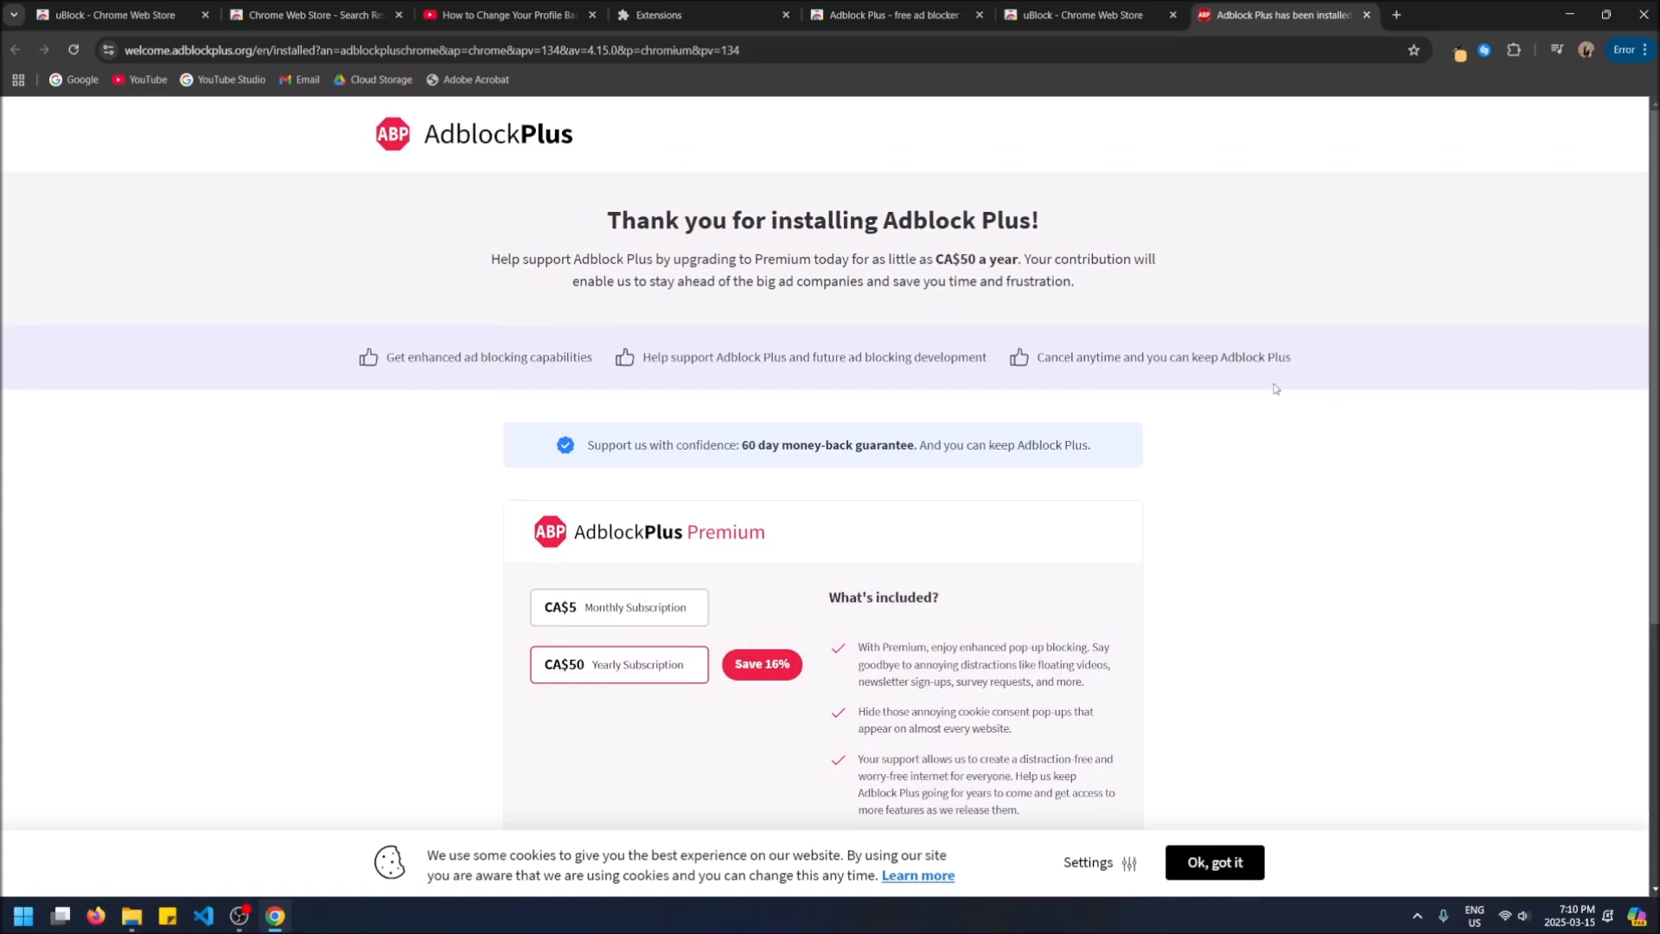
pyautogui.moveTo(1229, 56)
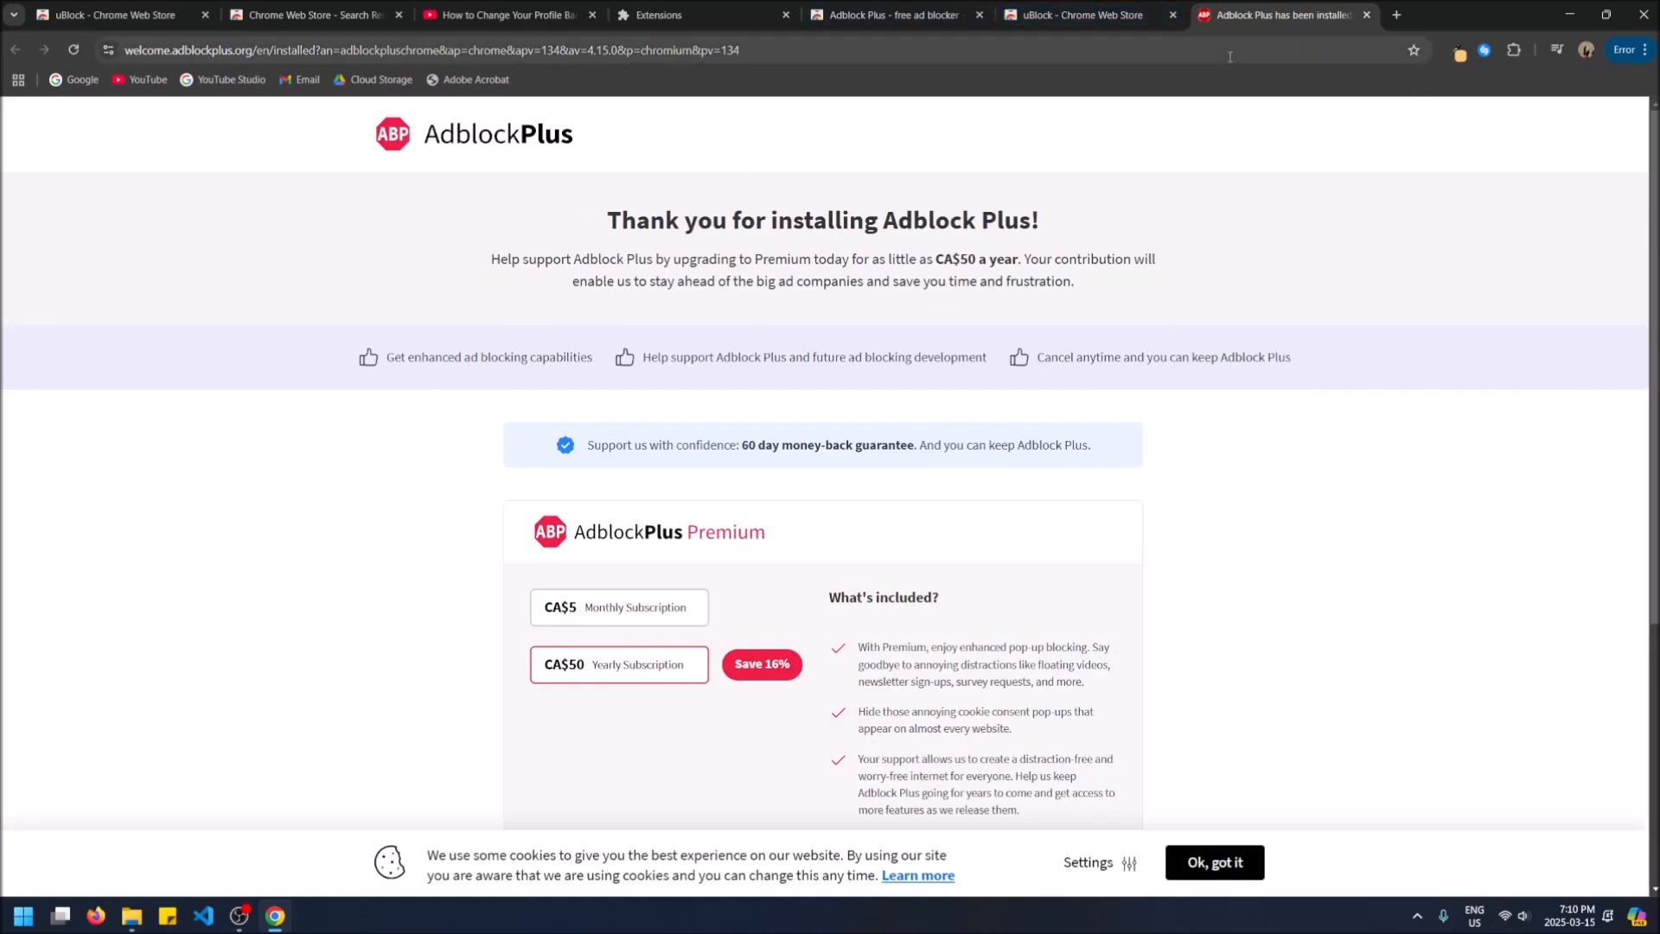
# Pin Adblock Plus to the toolbar and show its panel with ad blocking enabled.
pyautogui.click(1511, 48)
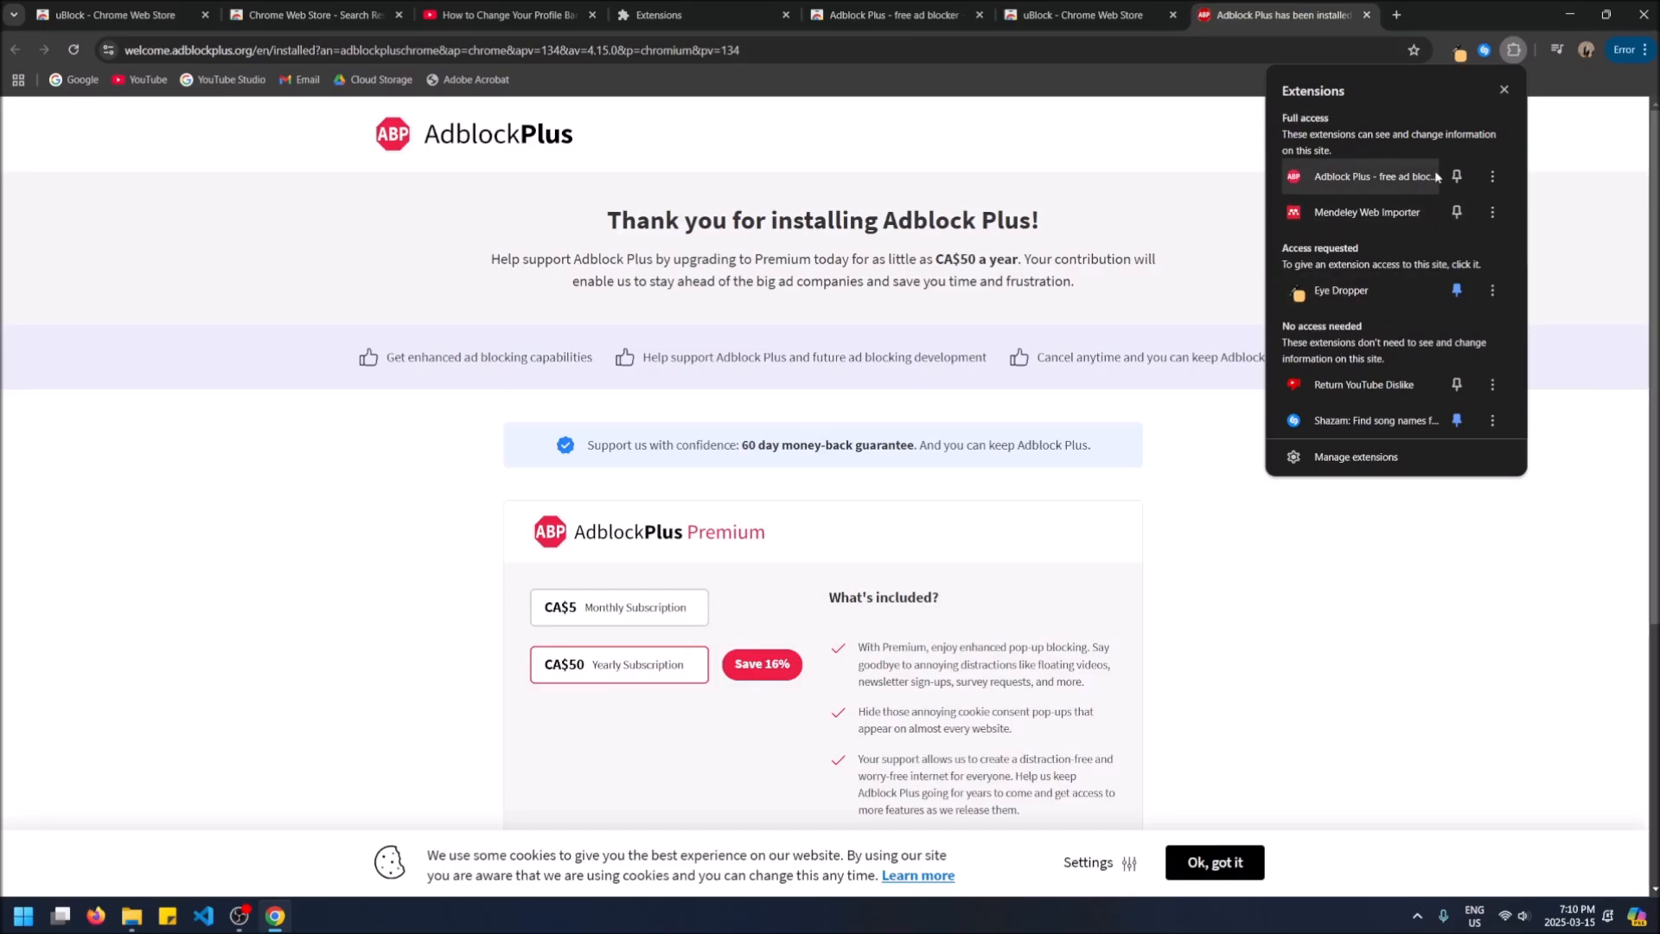
pyautogui.click(1456, 177)
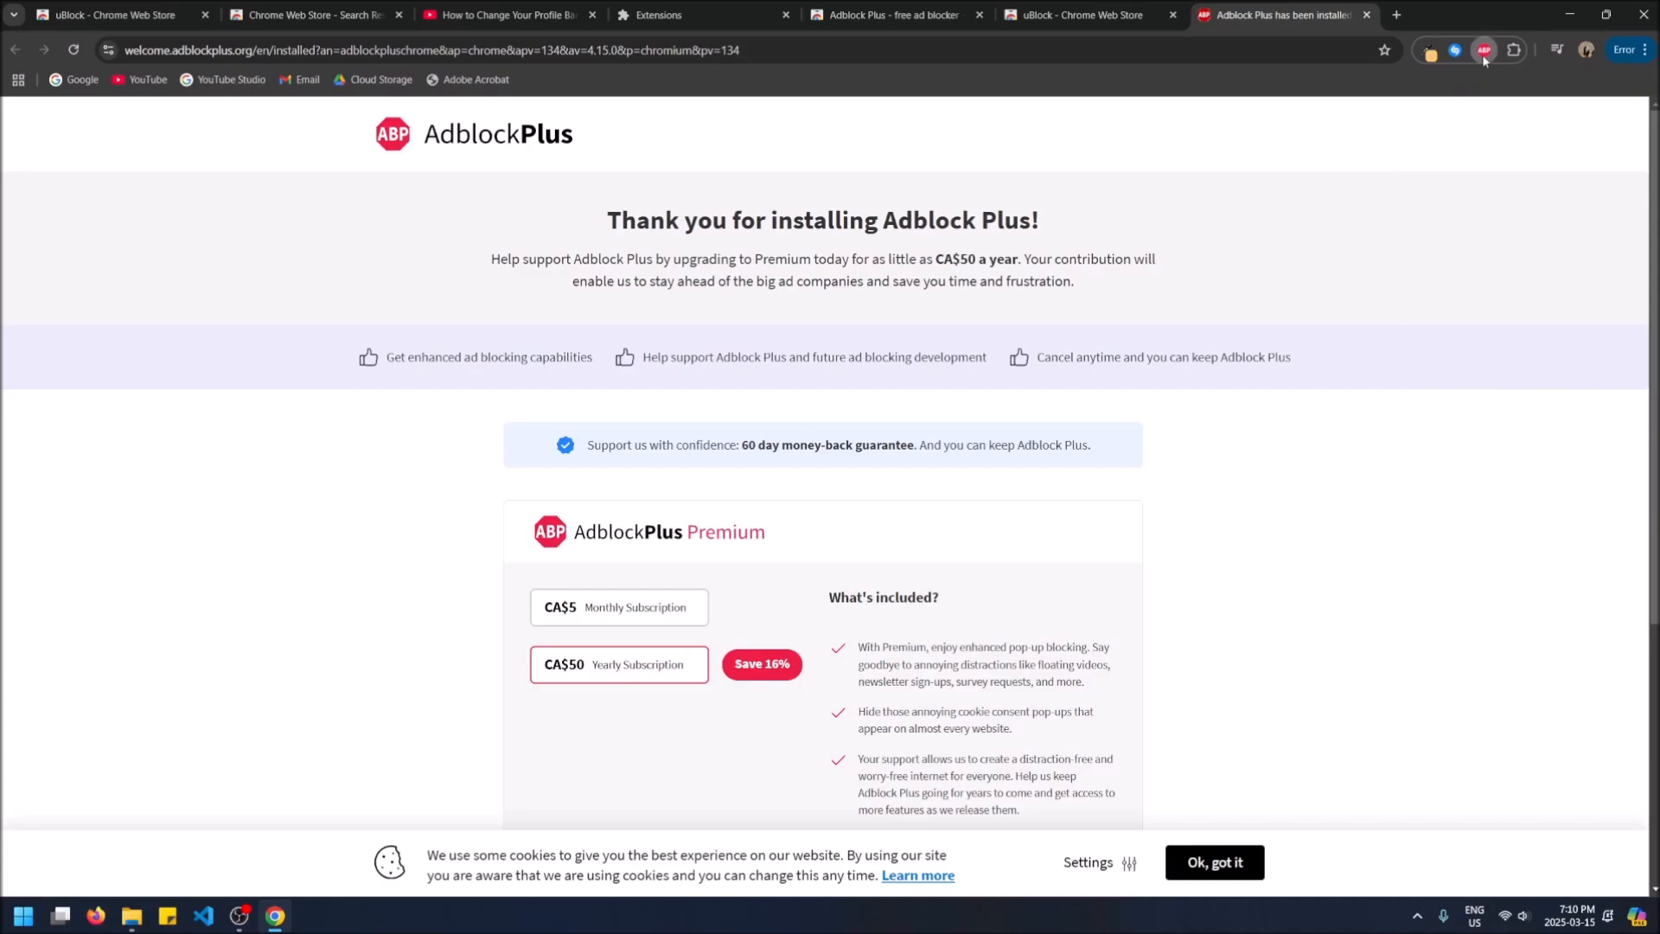
pyautogui.click(1486, 48)
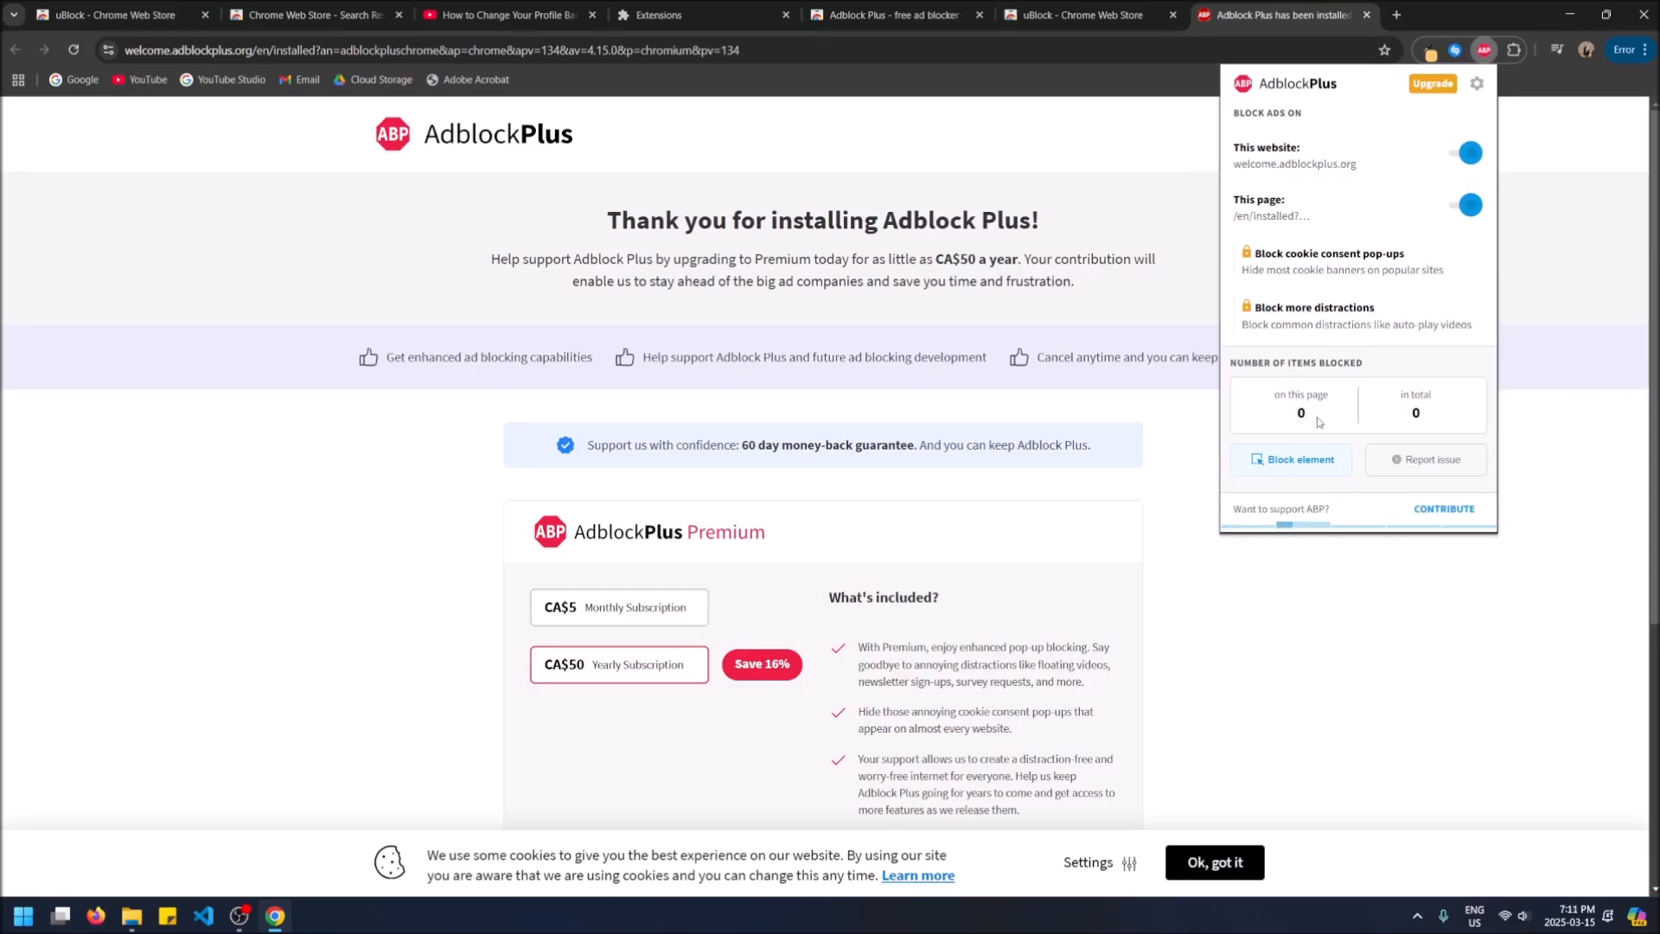
pyautogui.moveTo(1382, 411)
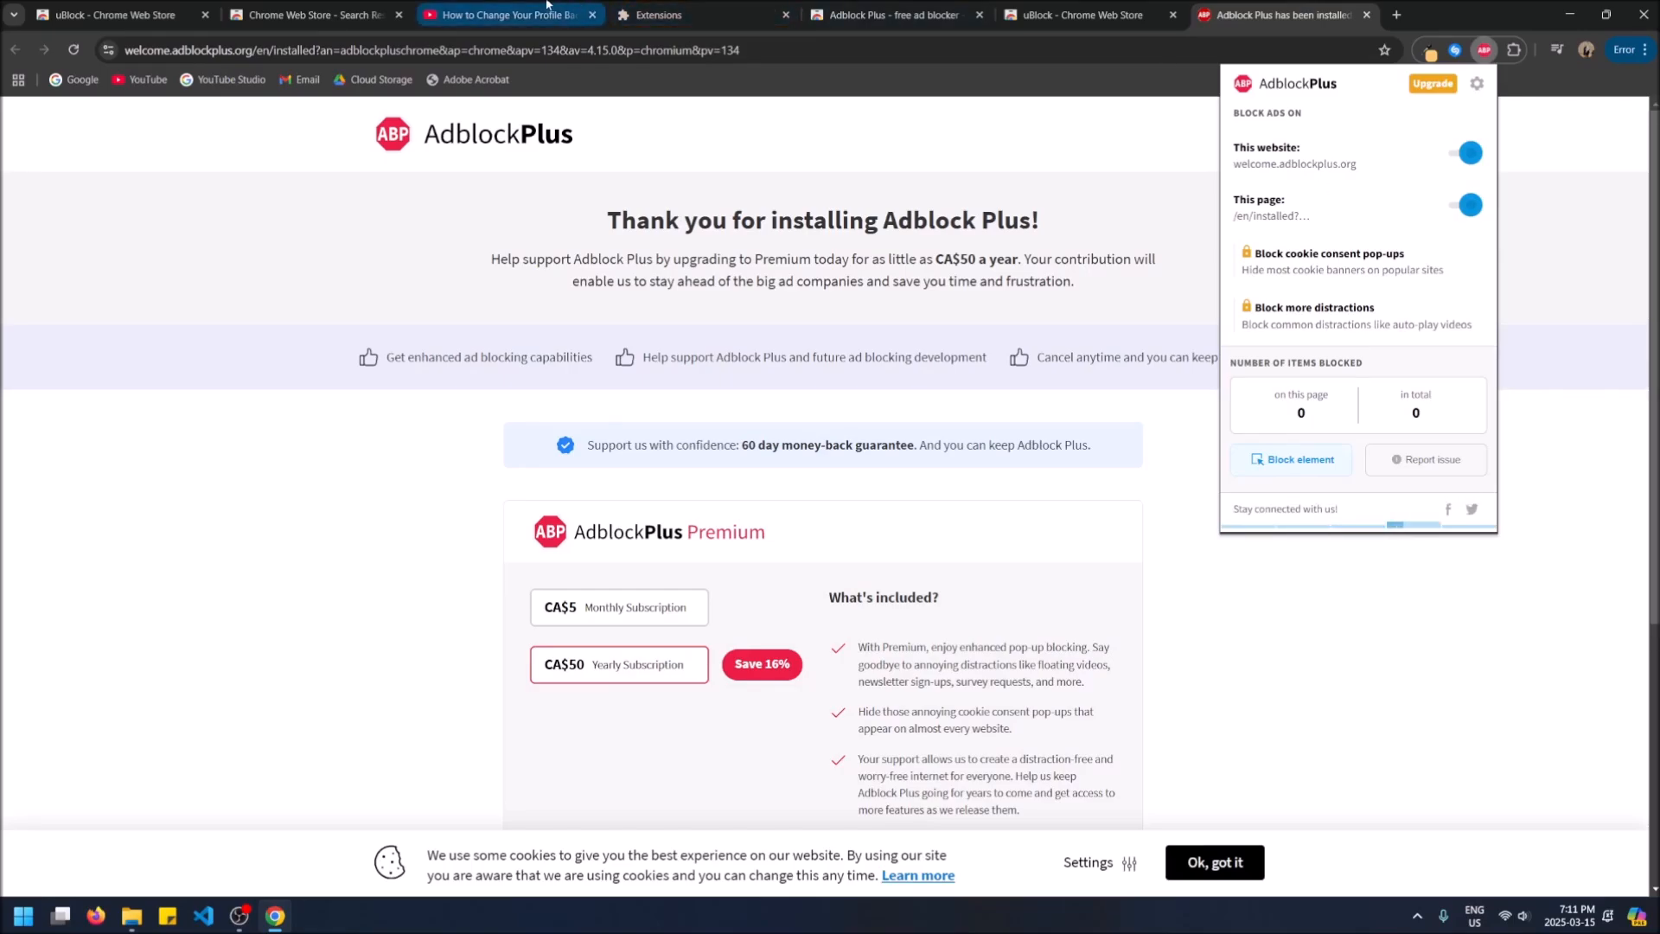
# From the Tech Tips channel's Videos list, open the Valheim forcefield video.
pyautogui.click(509, 14)
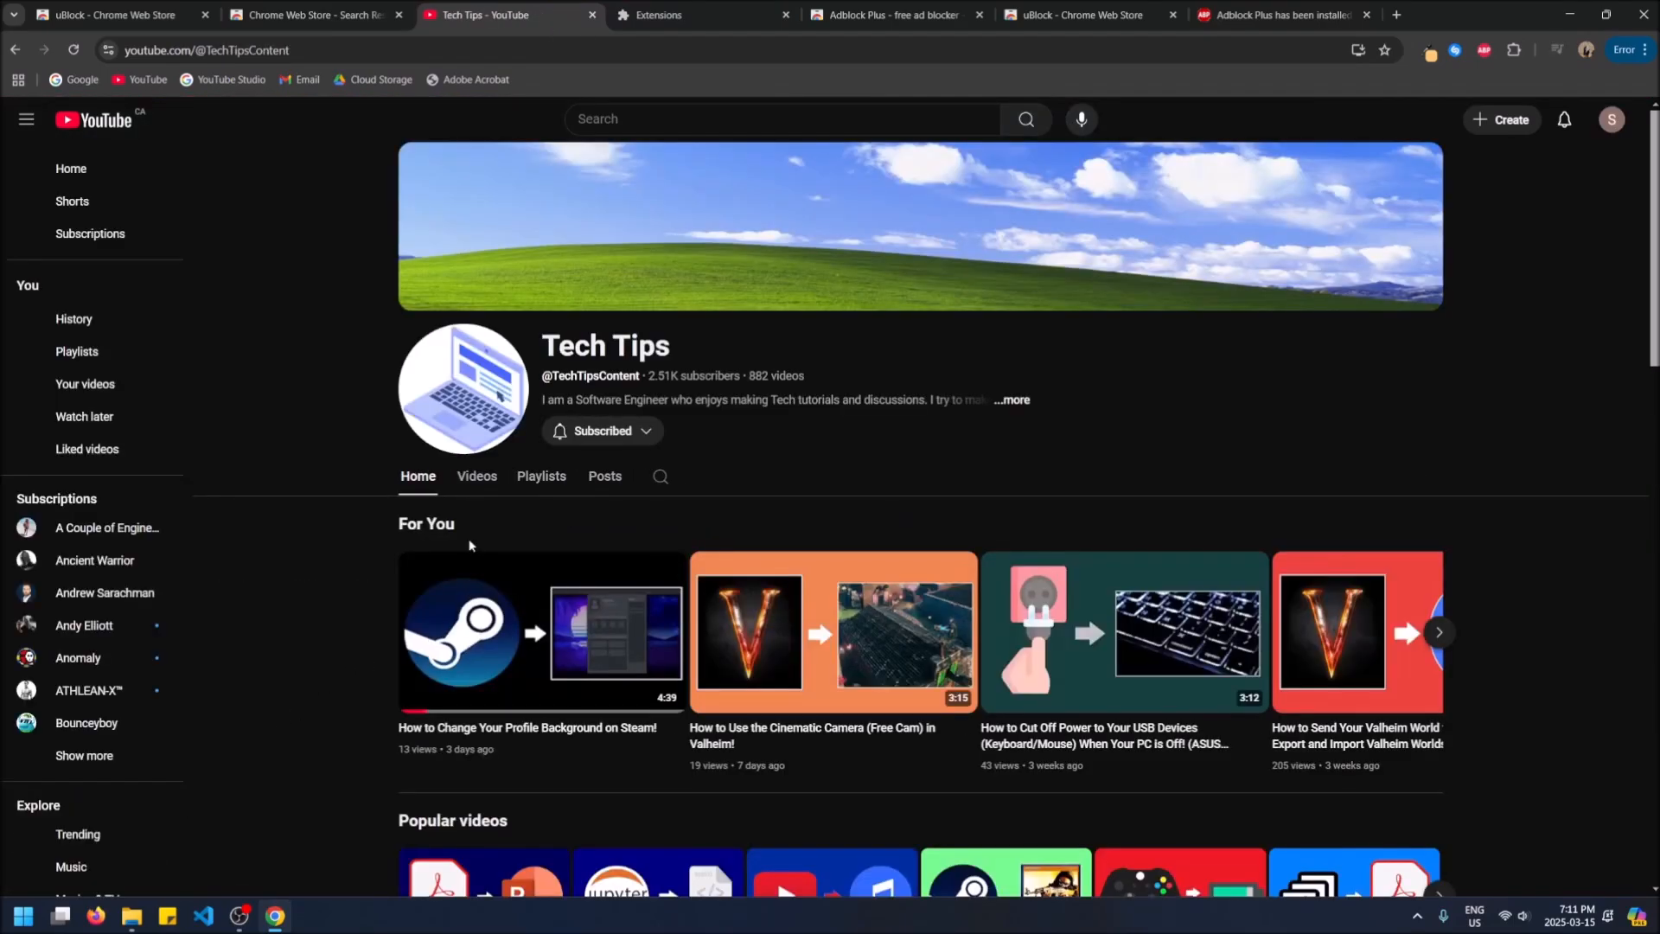
pyautogui.click(477, 476)
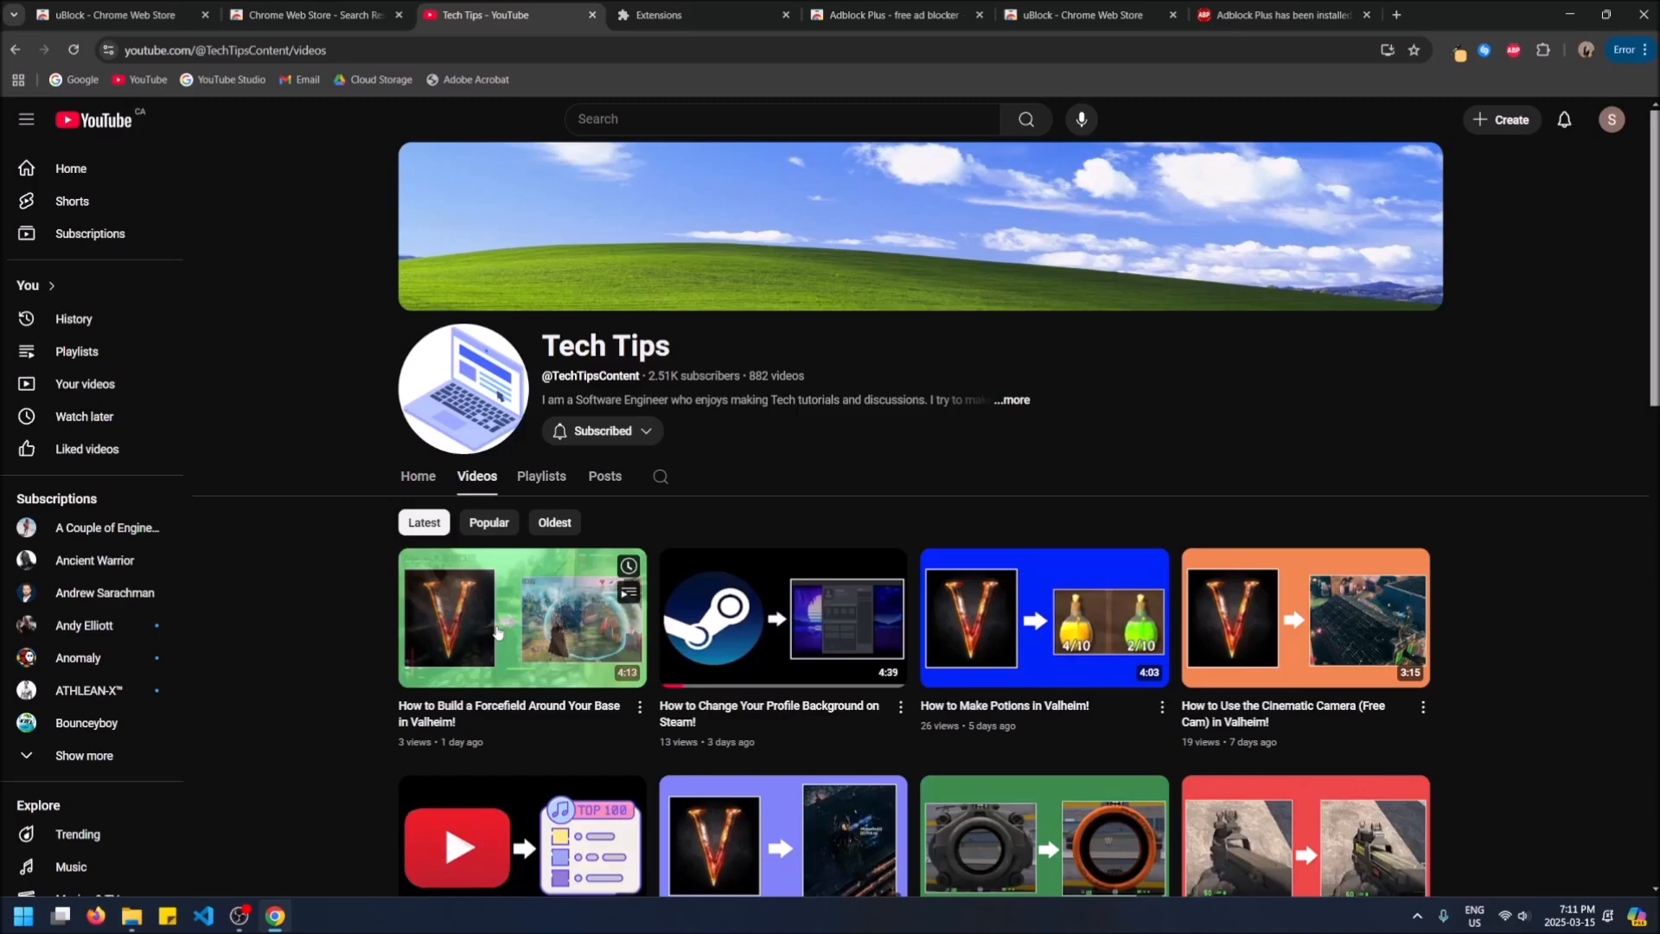
pyautogui.click(520, 615)
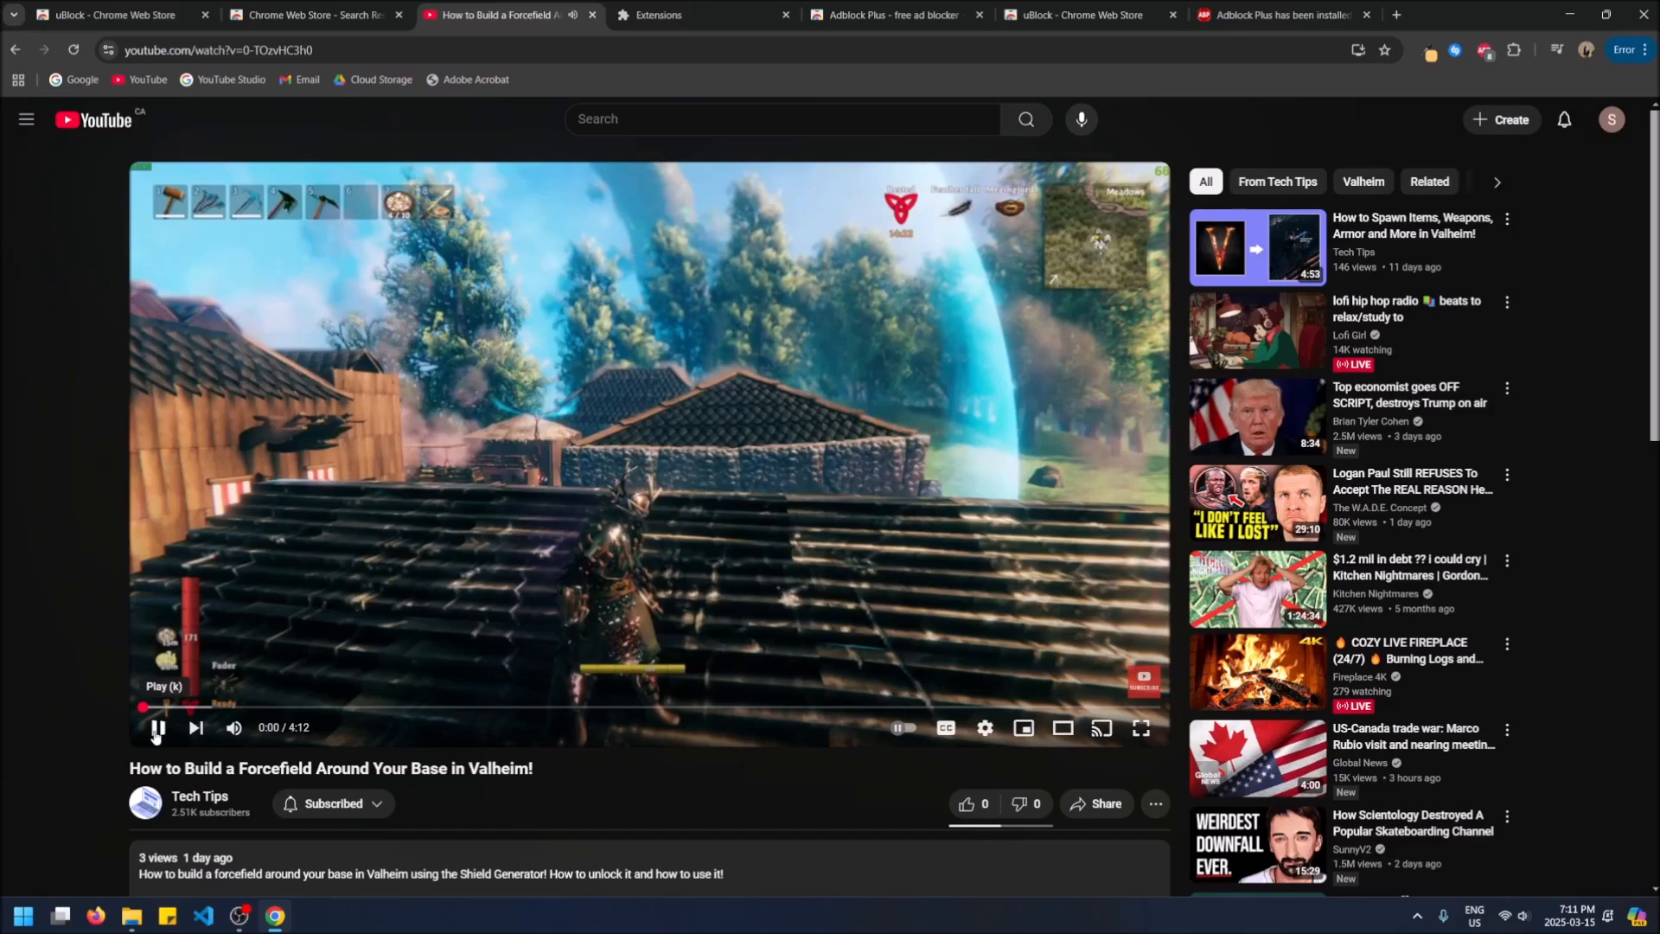
# Check Adblock Plus's blocked-item count before and after playing the video.
pyautogui.click(1483, 49)
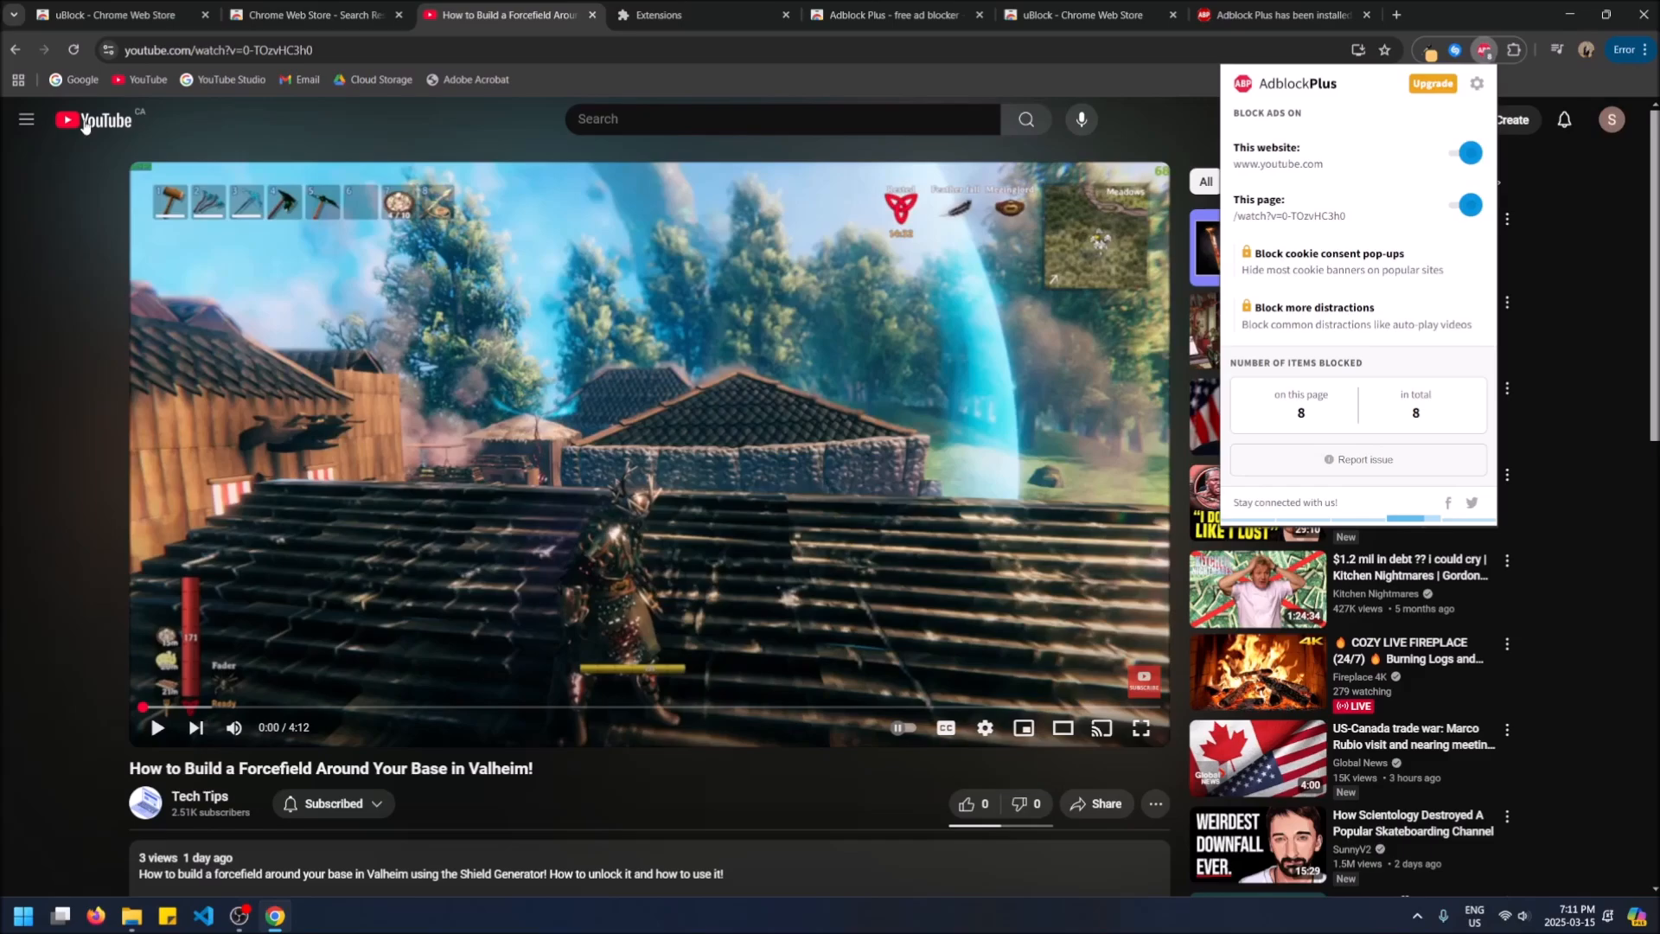
pyautogui.click(159, 728)
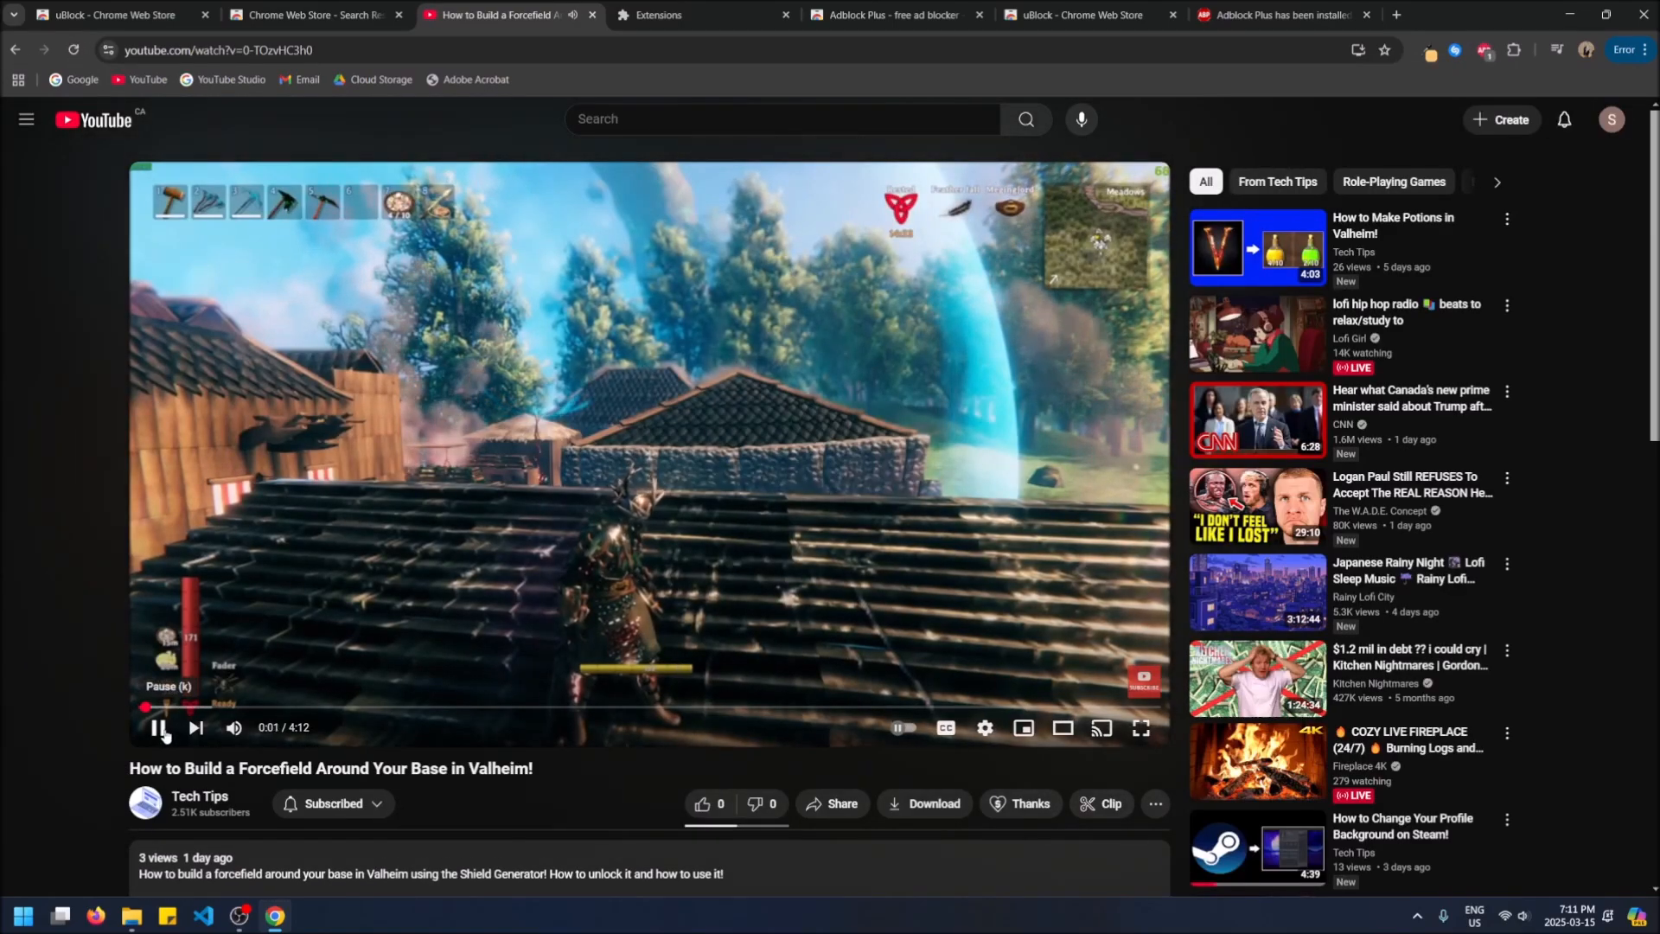
pyautogui.click(1483, 48)
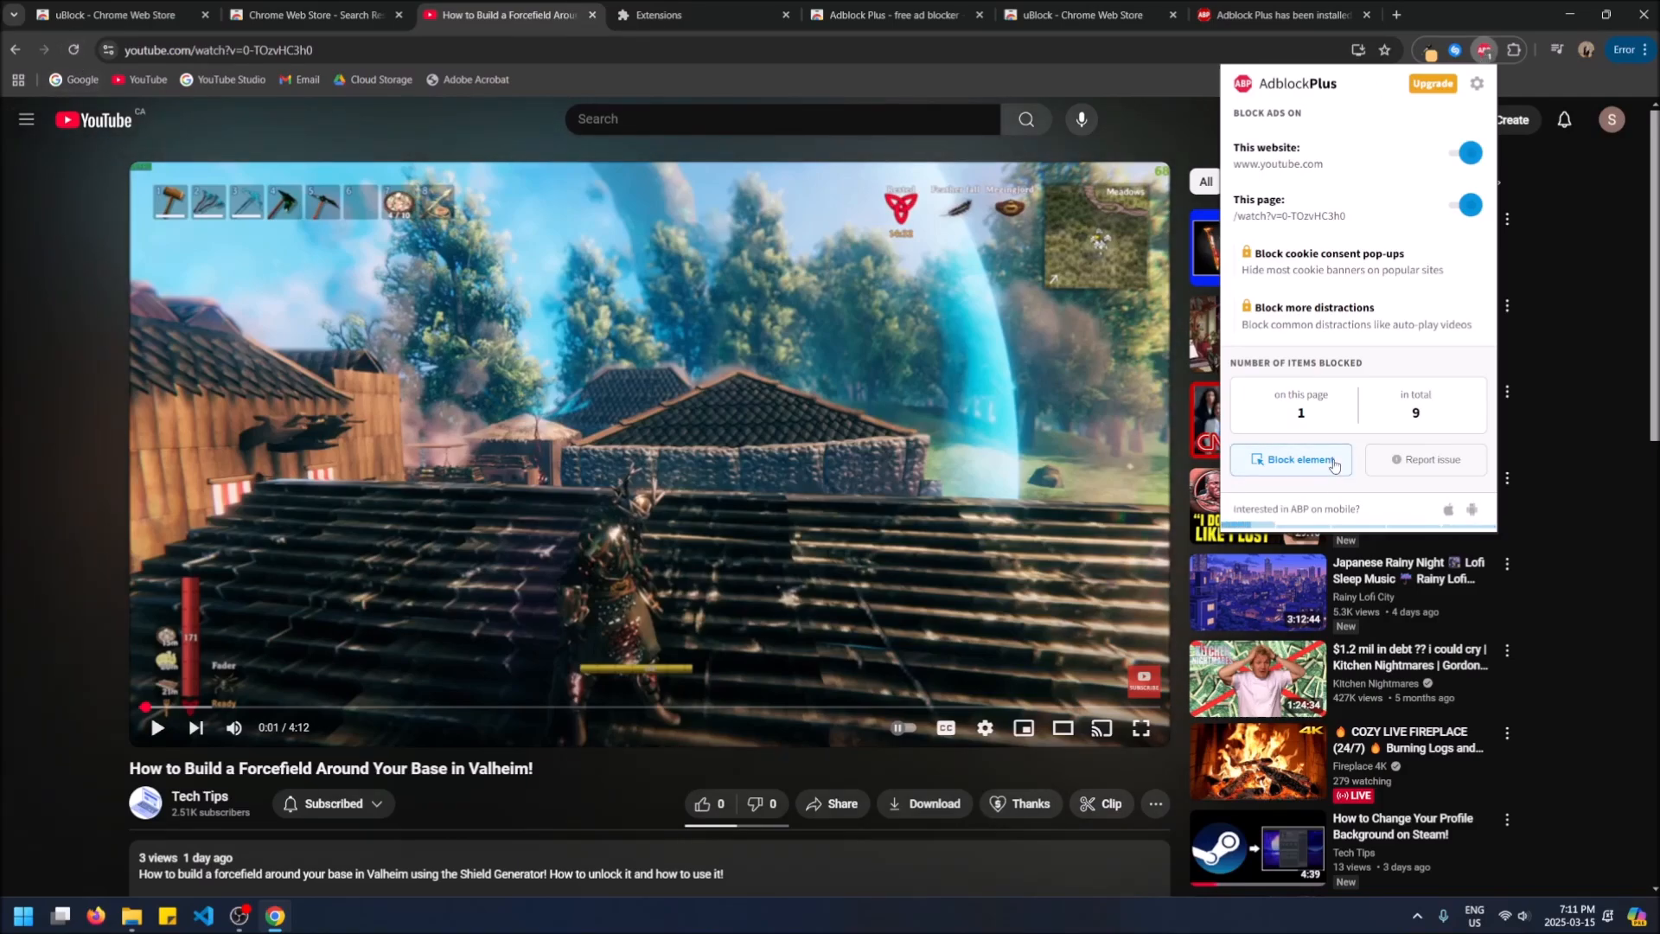
# Use Adblock Plus's Block element to block the video player, leaving the video area blank.
pyautogui.click(1290, 460)
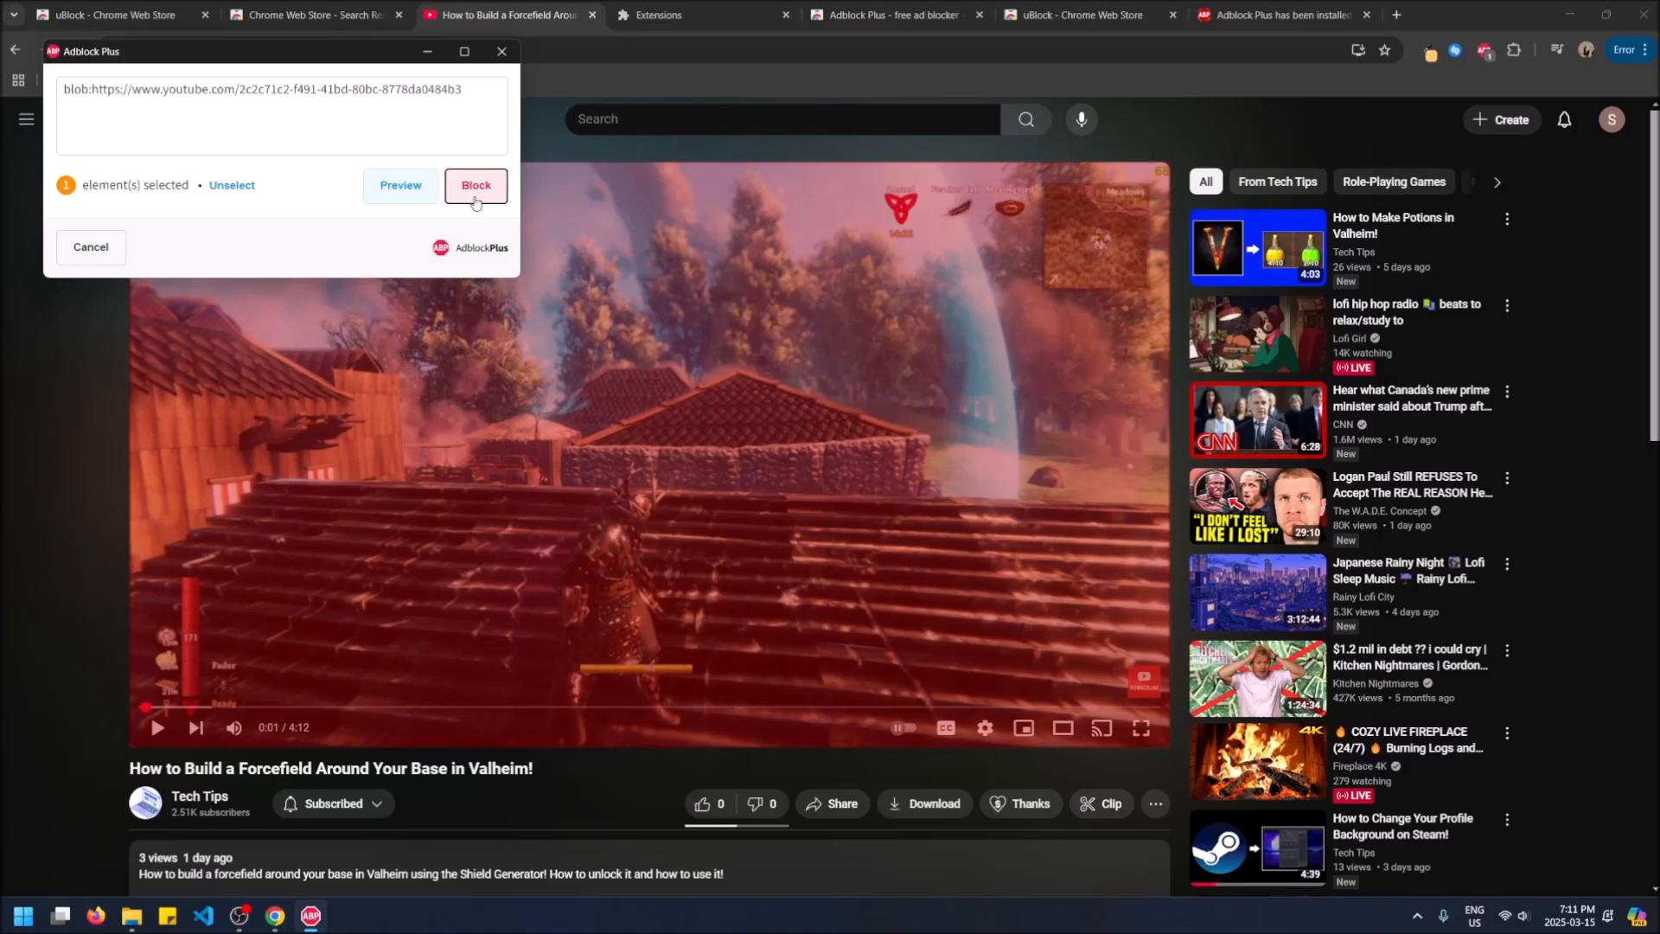
pyautogui.click(475, 185)
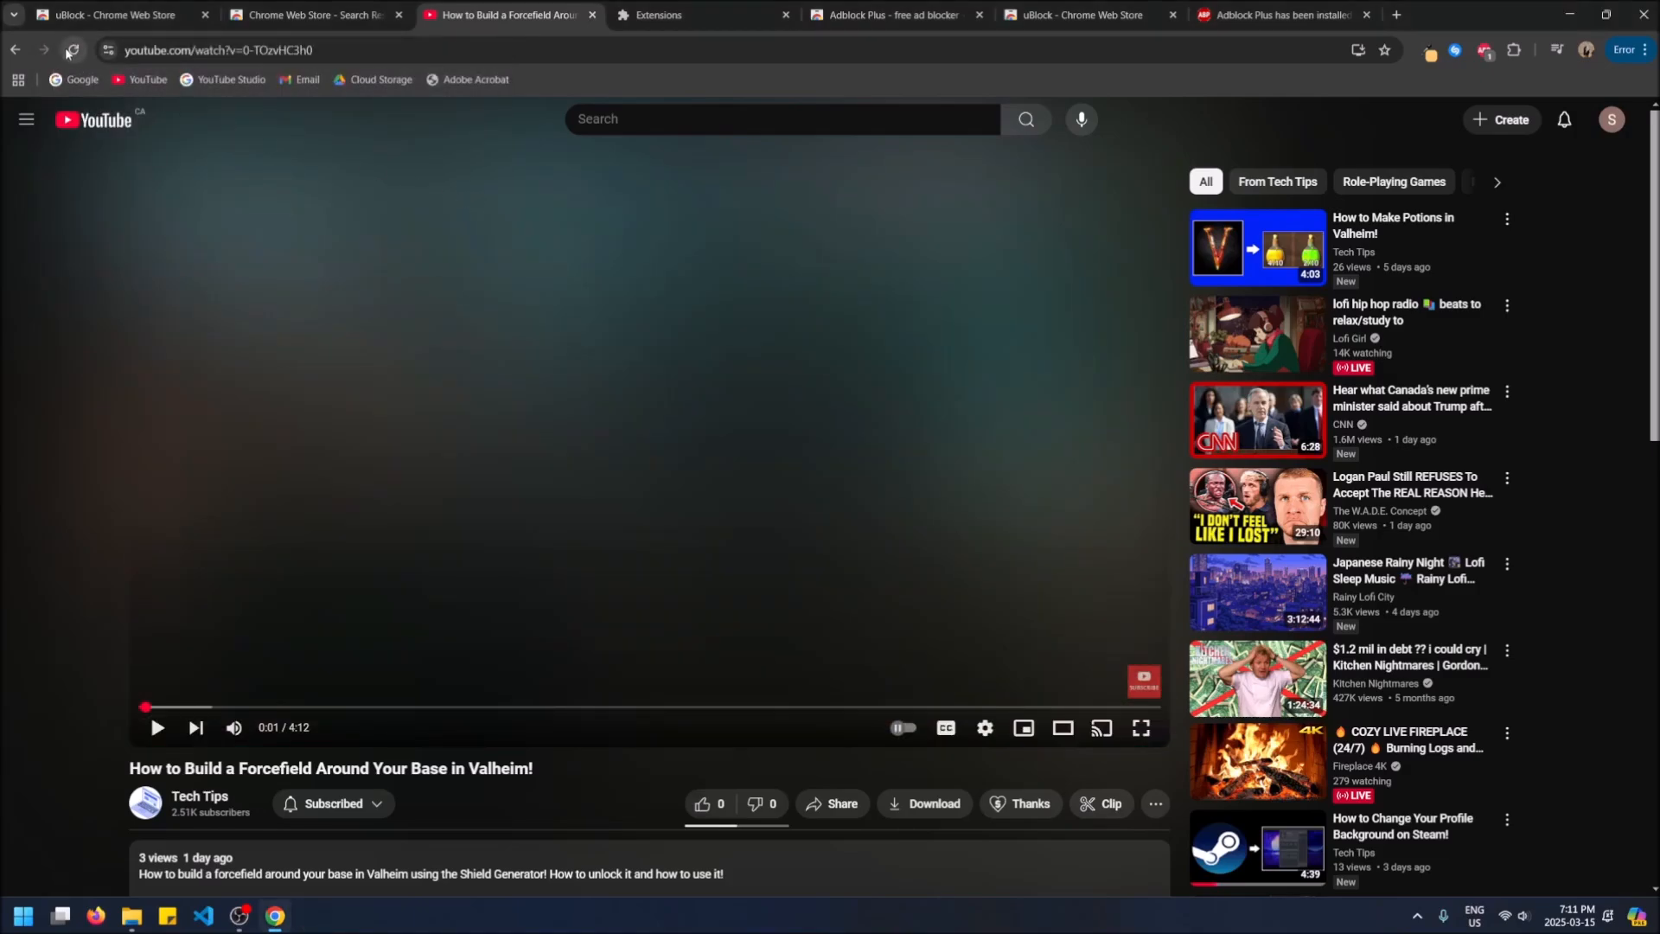
# Reload, switch to the Valheim cinematic camera video, pause it and check Adblock Plus's panel.
pyautogui.click(1487, 48)
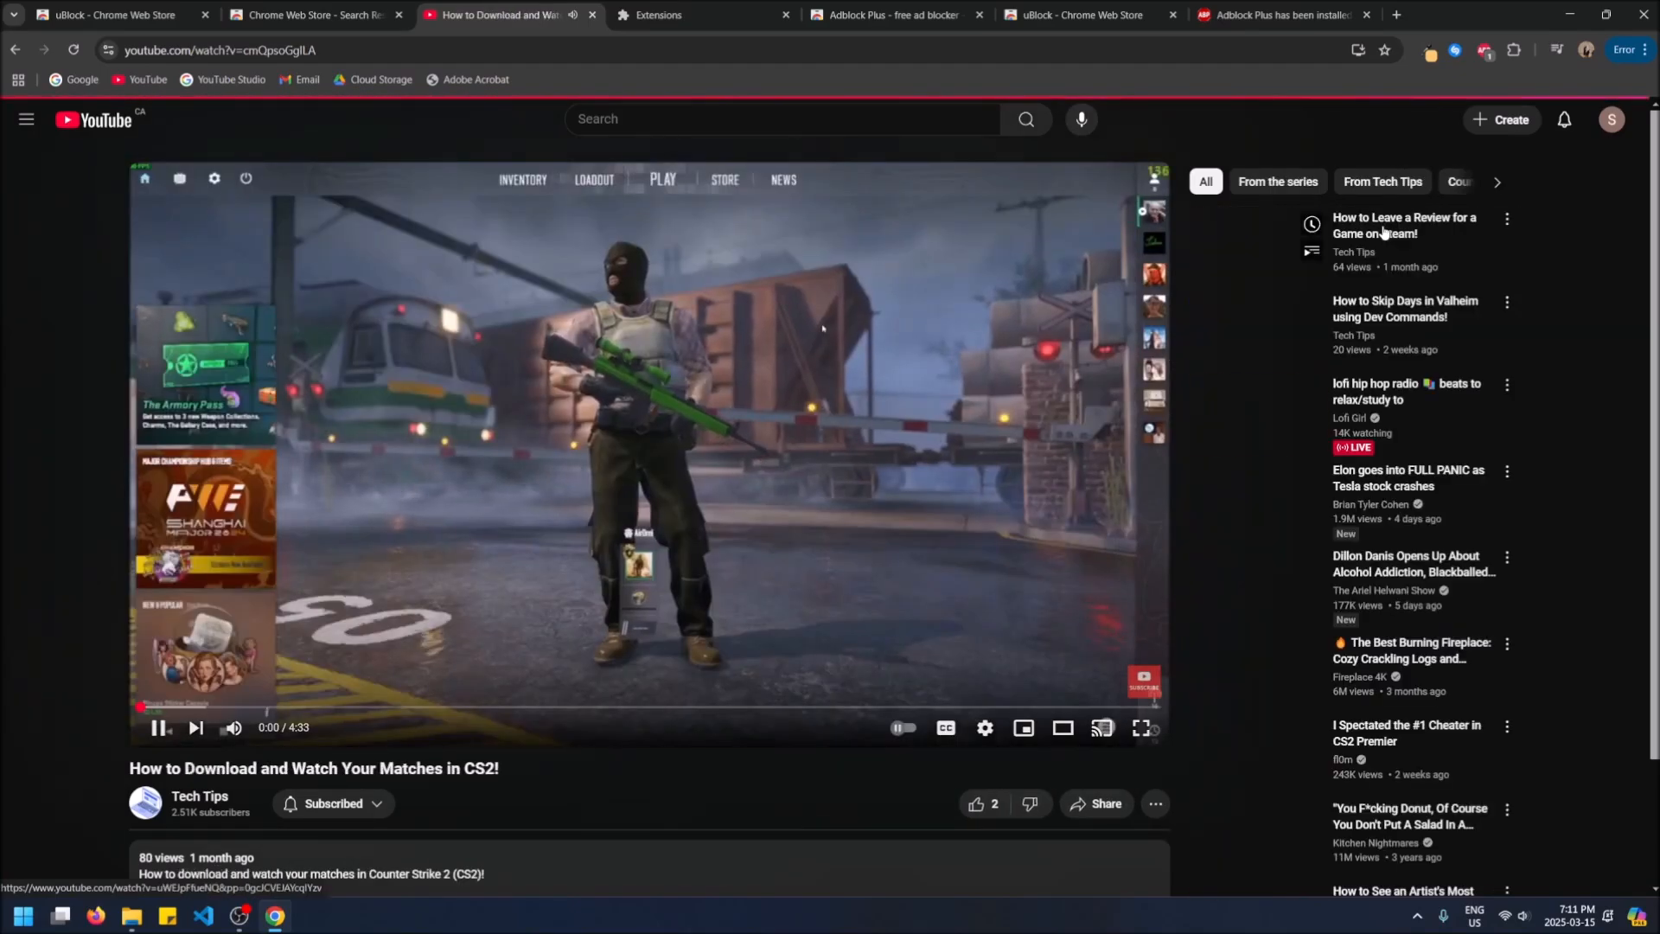
pyautogui.click(1404, 225)
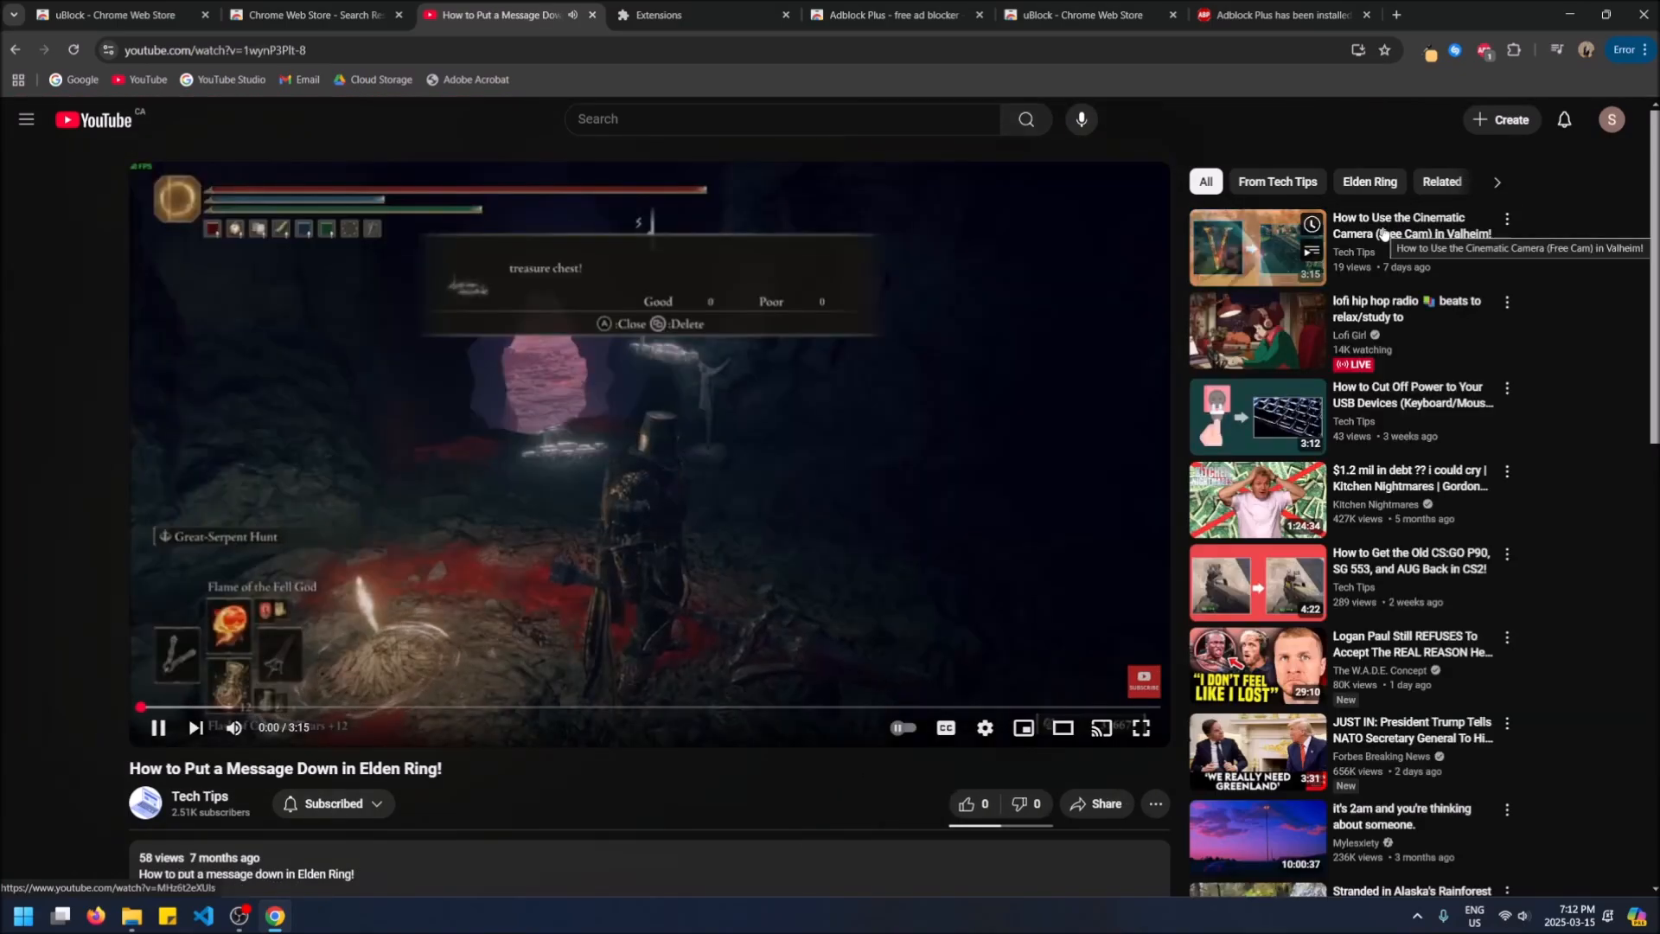
pyautogui.click(1256, 249)
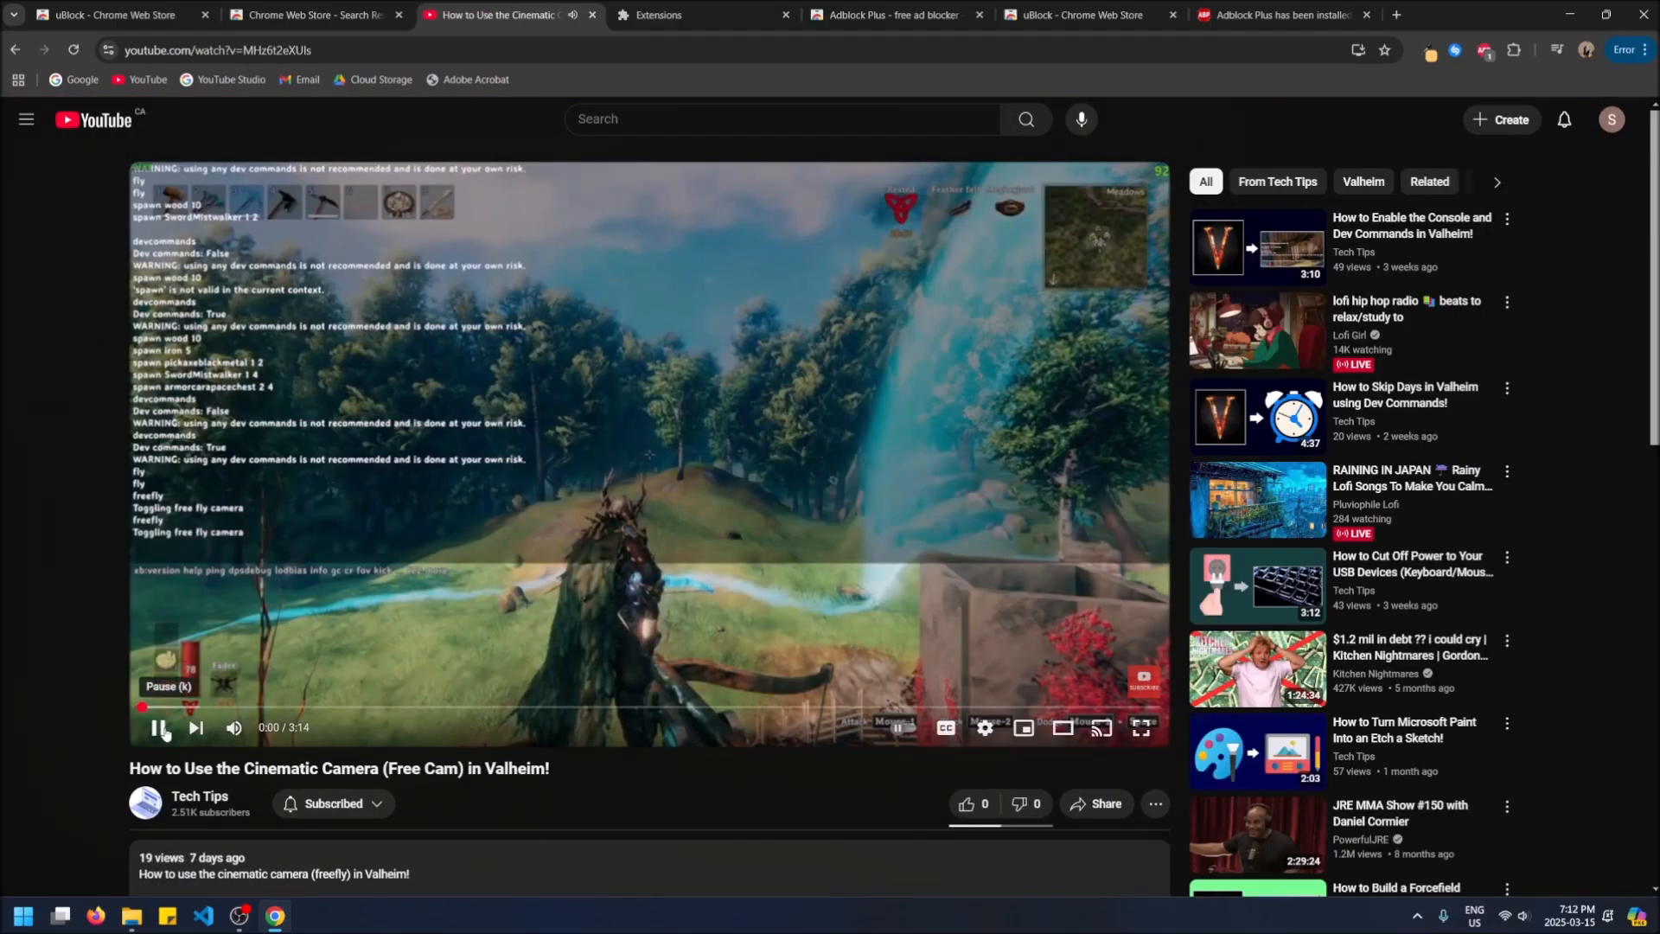
pyautogui.click(159, 728)
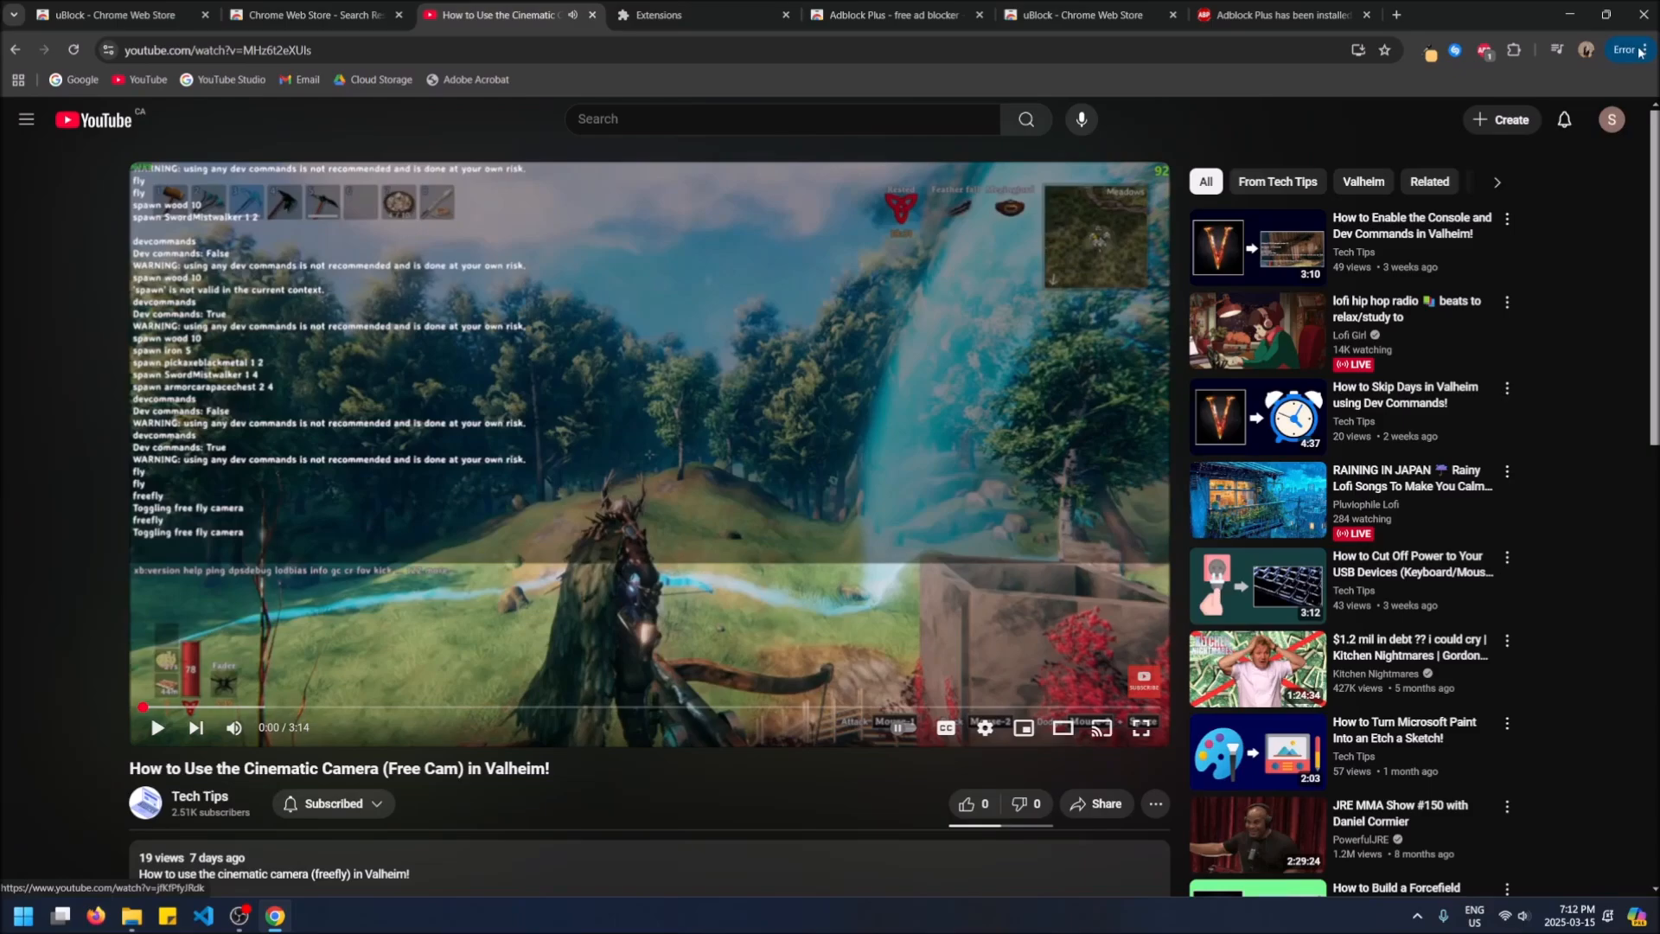
pyautogui.moveTo(1476, 48)
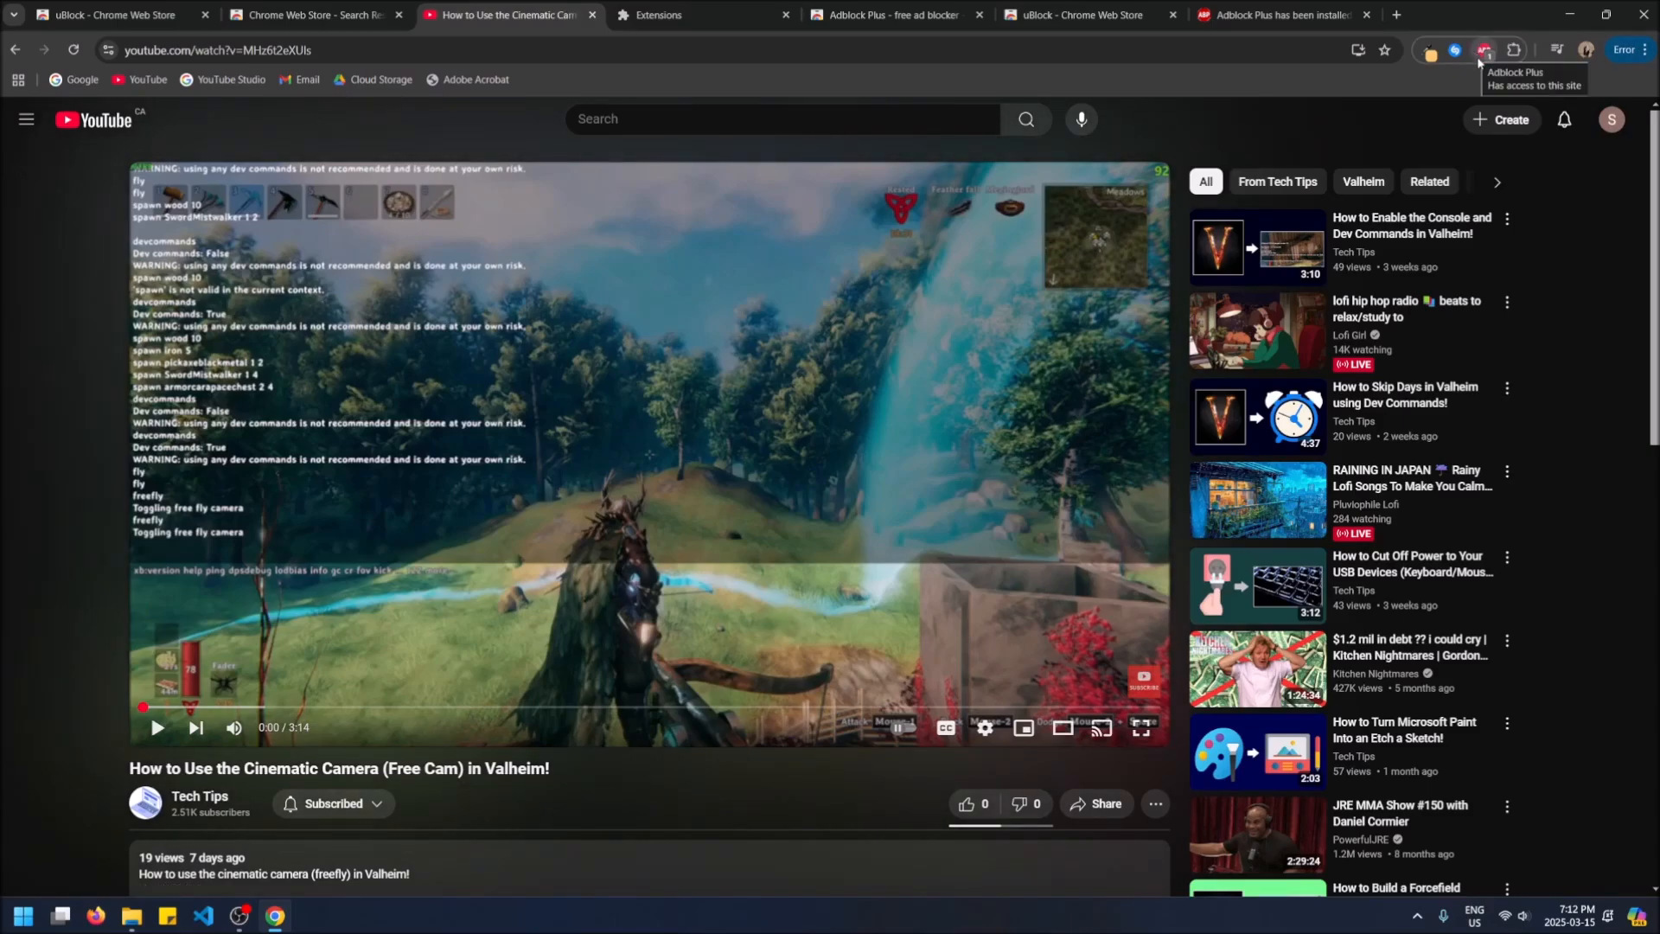
pyautogui.click(1480, 49)
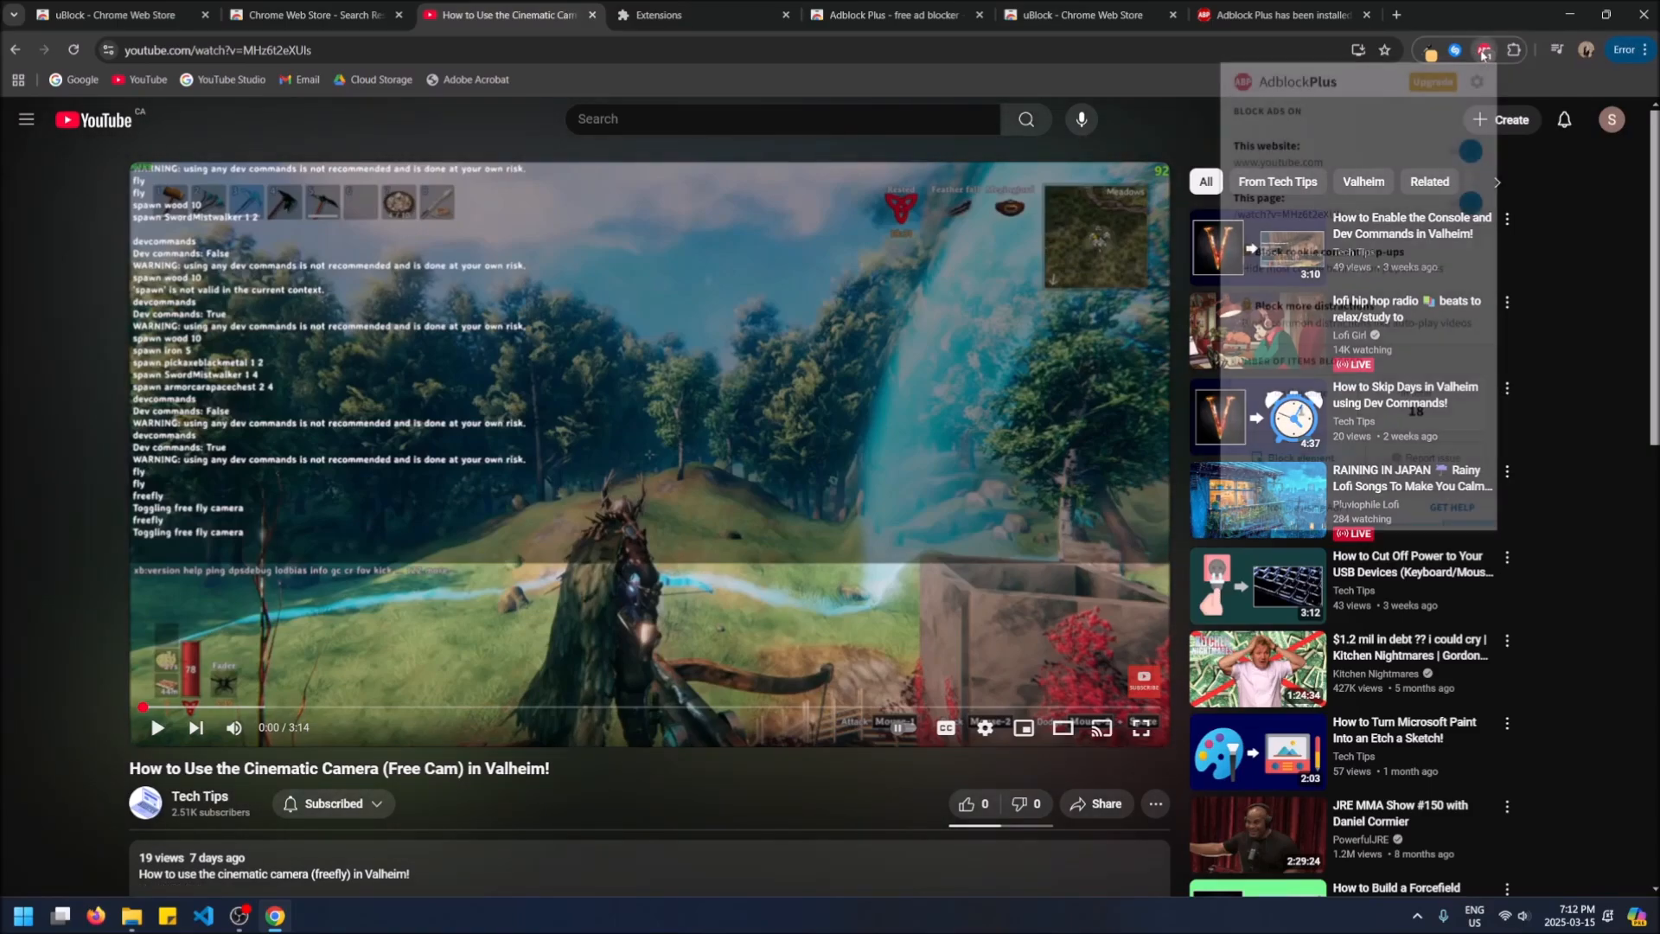